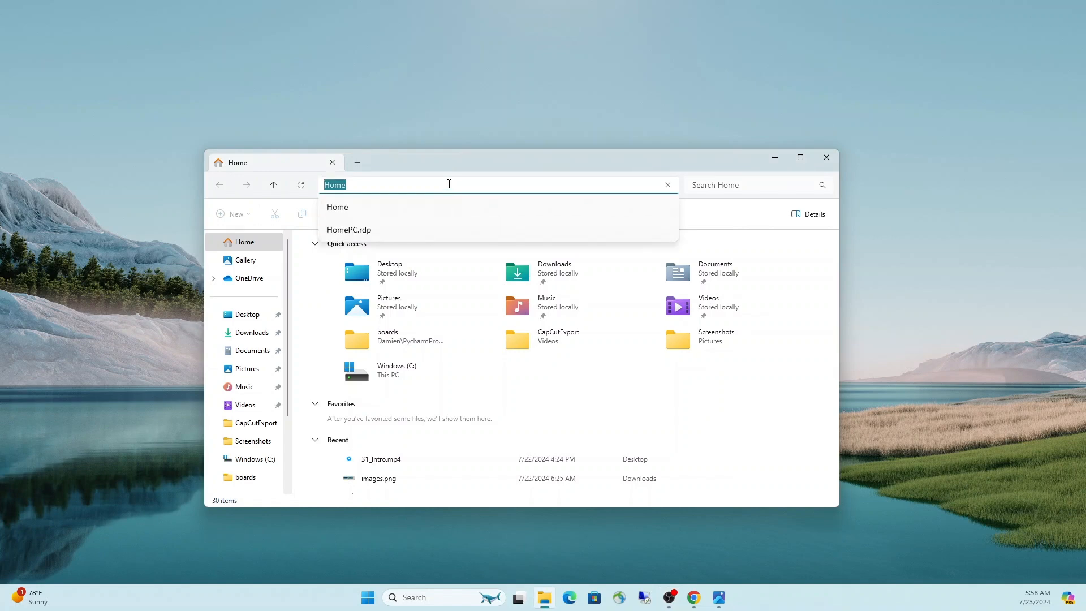
{"action": "mouse_move", "coordinate": [458, 166]}
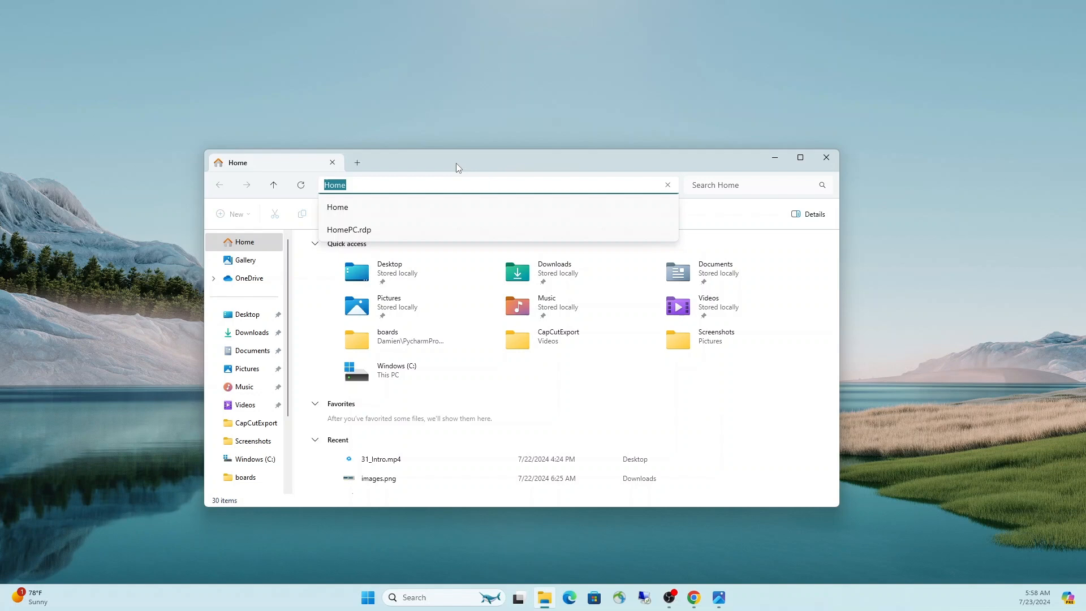
- Browse to \\wsl$ in the address bar and enter the kali-linux file system
{"action": "type", "text": "\\\\wsl"}
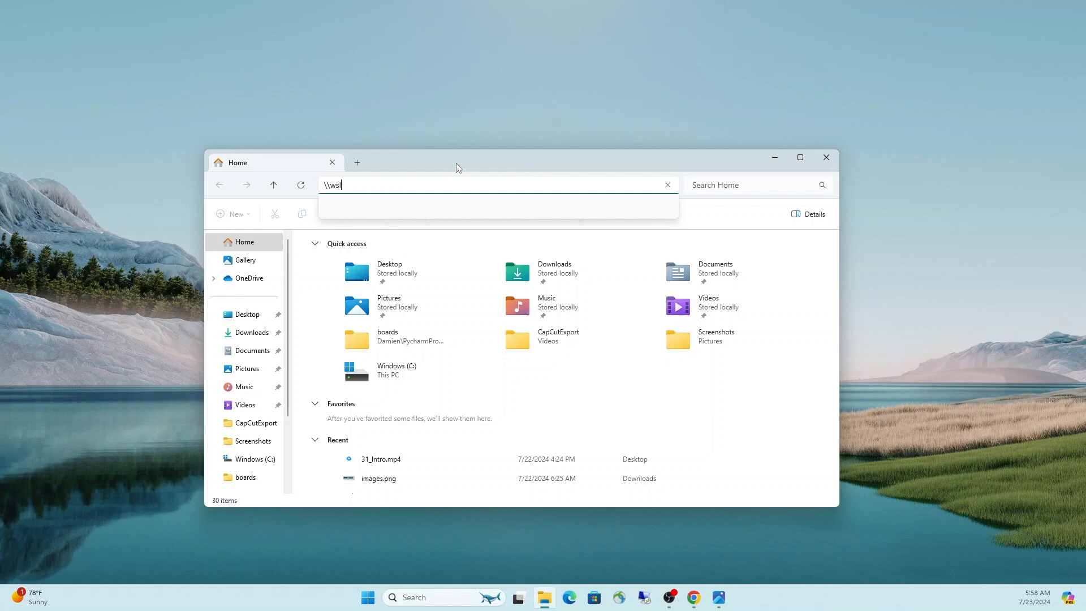
{"action": "type", "text": "$"}
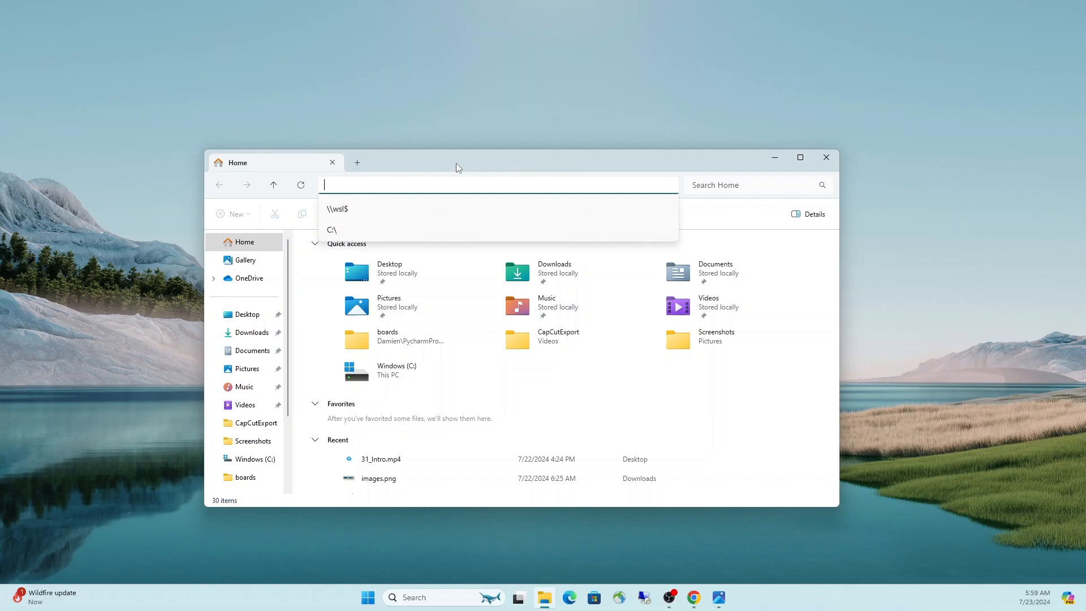
{"action": "type", "text": "\\\\"}
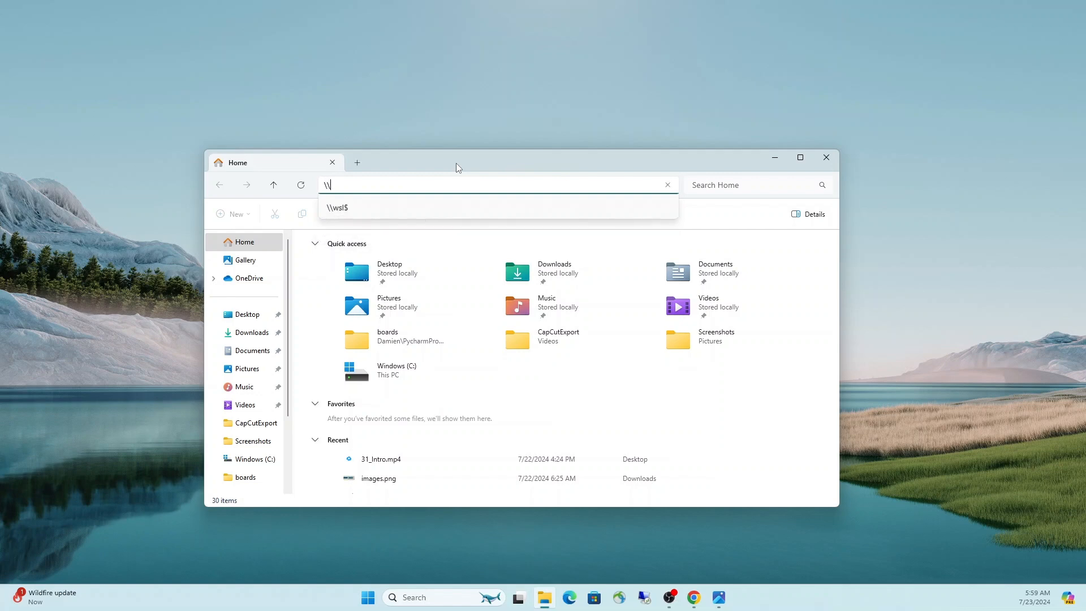
{"action": "type", "text": "wsl"}
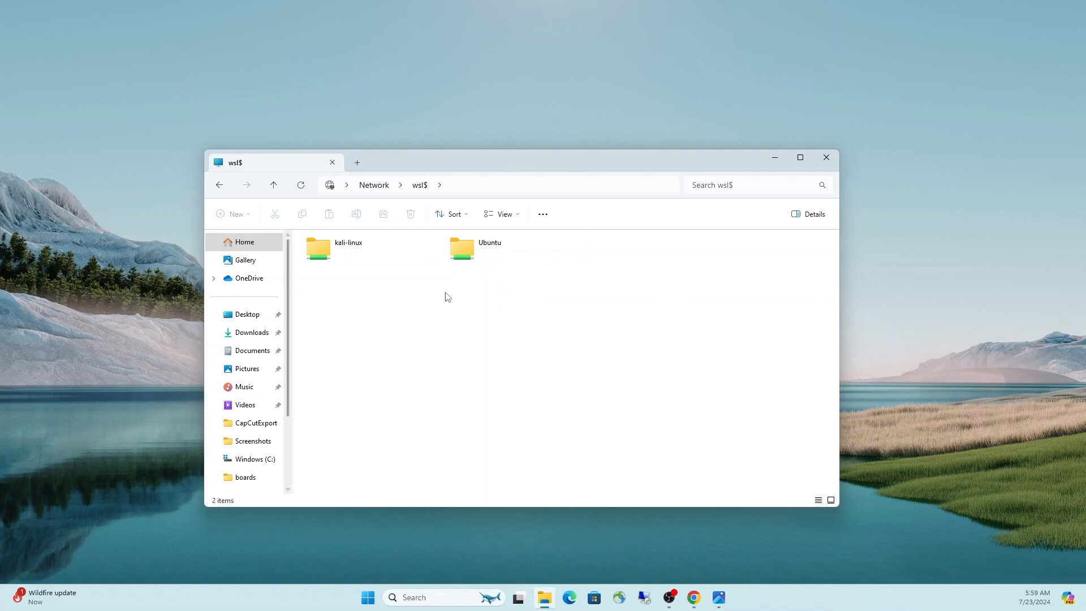
{"action": "left_click", "coordinate": [347, 248]}
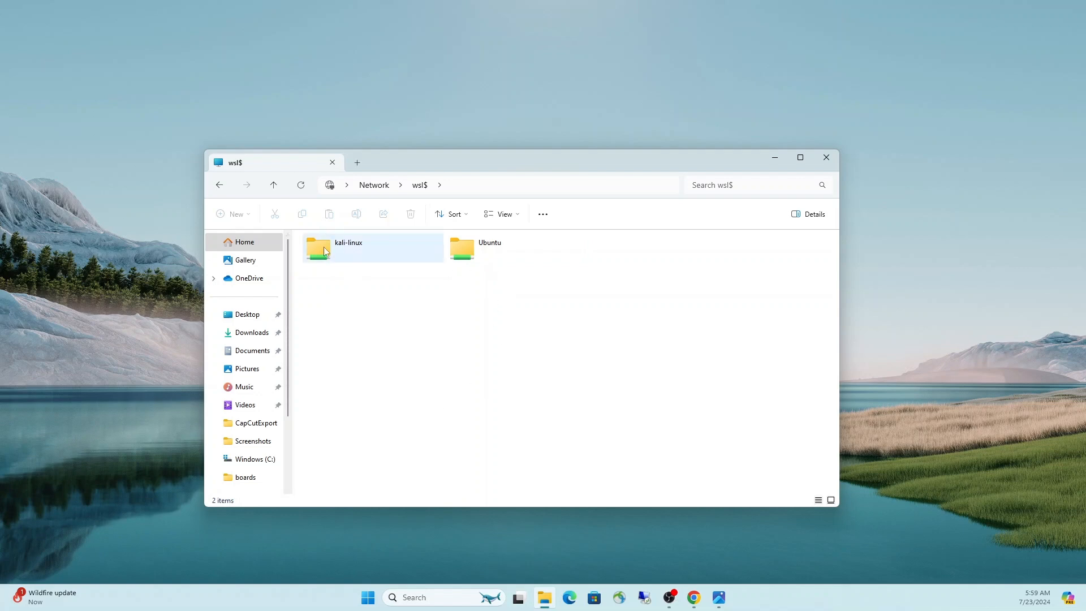
{"action": "double_click", "coordinate": [347, 248]}
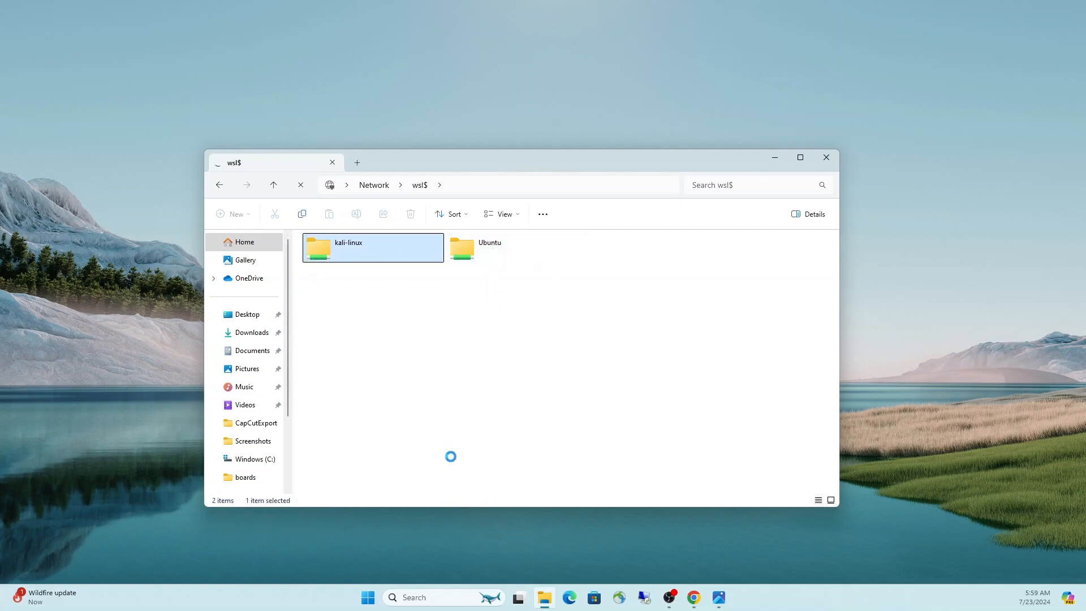
{"action": "double_click", "coordinate": [372, 248]}
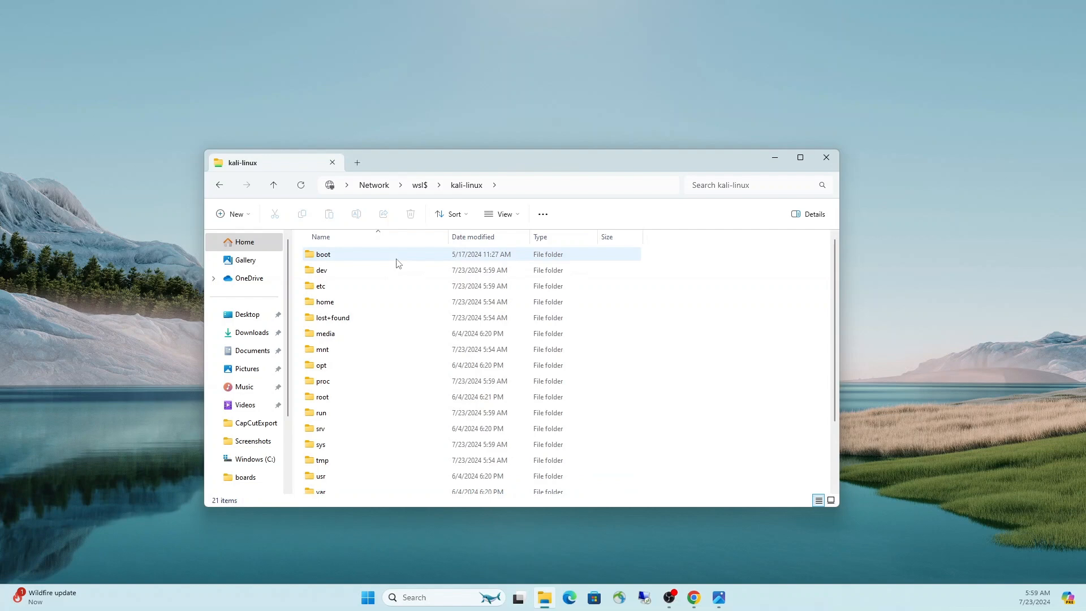
- Look inside the home folder, step back to the kali-linux root, and close the window
{"action": "left_click", "coordinate": [324, 300]}
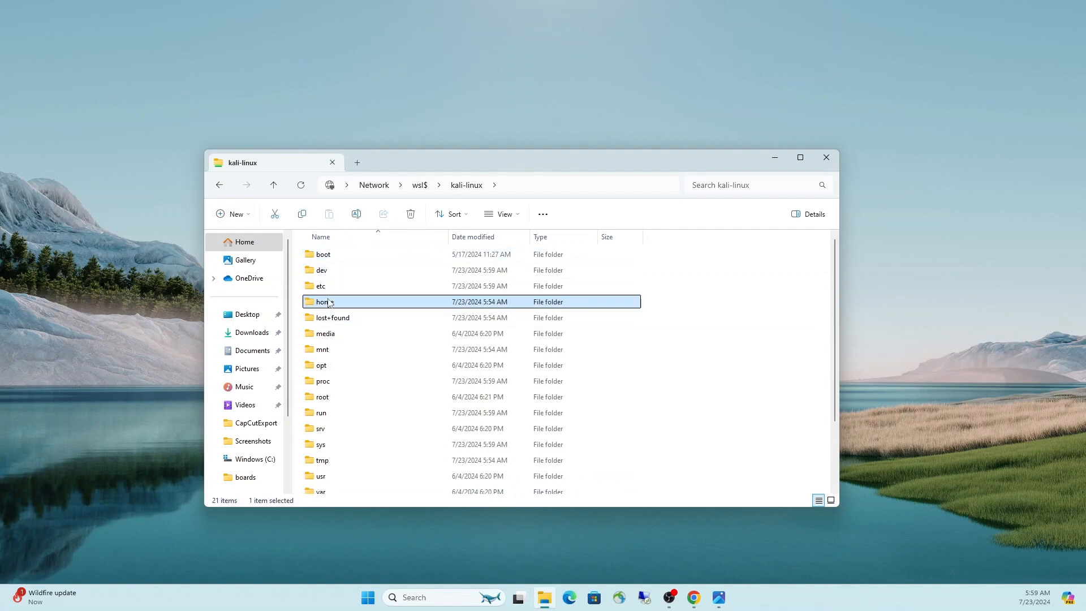
{"action": "double_click", "coordinate": [322, 301]}
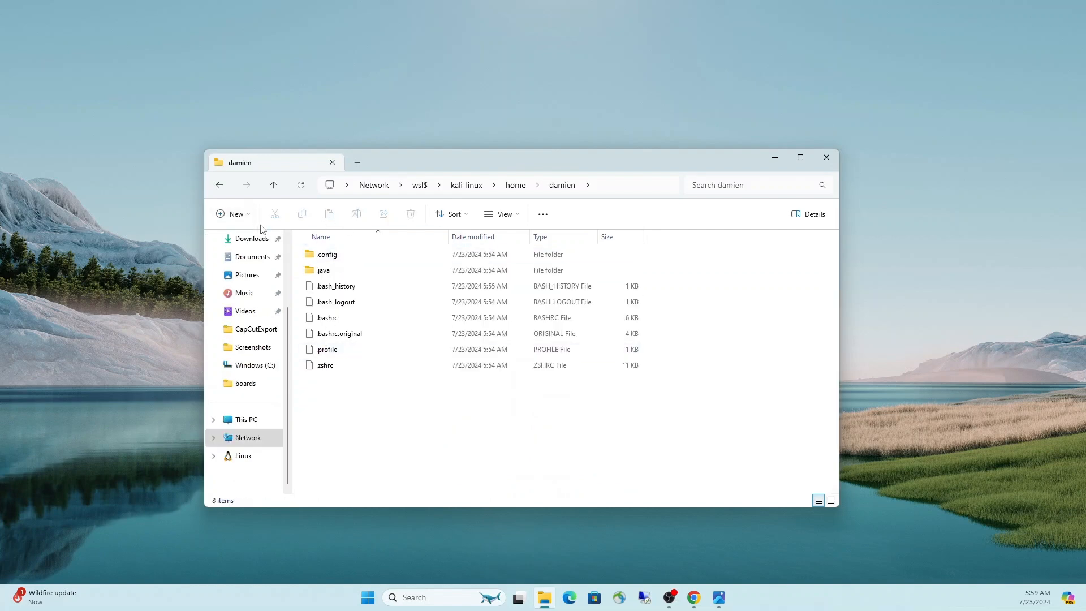
{"action": "left_click", "coordinate": [219, 185]}
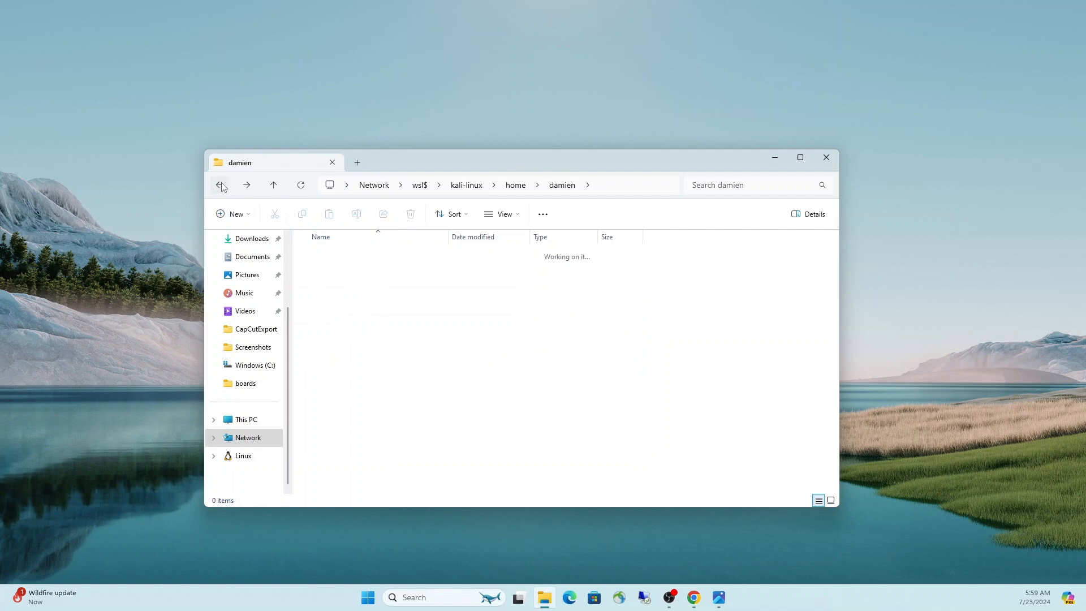
{"action": "left_click", "coordinate": [219, 184]}
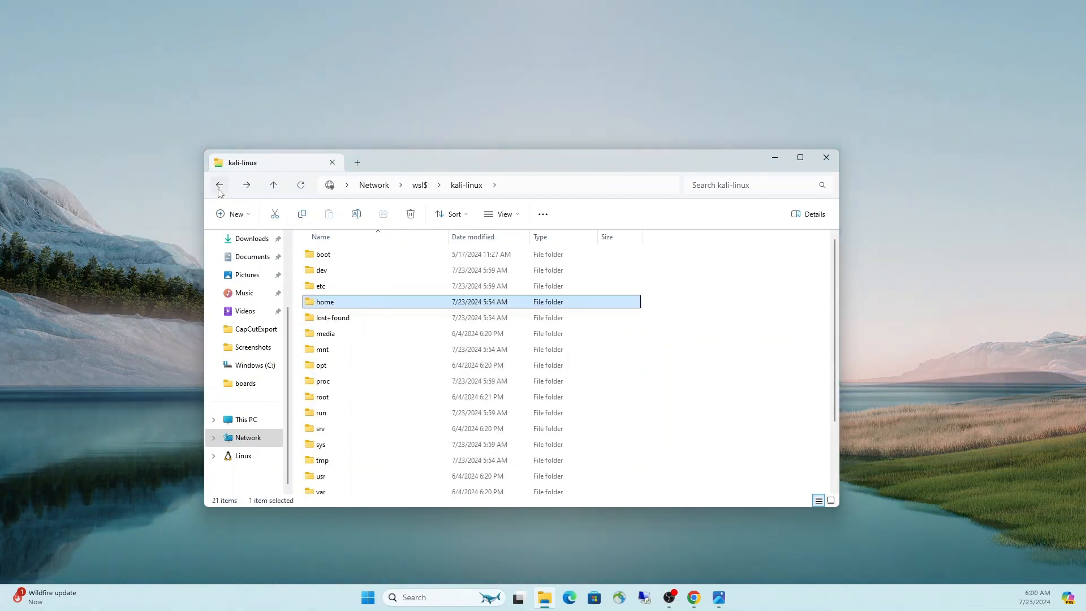
{"action": "left_click", "coordinate": [218, 184]}
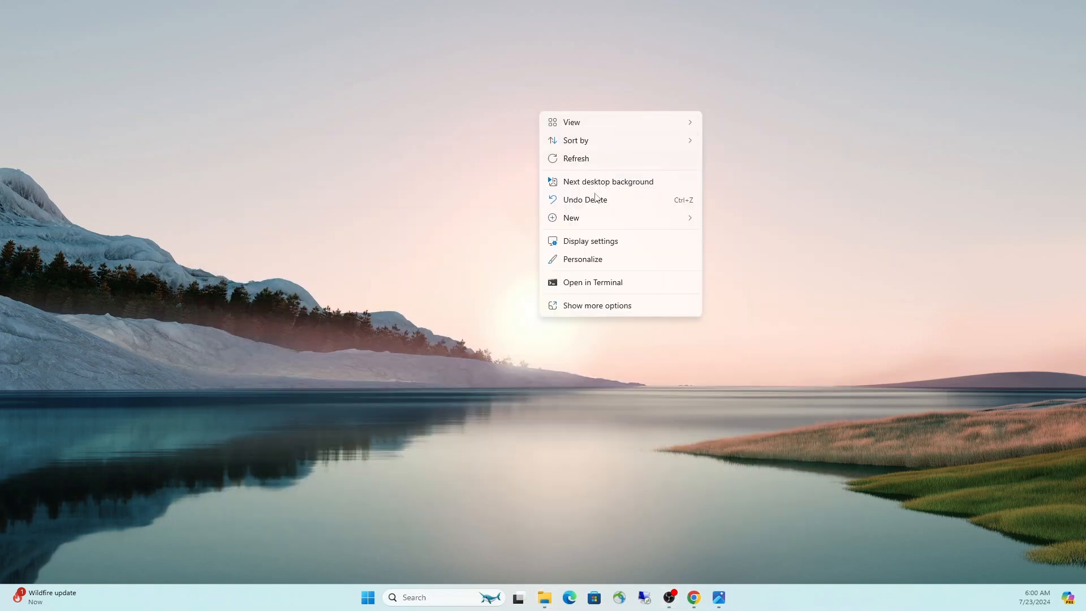
- Create a desktop shortcut named WSL pointing to \\wsl$
{"action": "left_click", "coordinate": [744, 242]}
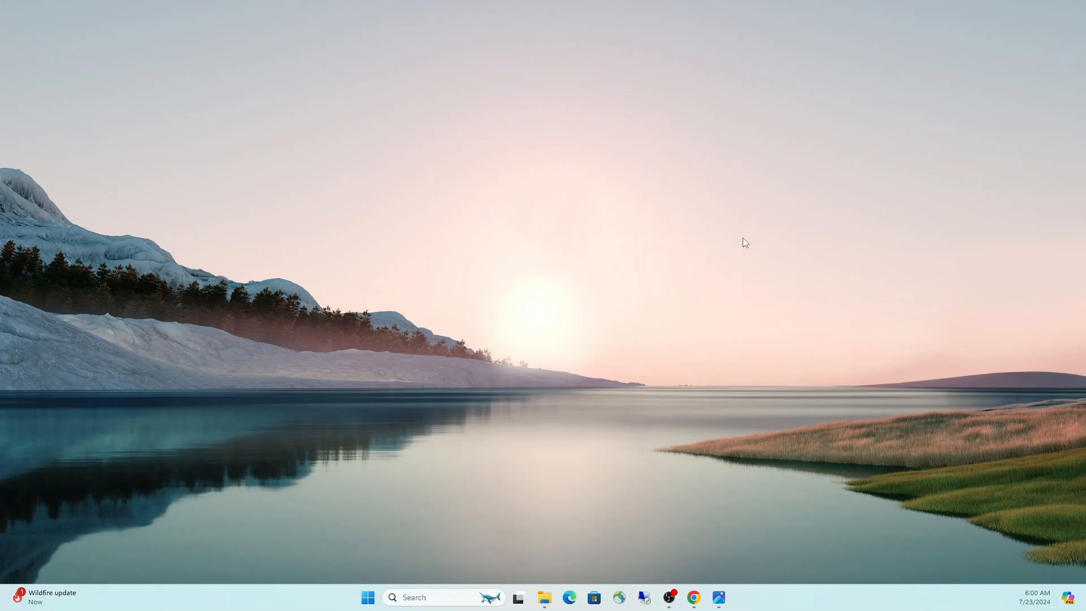
{"action": "type", "text": "\\"}
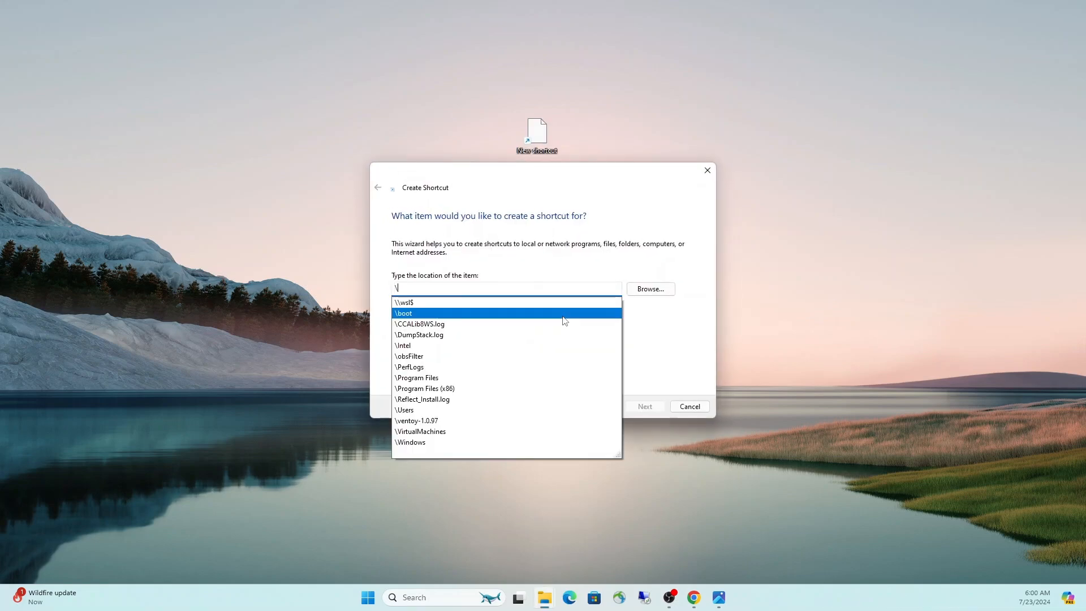
{"action": "left_click", "coordinate": [643, 406]}
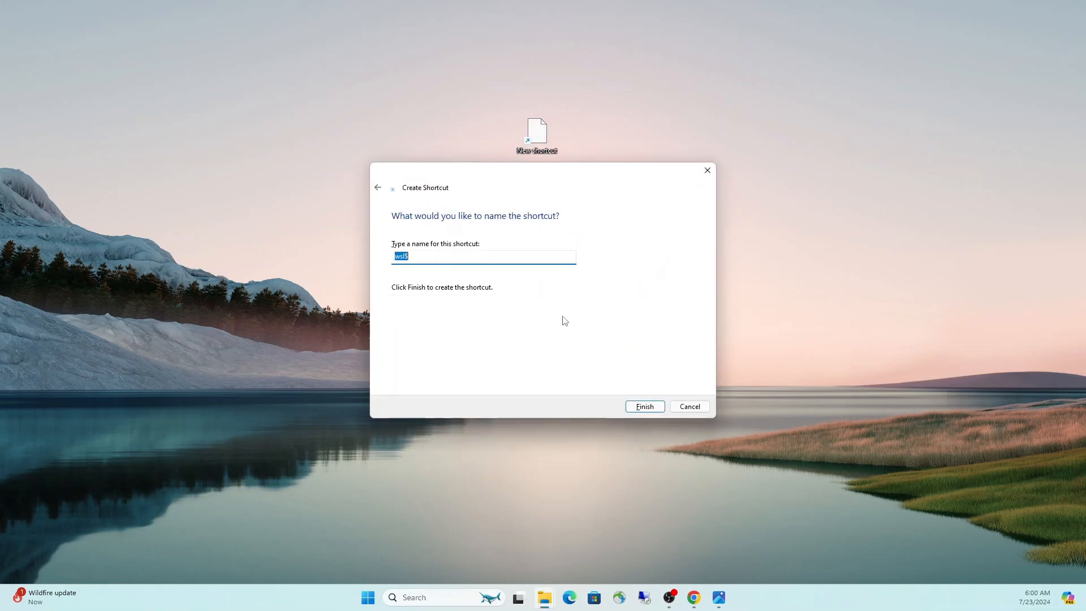
{"action": "type", "text": "WSL"}
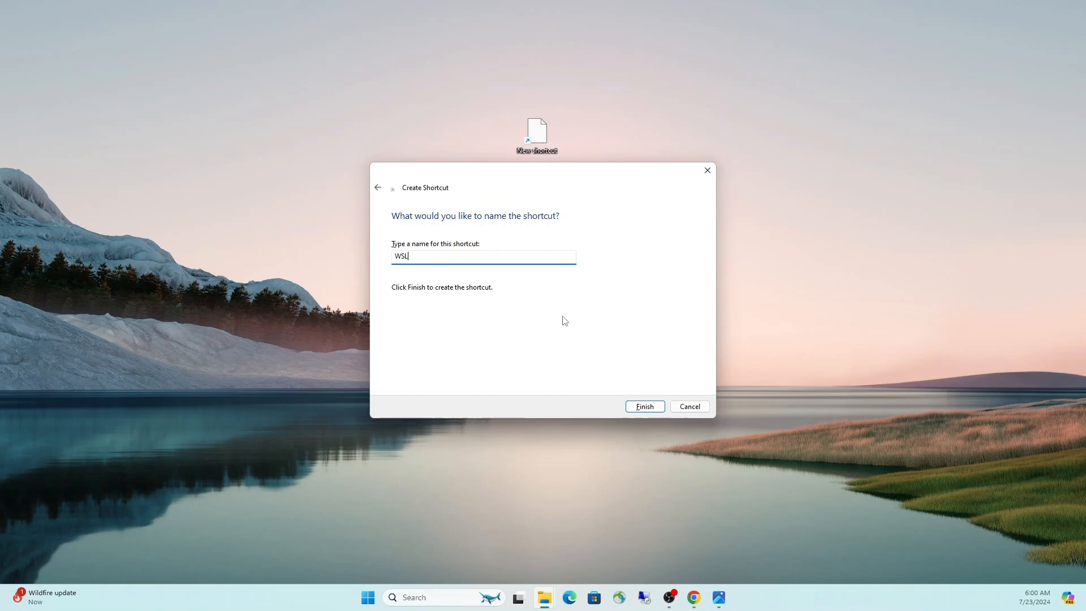
{"action": "left_click", "coordinate": [643, 406]}
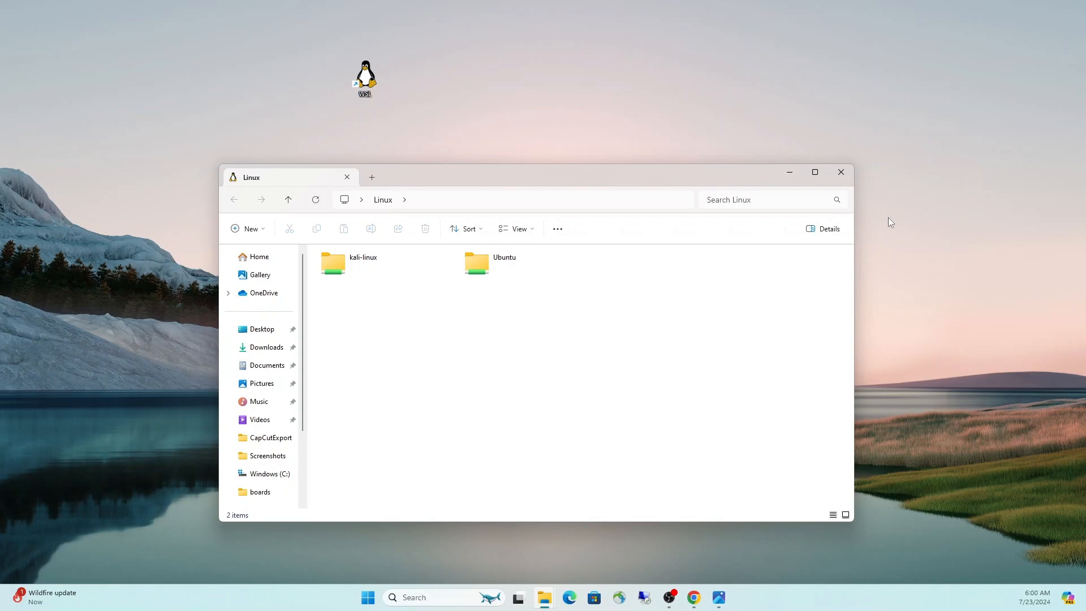
{"action": "left_click", "coordinate": [840, 172]}
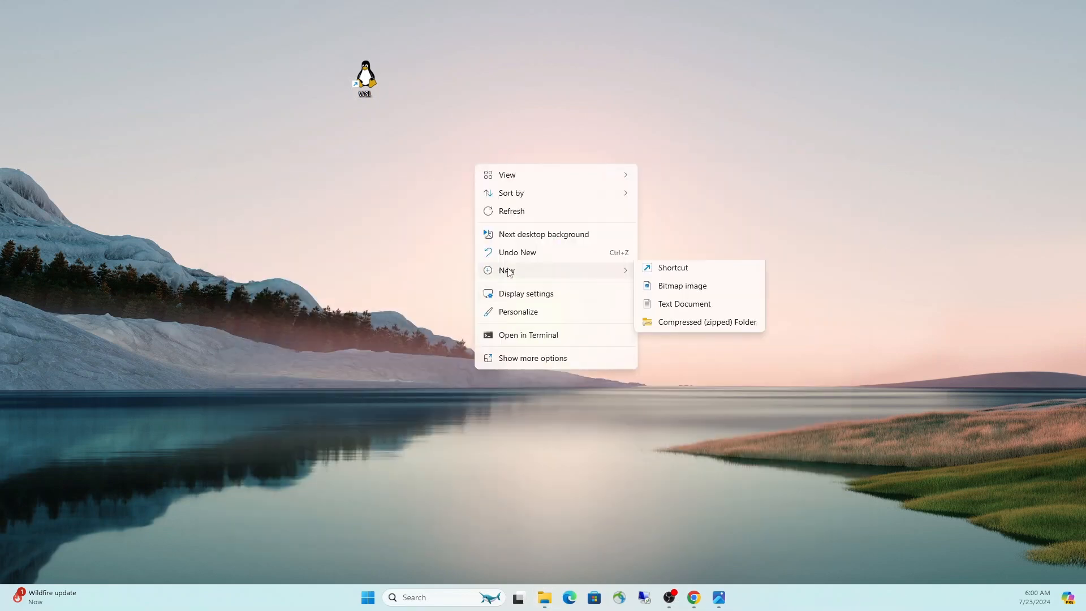
- Create a \\wsl$\kali-linux shortcut, place it beside WSL, and verify it opens the kali-linux root
{"action": "left_click", "coordinate": [670, 267]}
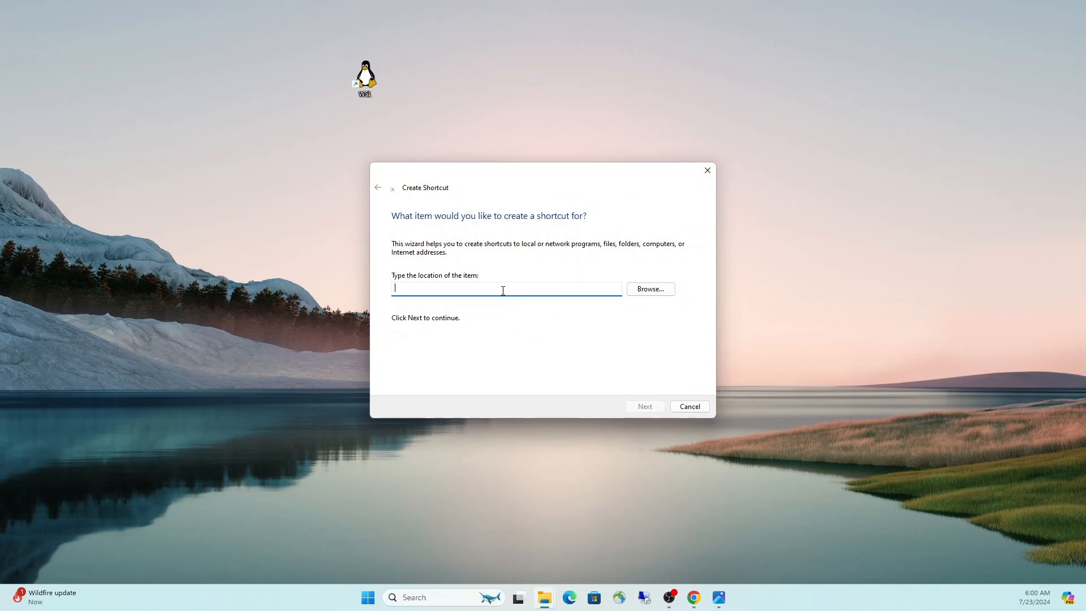
{"action": "type", "text": "\\\\wsl$\\kali-linux"}
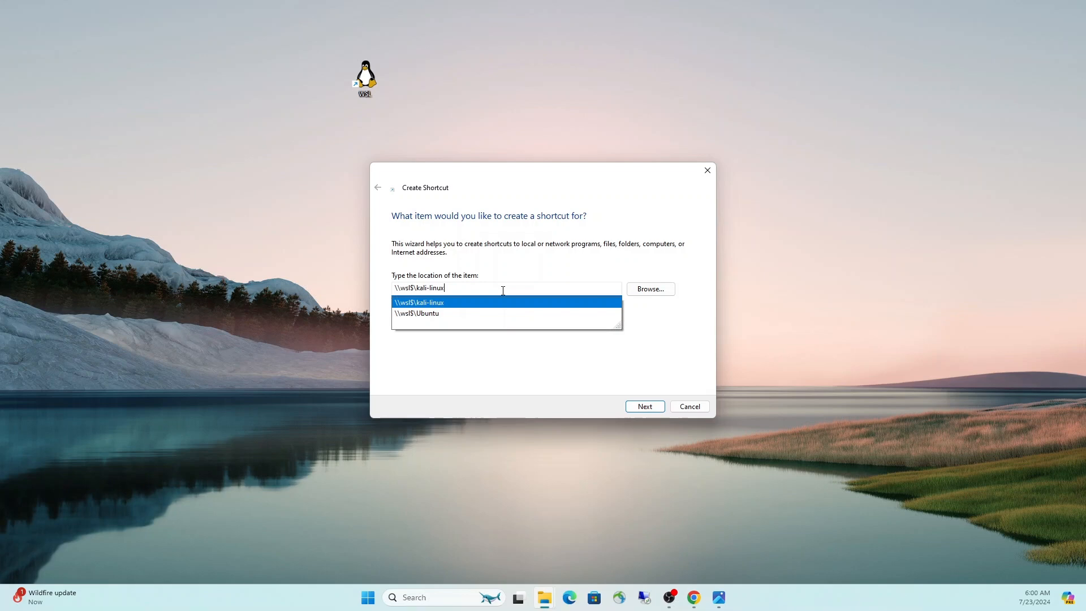
{"action": "left_click", "coordinate": [643, 406]}
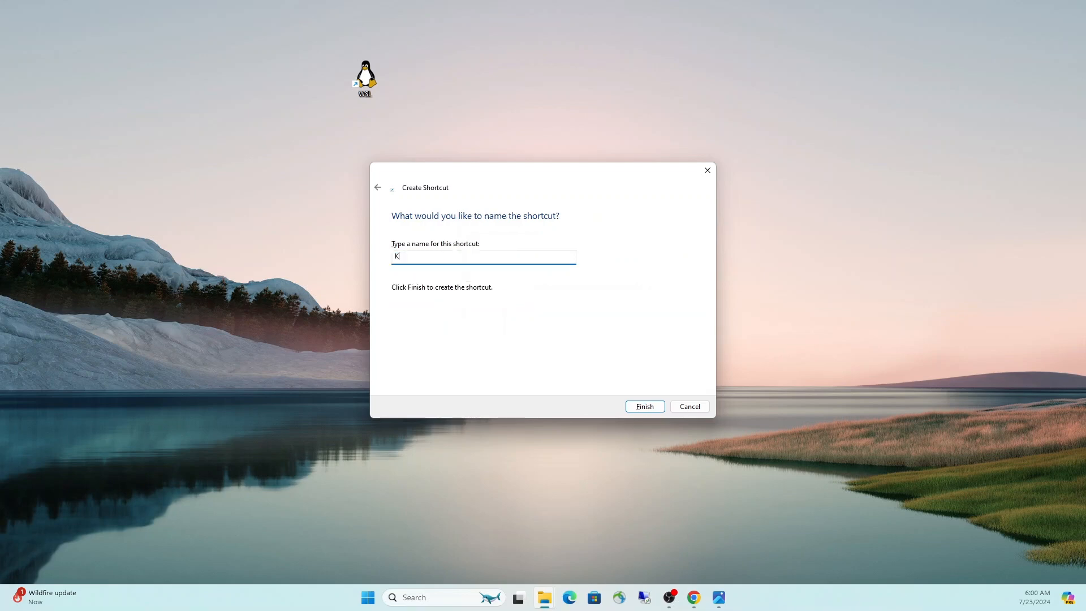
{"action": "left_click", "coordinate": [643, 406]}
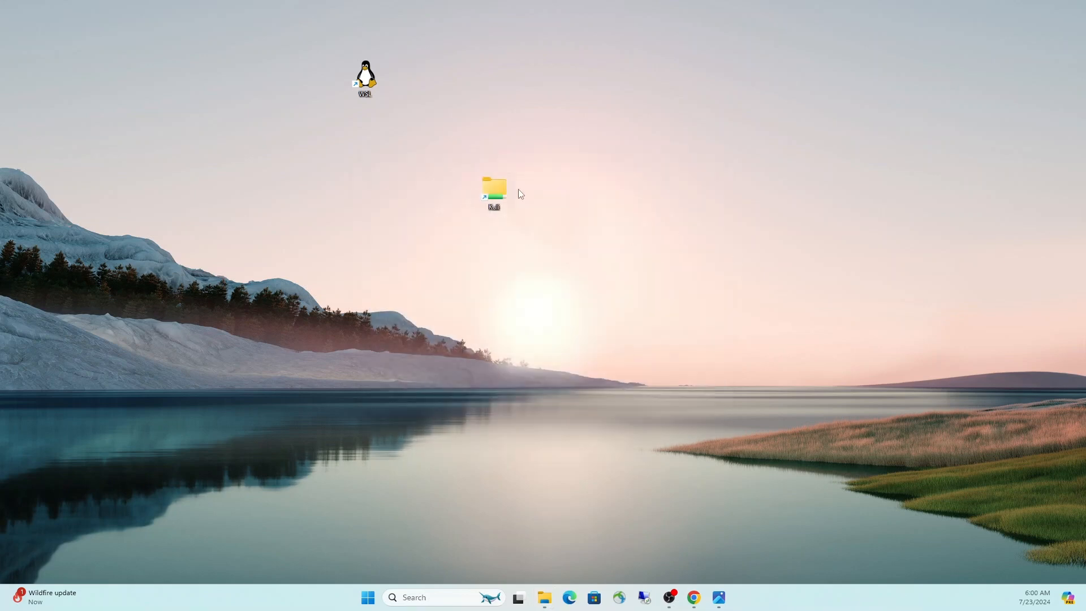
{"action": "left_click_drag", "start_coordinate": [493, 190], "coordinate": [450, 78]}
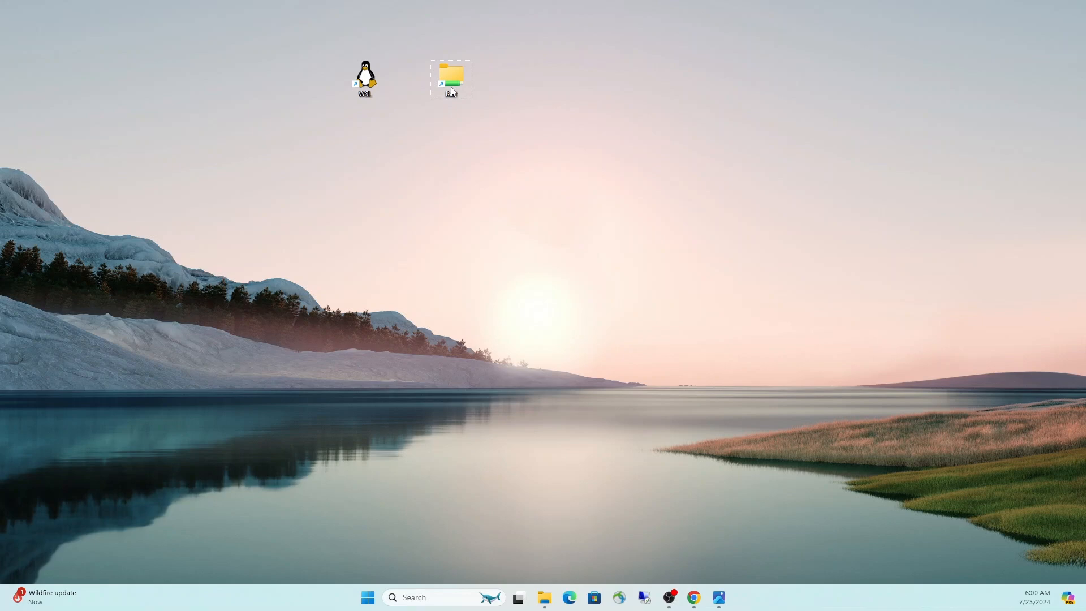
{"action": "double_click", "coordinate": [450, 76]}
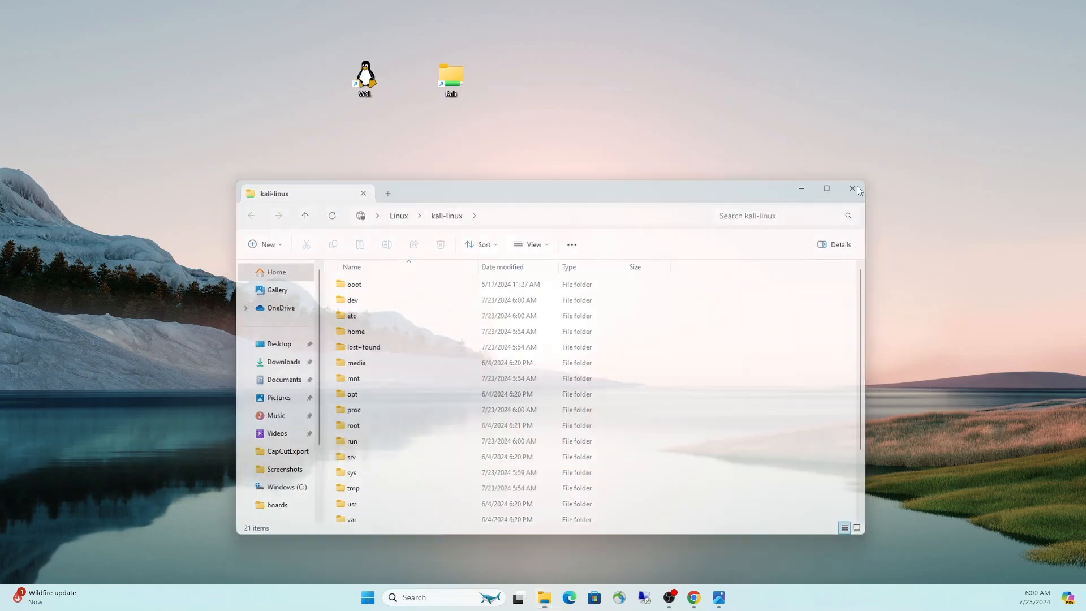
- Create a desktop shortcut named Ubuntu pointing to \\wsl$\Ubuntu beside the others
{"action": "left_click", "coordinate": [852, 189]}
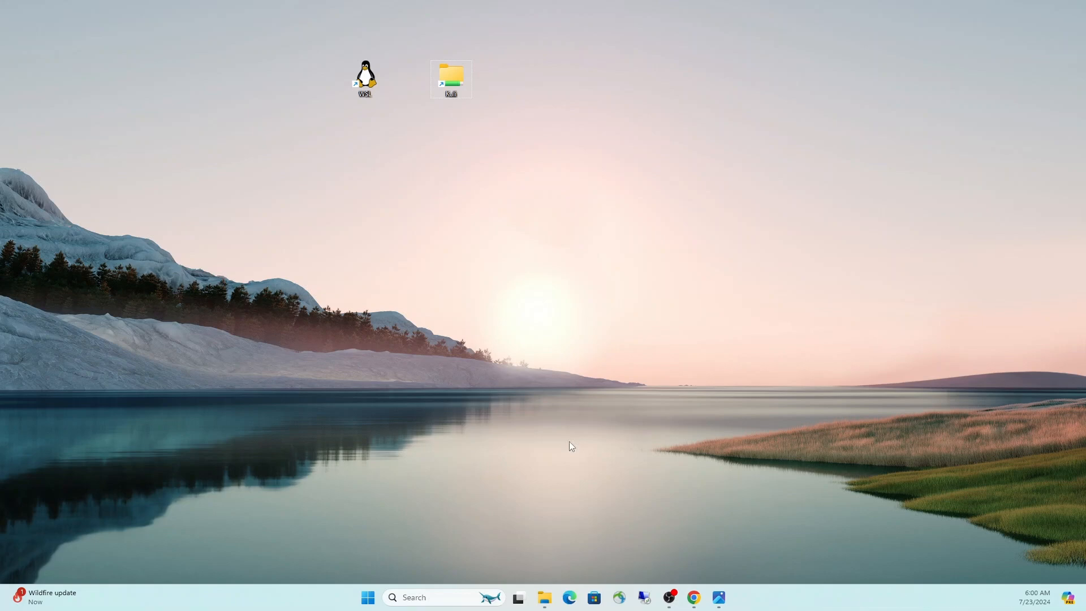
{"action": "right_click", "coordinate": [571, 445]}
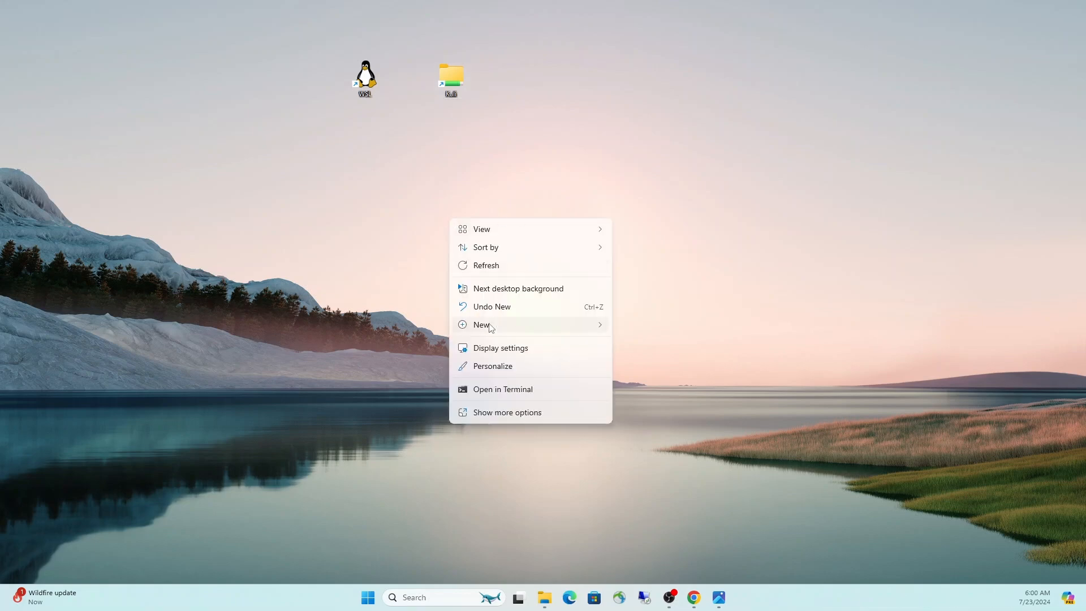
{"action": "left_click", "coordinate": [482, 324]}
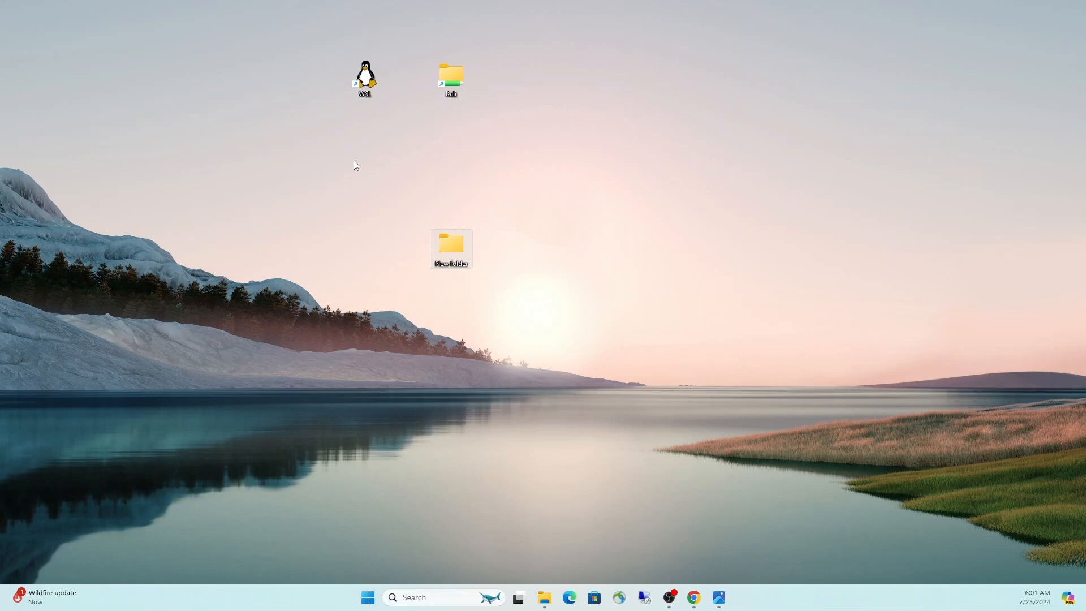
{"action": "right_click", "coordinate": [450, 260]}
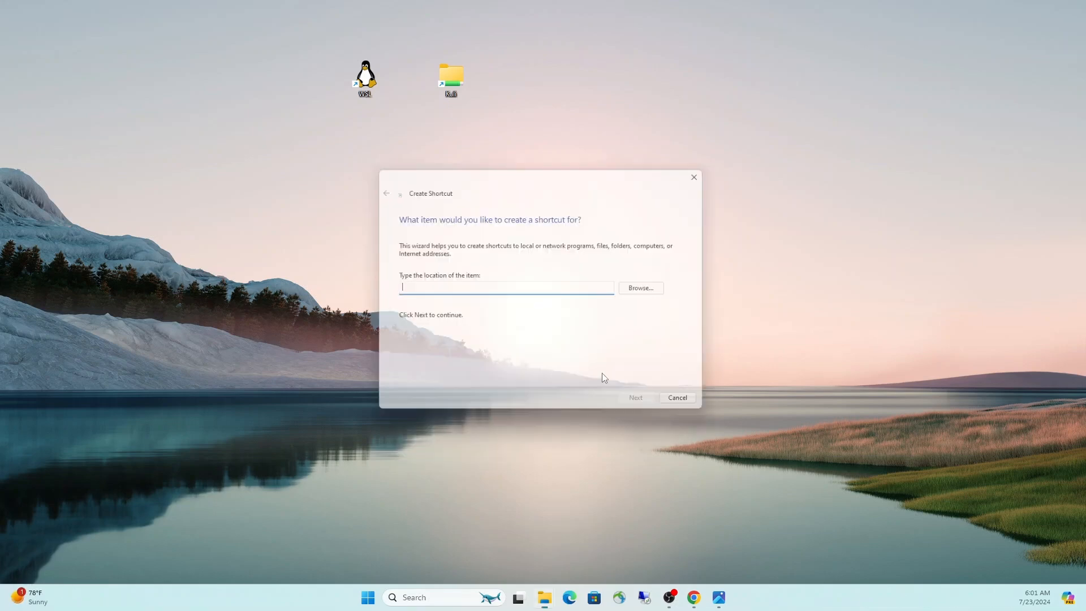
{"action": "type", "text": "\\\\wsl$\\Ubuntu"}
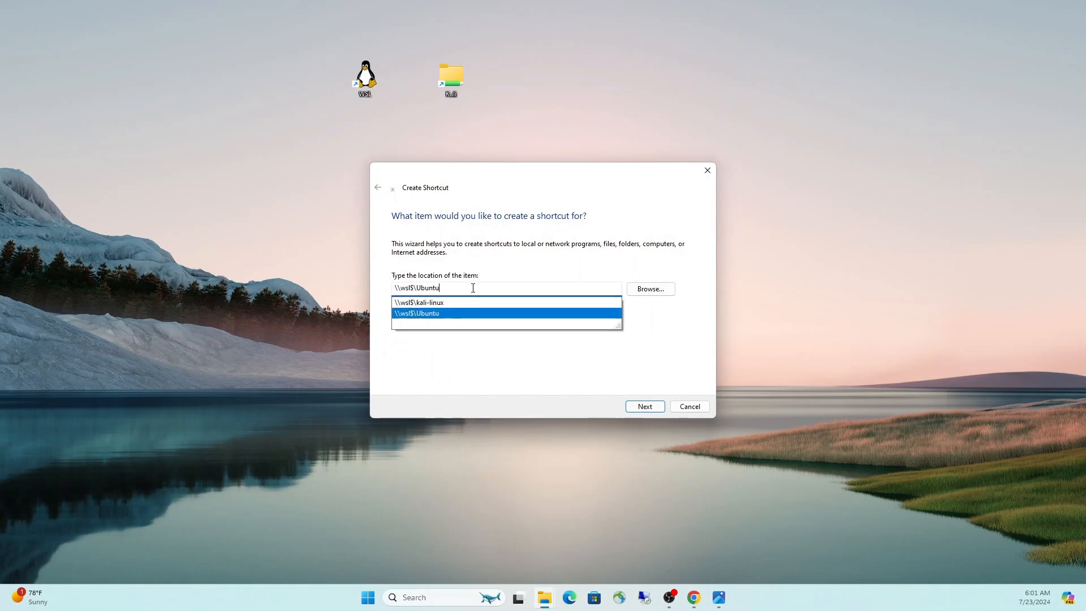
{"action": "left_click", "coordinate": [643, 406]}
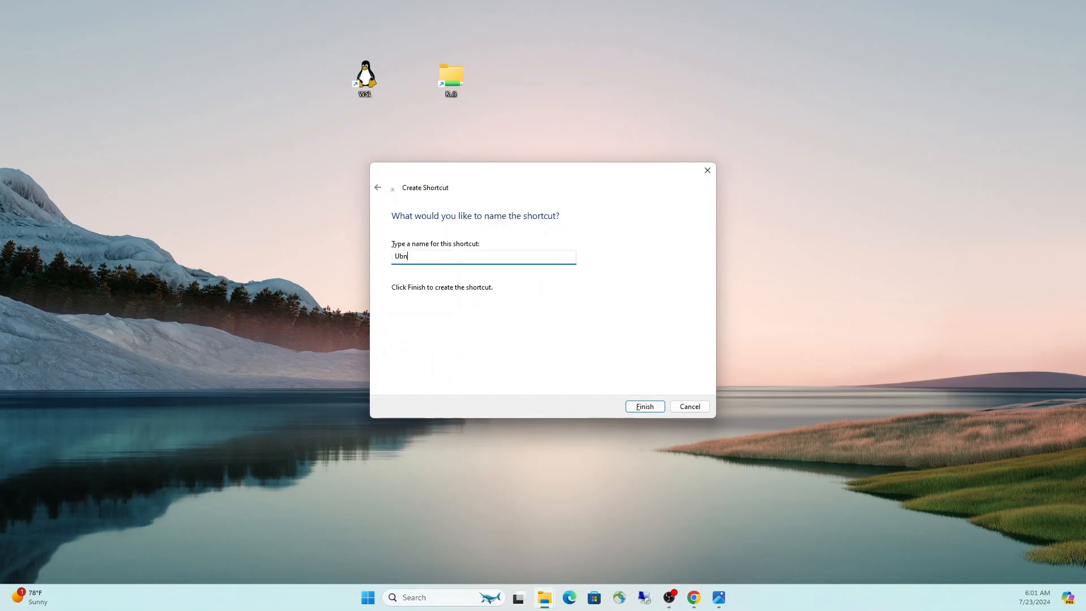
{"action": "left_click", "coordinate": [643, 406]}
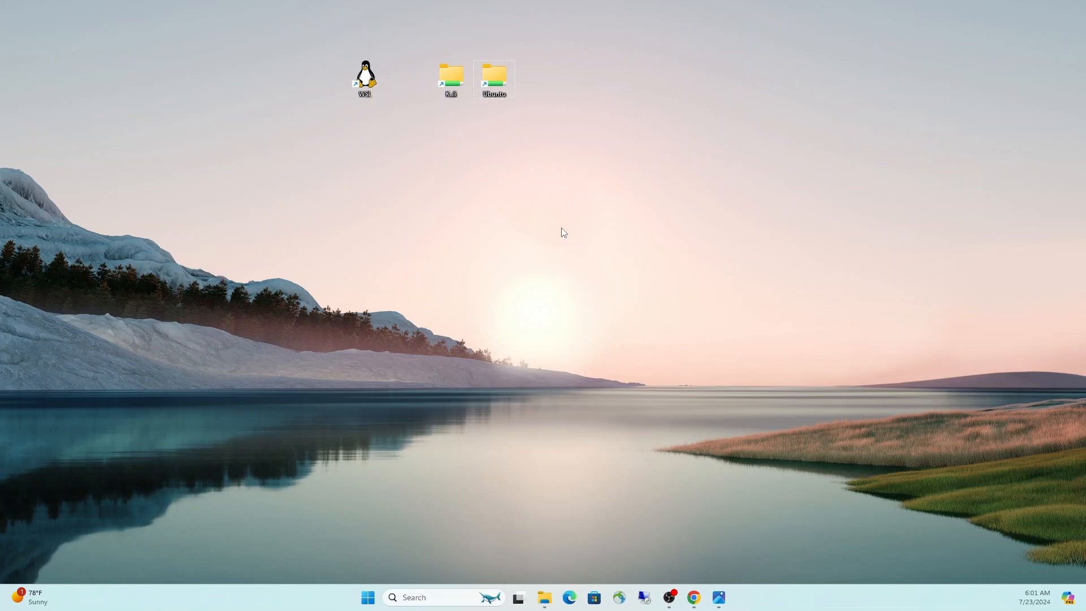
{"action": "mouse_move", "coordinate": [78, 283]}
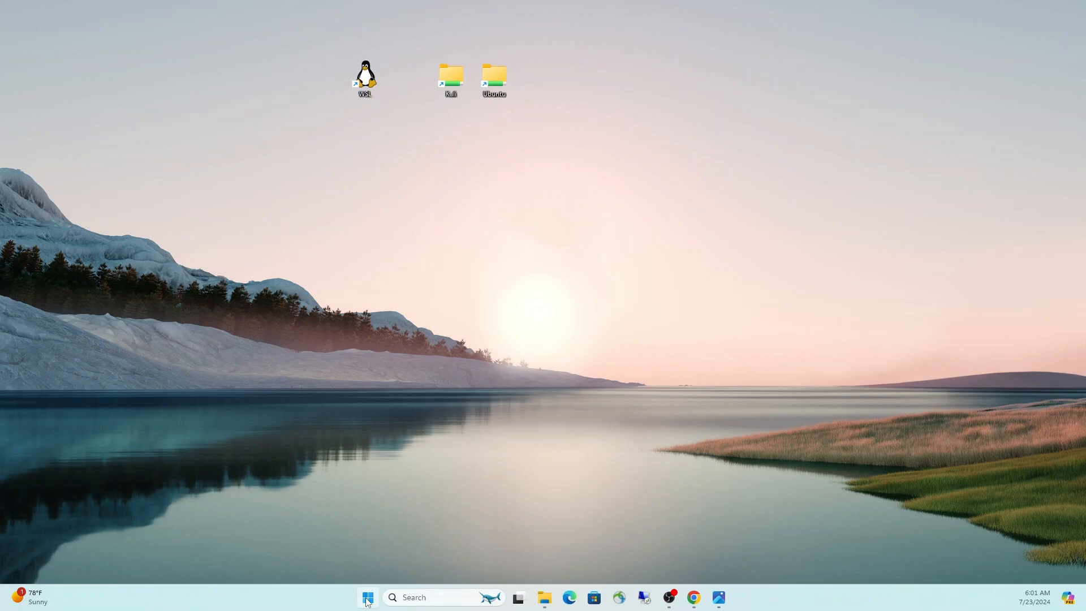
- Launch Windows Terminal from Start search, clear the PowerShell output, and enlarge the window
{"action": "left_click", "coordinate": [367, 597]}
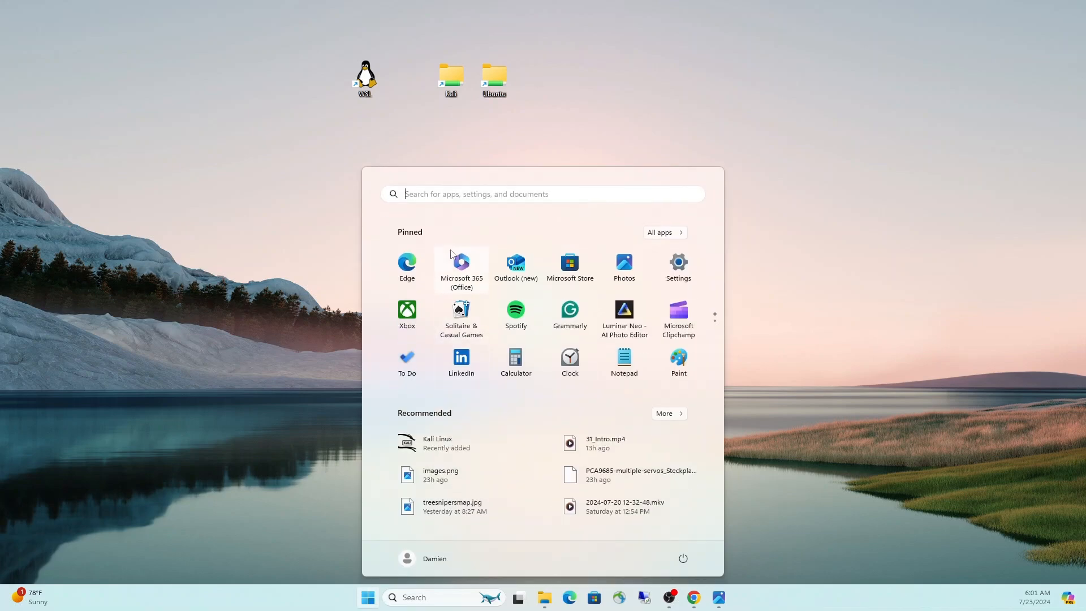
{"action": "type", "text": "terminal"}
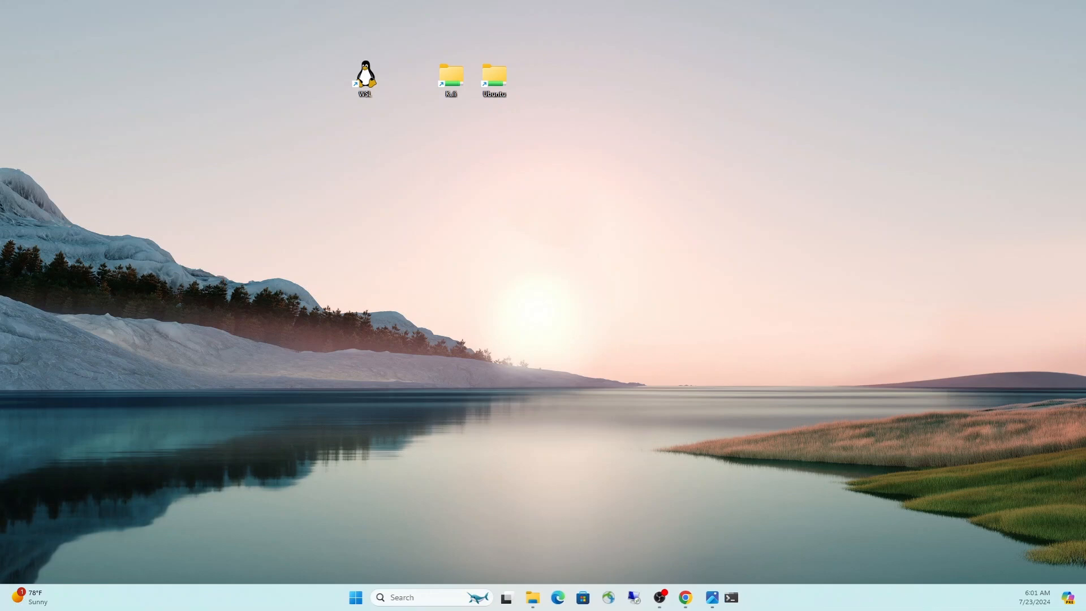
{"action": "left_click", "coordinate": [730, 597]}
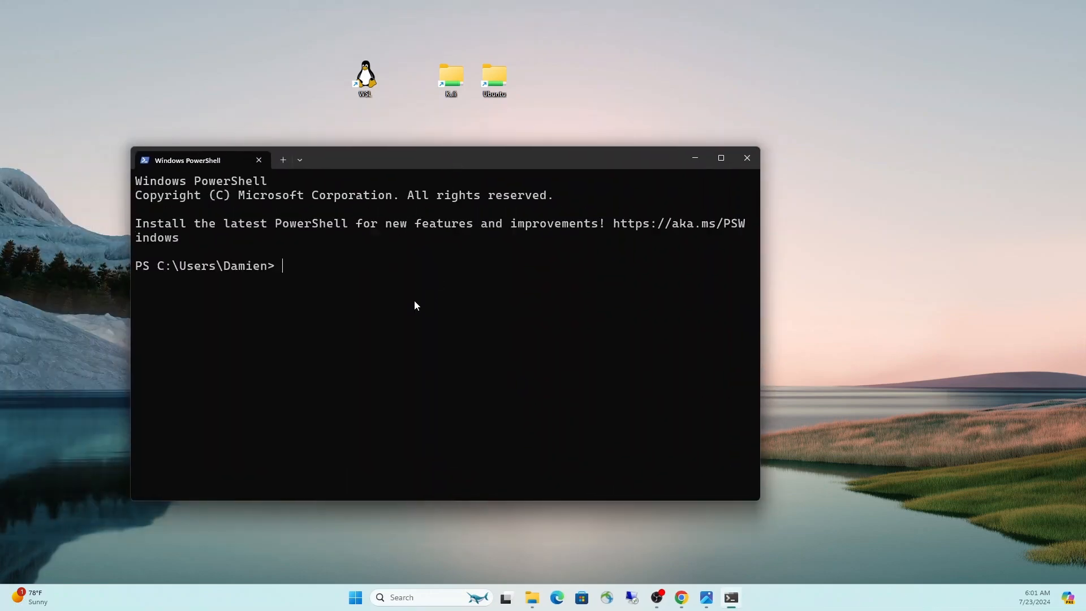
{"action": "type", "text": "clea"}
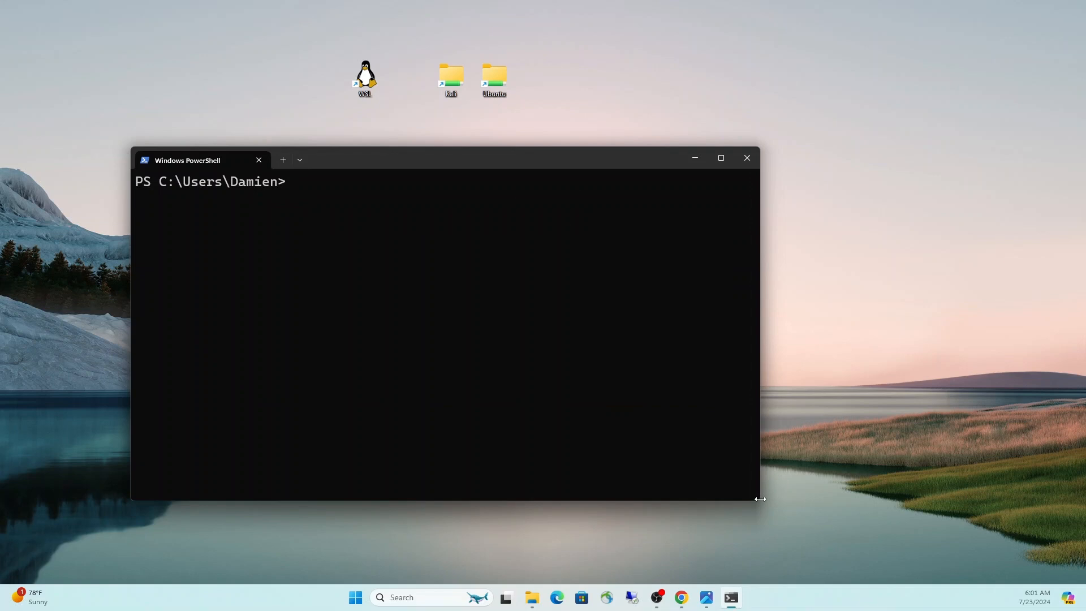
{"action": "mouse_move", "coordinate": [760, 502]}
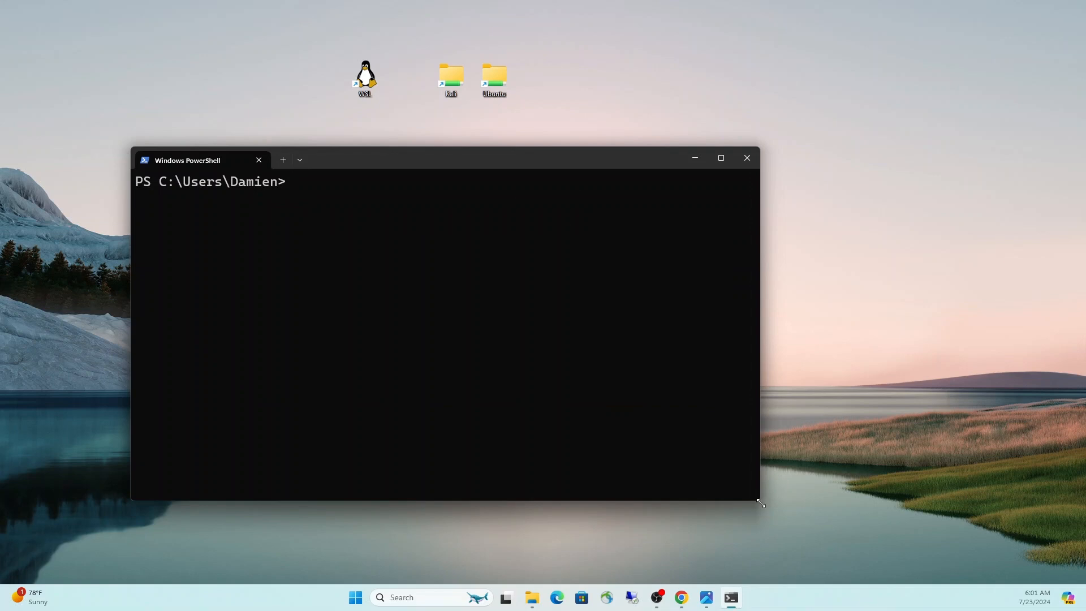
{"action": "left_click_drag", "start_coordinate": [760, 502], "coordinate": [1003, 541]}
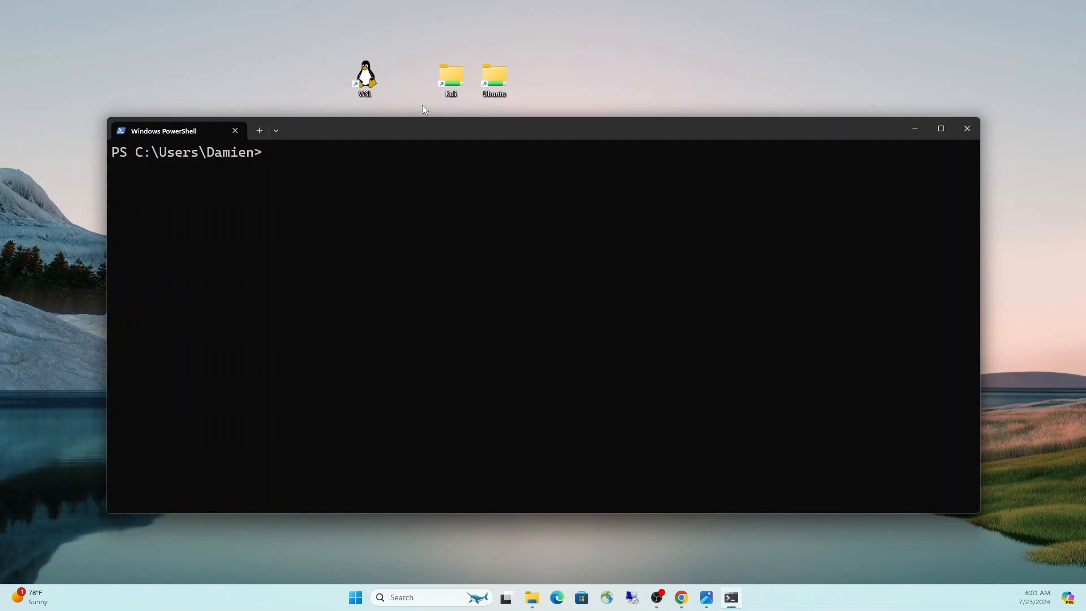
{"action": "mouse_move", "coordinate": [326, 35]}
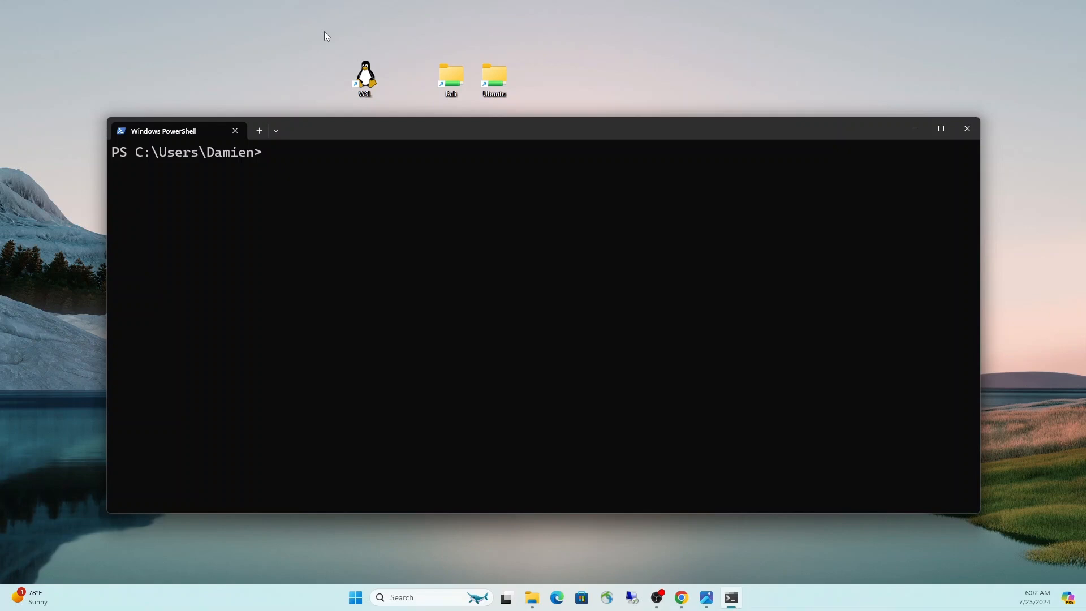
- Check the shell profile list, then run 'wsl -d kali-linux --cd ~' to enter Kali's home directory
{"action": "left_click", "coordinate": [276, 130]}
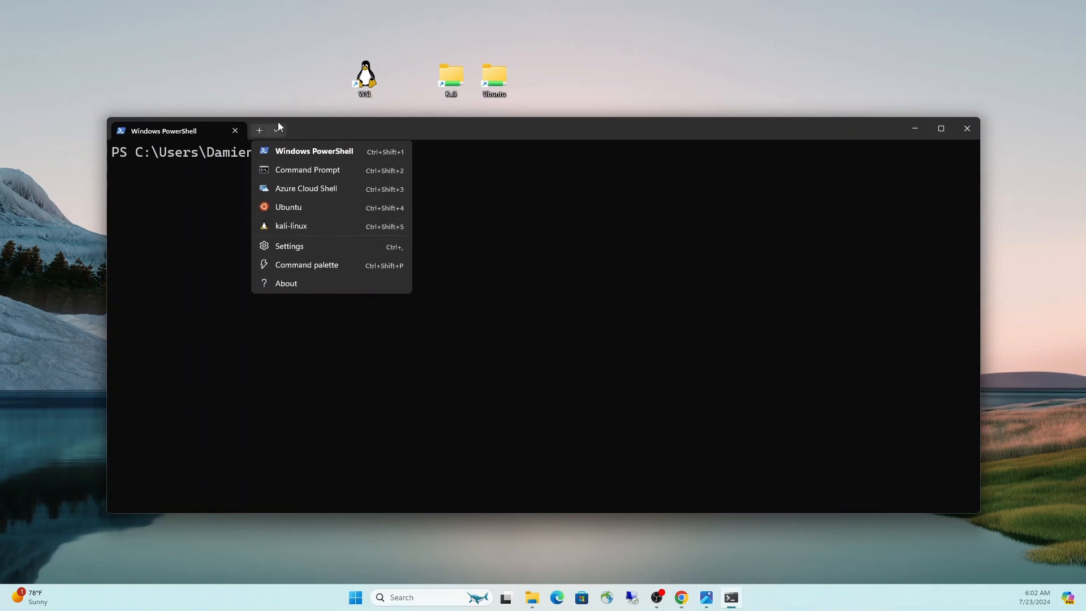
{"action": "mouse_move", "coordinate": [313, 150]}
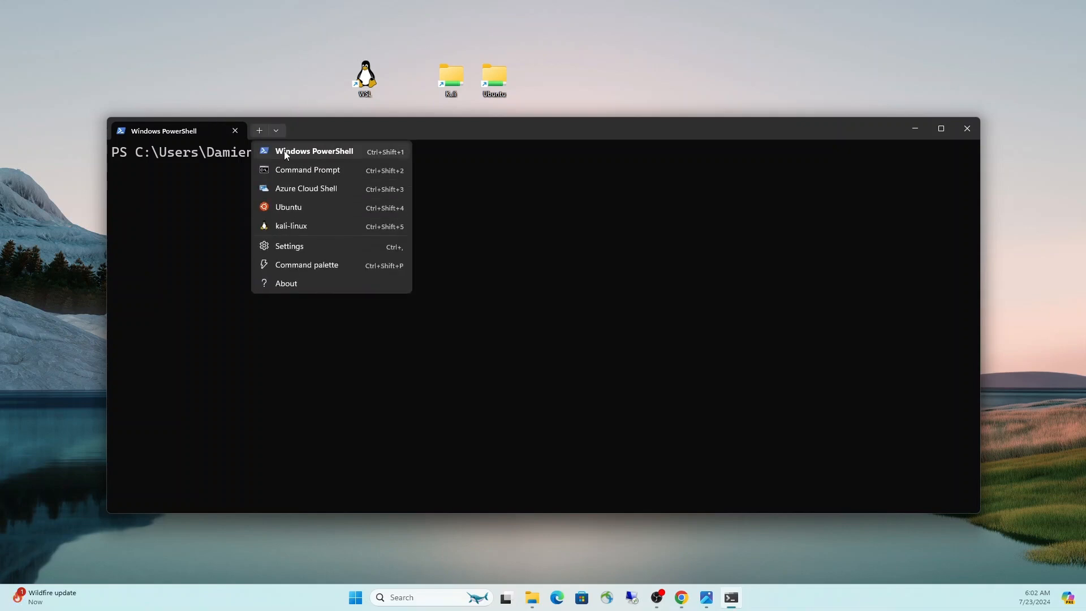
{"action": "mouse_move", "coordinate": [297, 172]}
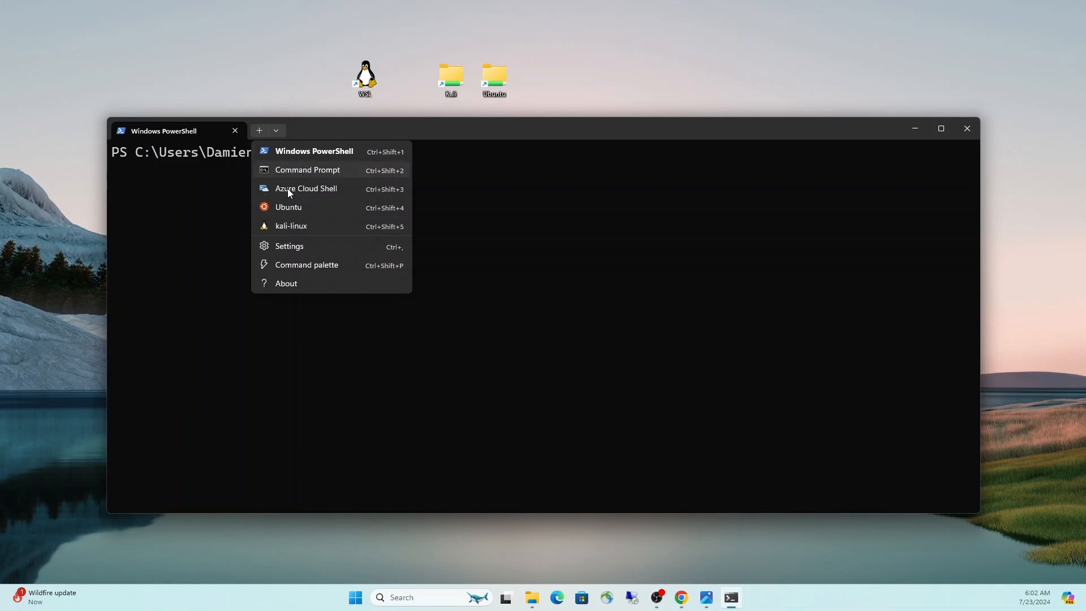
{"action": "mouse_move", "coordinate": [289, 228]}
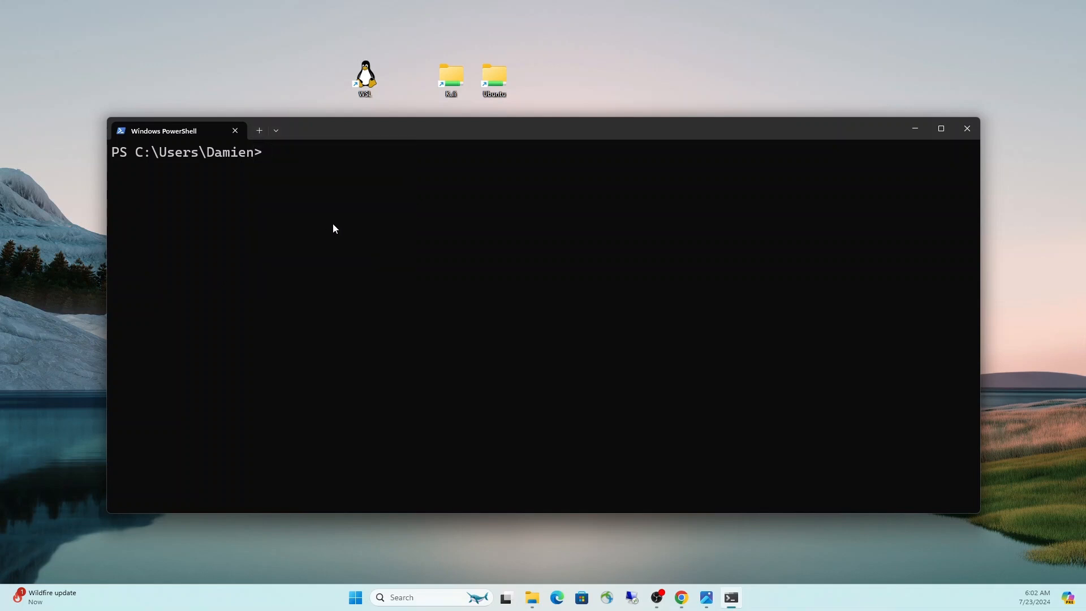
{"action": "mouse_move", "coordinate": [664, 132]}
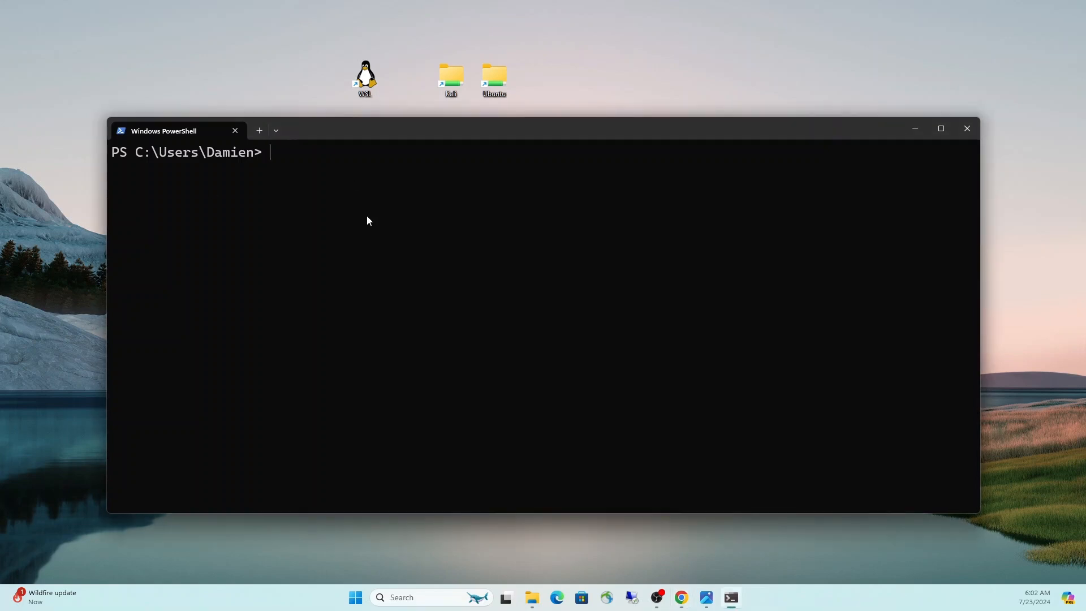
{"action": "type", "text": "wsl -d"}
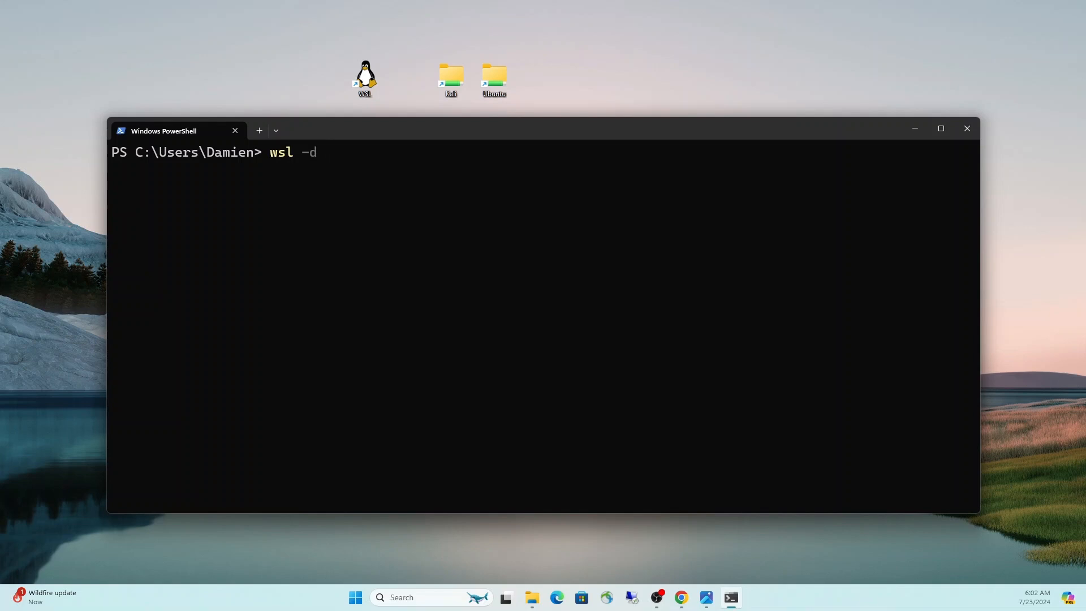
{"action": "type", "text": "kali-"}
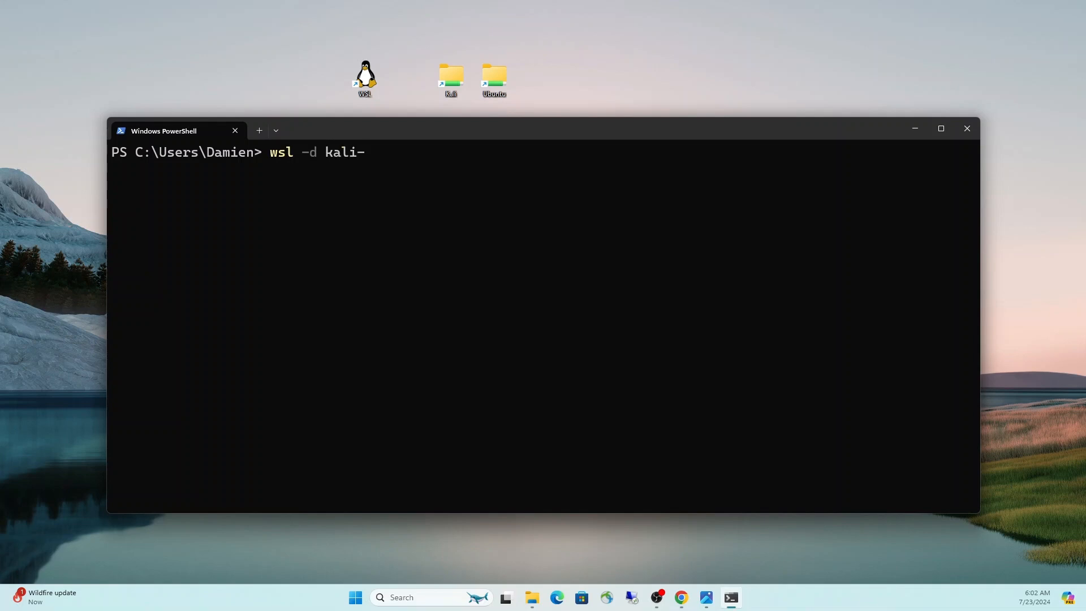
{"action": "type", "text": "linux"}
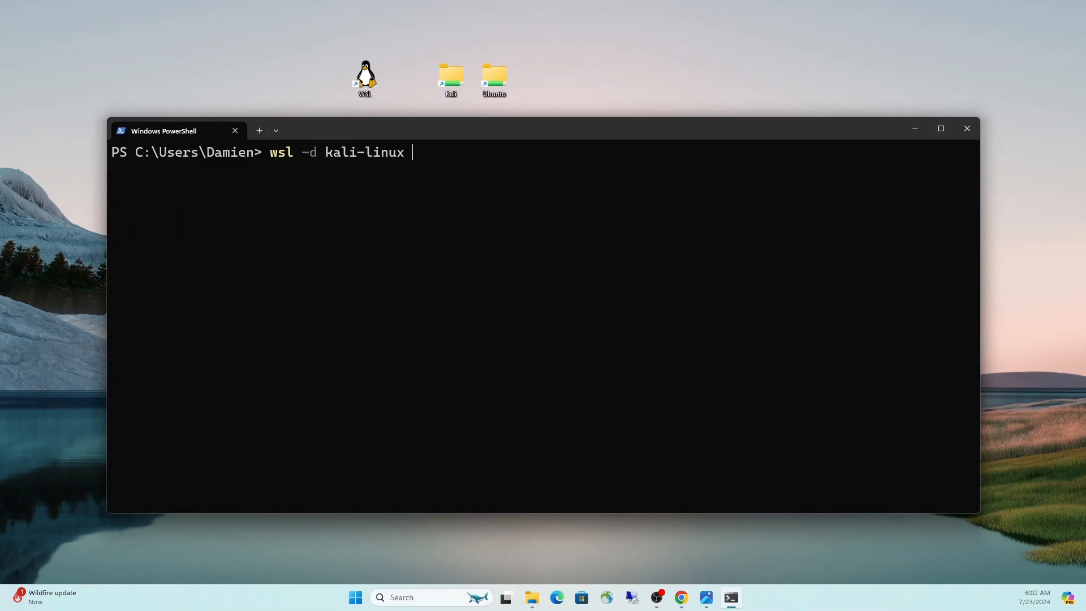
{"action": "type", "text": "--"}
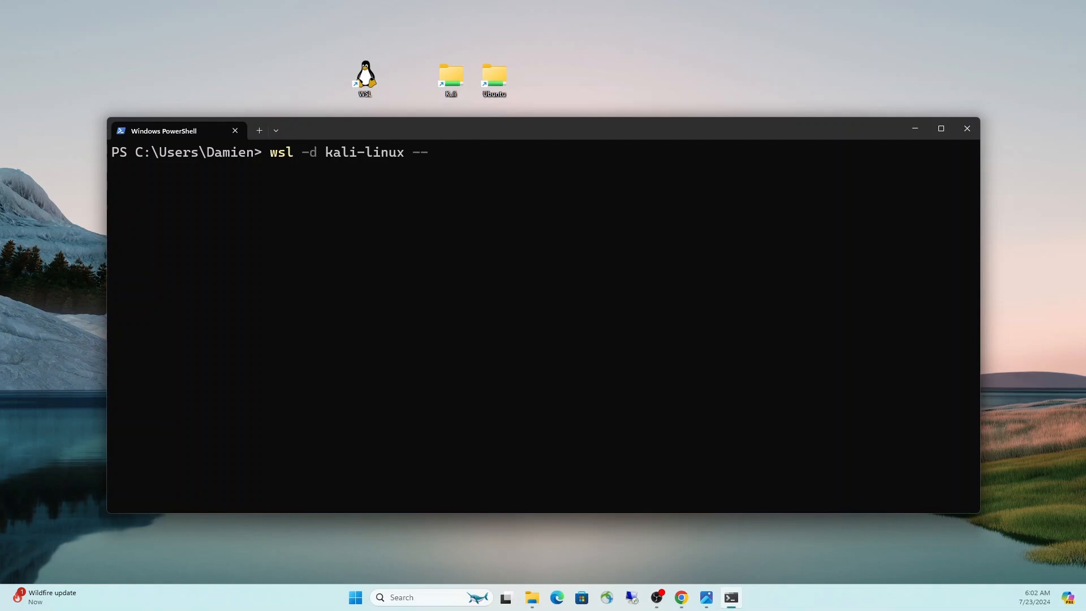
{"action": "type", "text": "cd ~"}
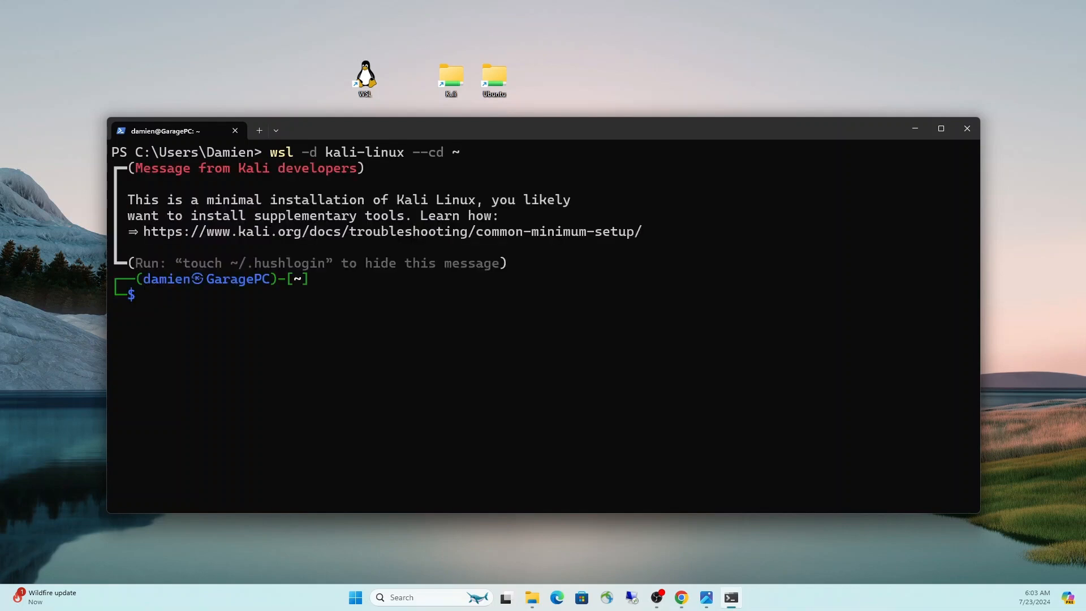
- Confirm /home/damien with pwd and clear the Kali shell
{"action": "type", "text": "pwd"}
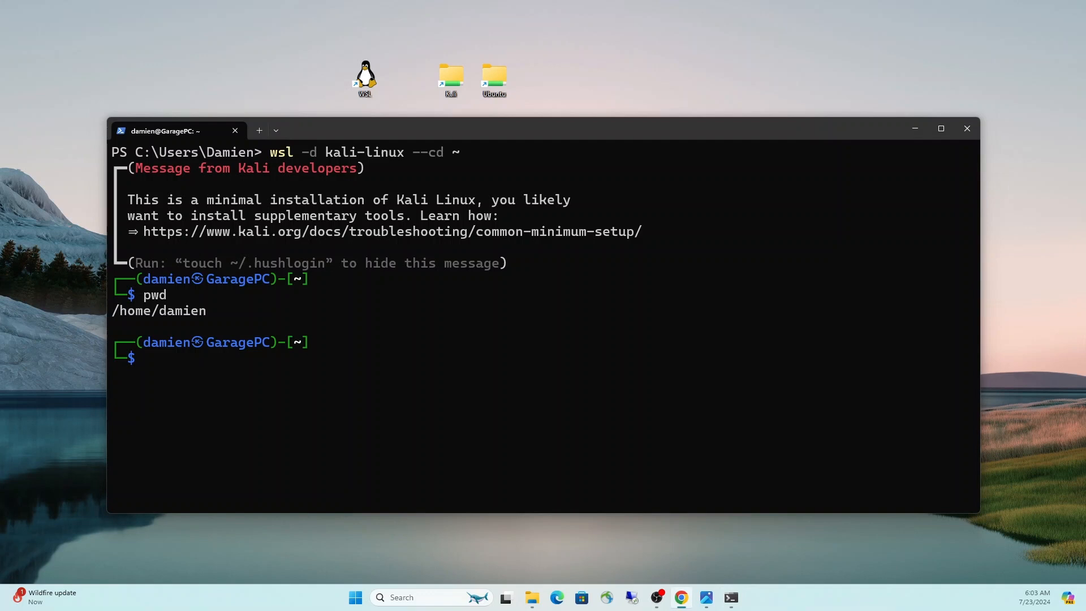
{"action": "type", "text": "c"}
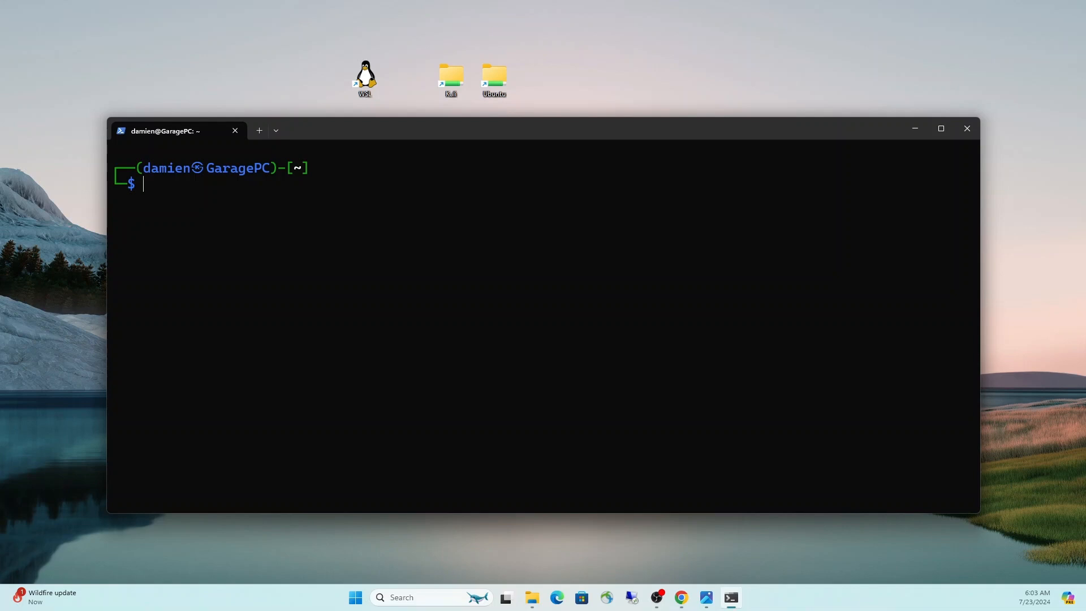
- Change into /mnt/c/users/Damien/Documents and list its Windows contents with ls
{"action": "type", "text": "cde"}
{"action": "type", "text": "ls"}
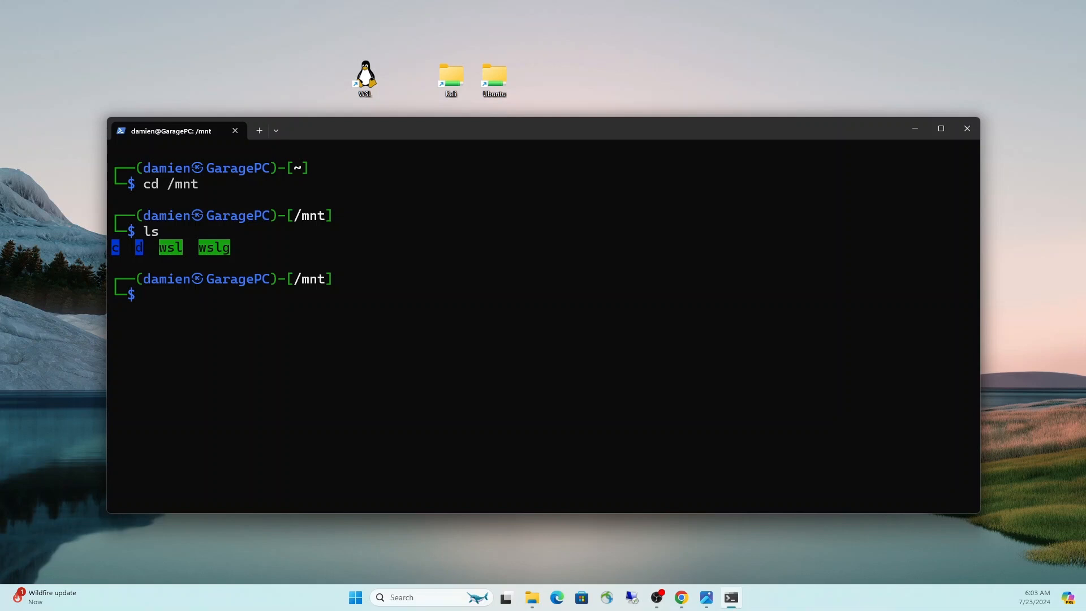
{"action": "type", "text": "cd /"}
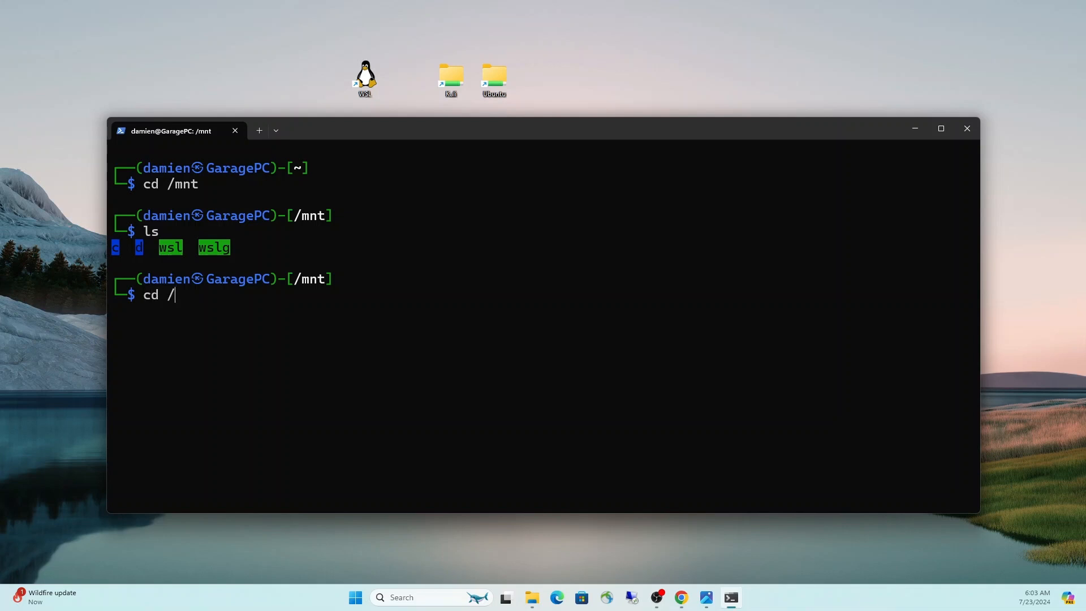
{"action": "type", "text": "mnt/c/"}
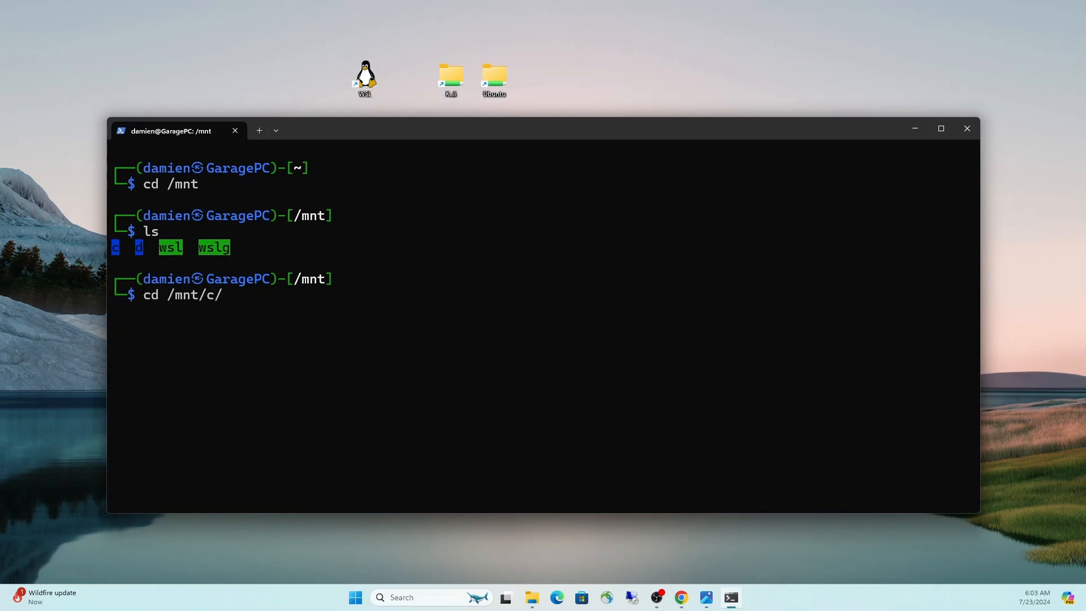
{"action": "type", "text": "user"}
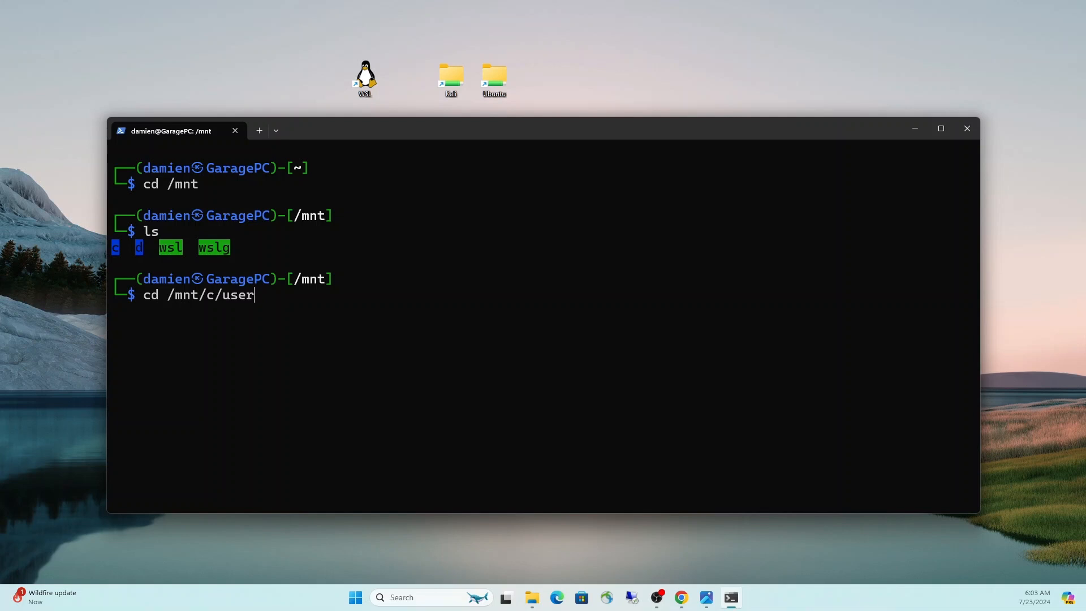
{"action": "type", "text": "s/D"}
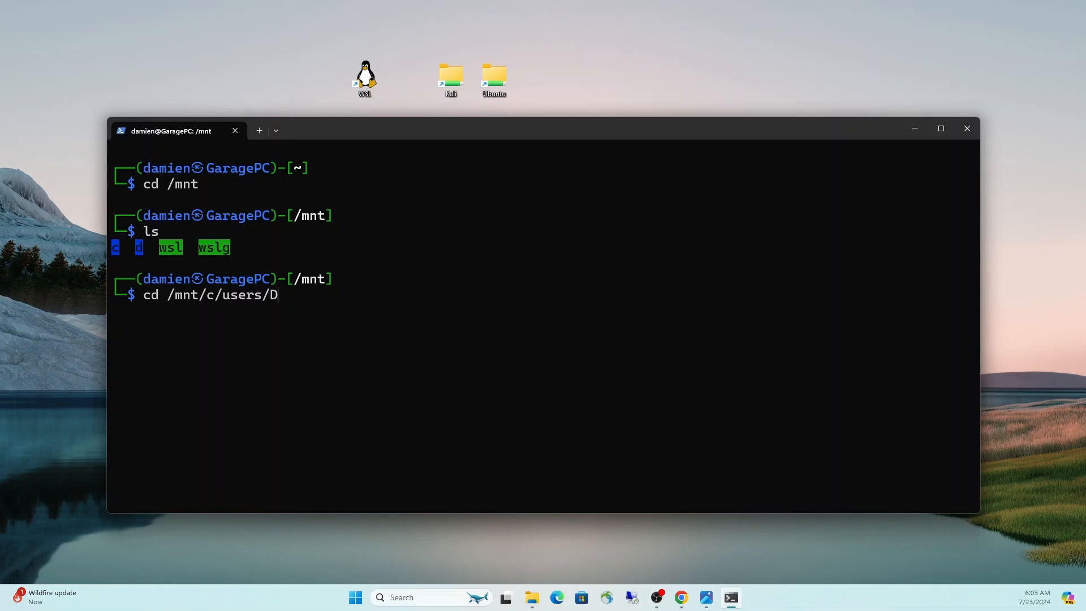
{"action": "key", "text": "Backspace"}
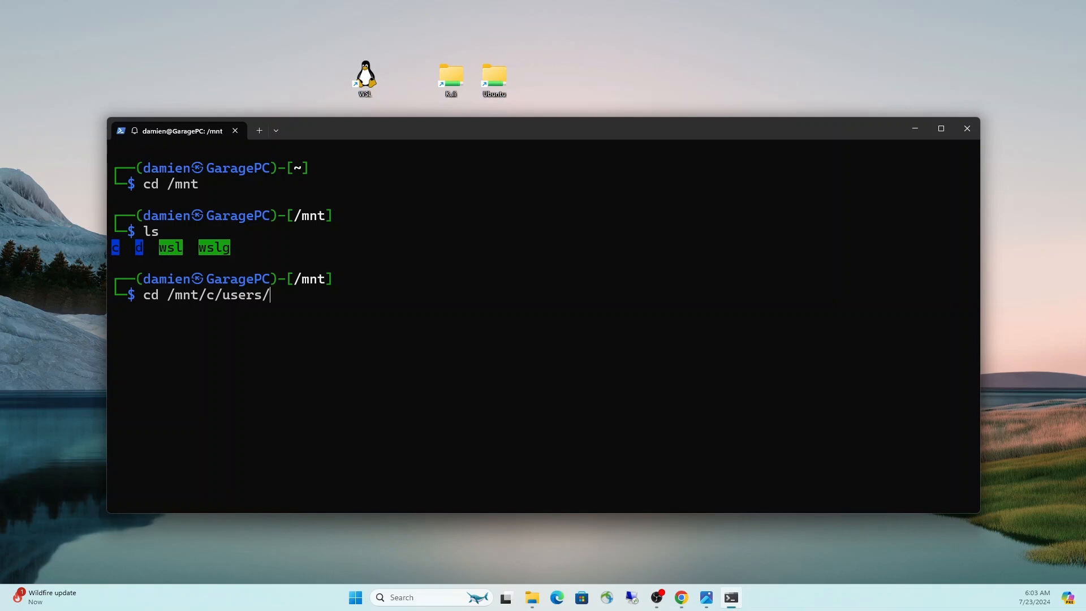
{"action": "type", "text": "Damien/"}
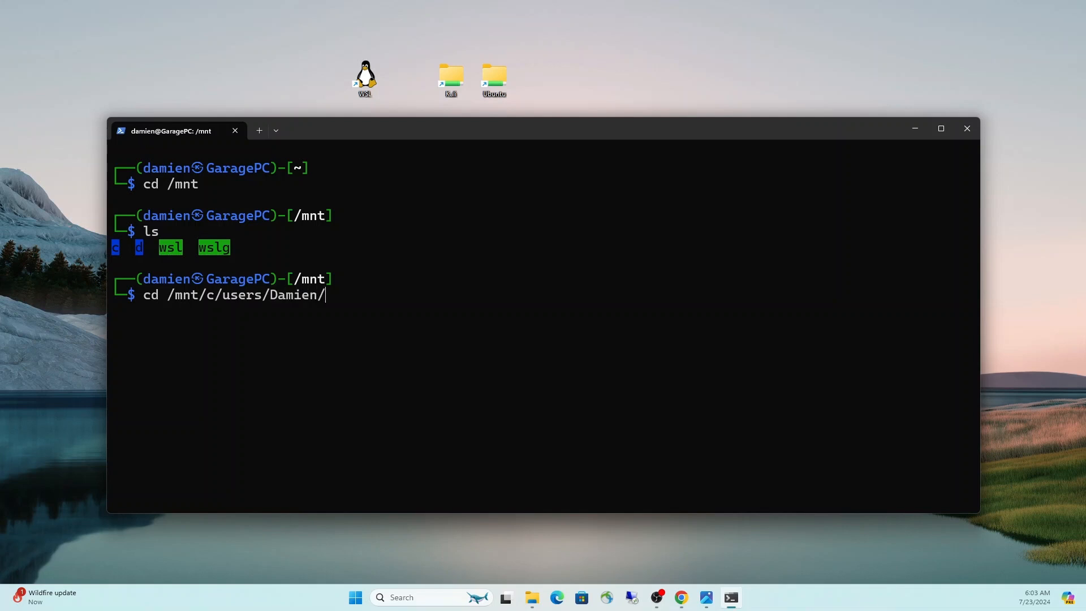
{"action": "type", "text": "Documents"}
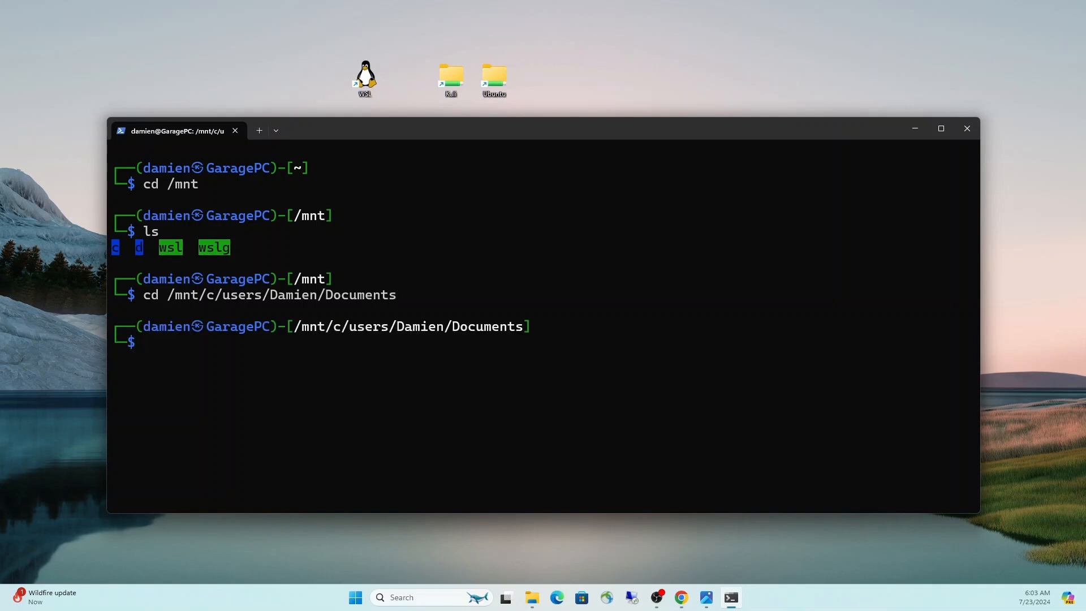
{"action": "type", "text": "ls"}
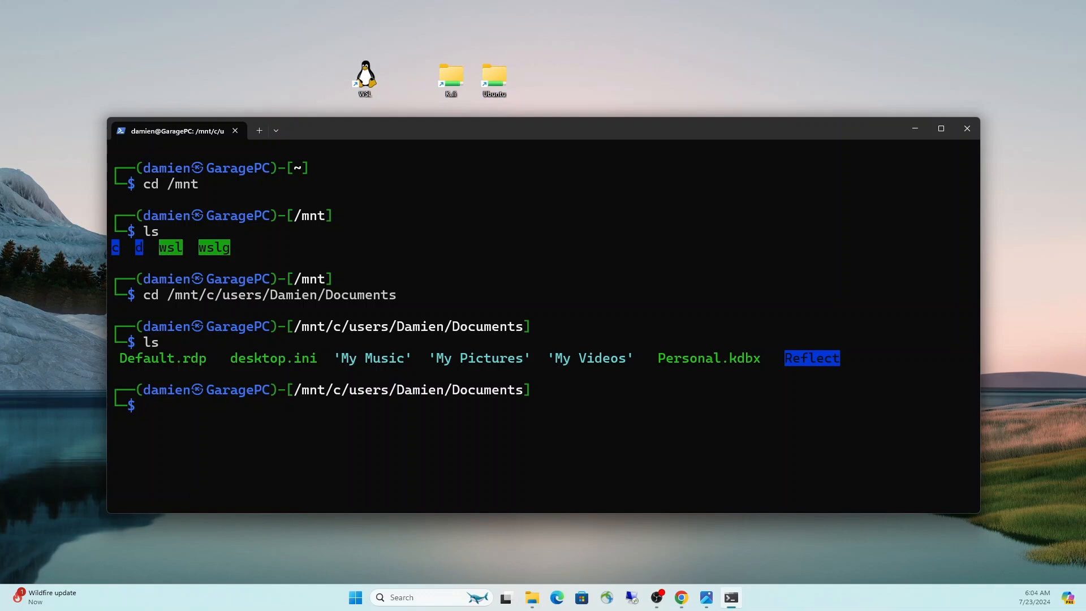
- Create an empty testfromlinux.txt with touch and confirm it in the ls listing
{"action": "type", "text": "touc"}
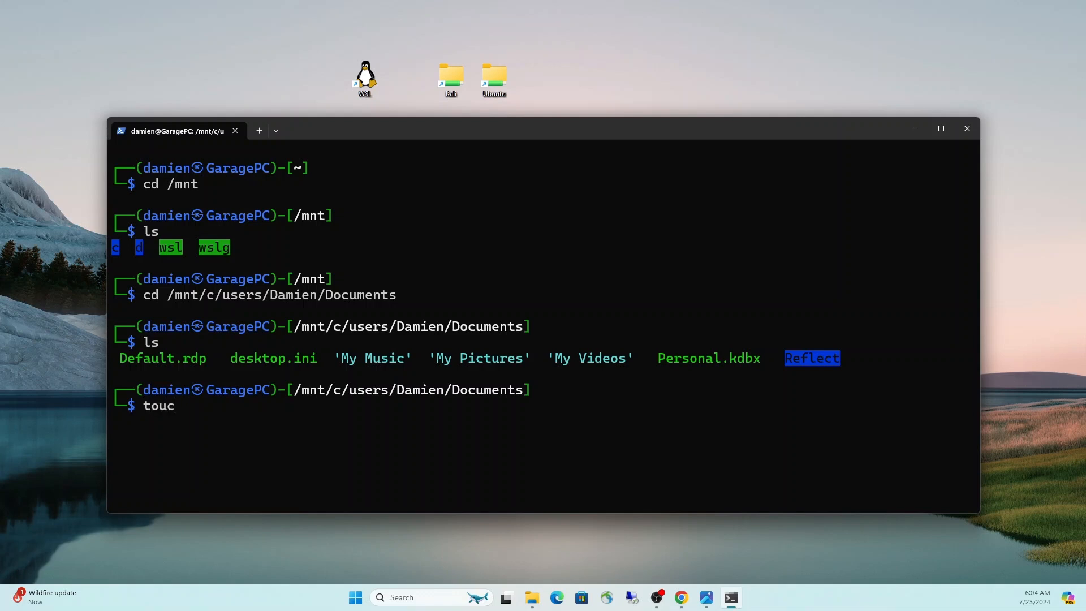
{"action": "type", "text": "h"}
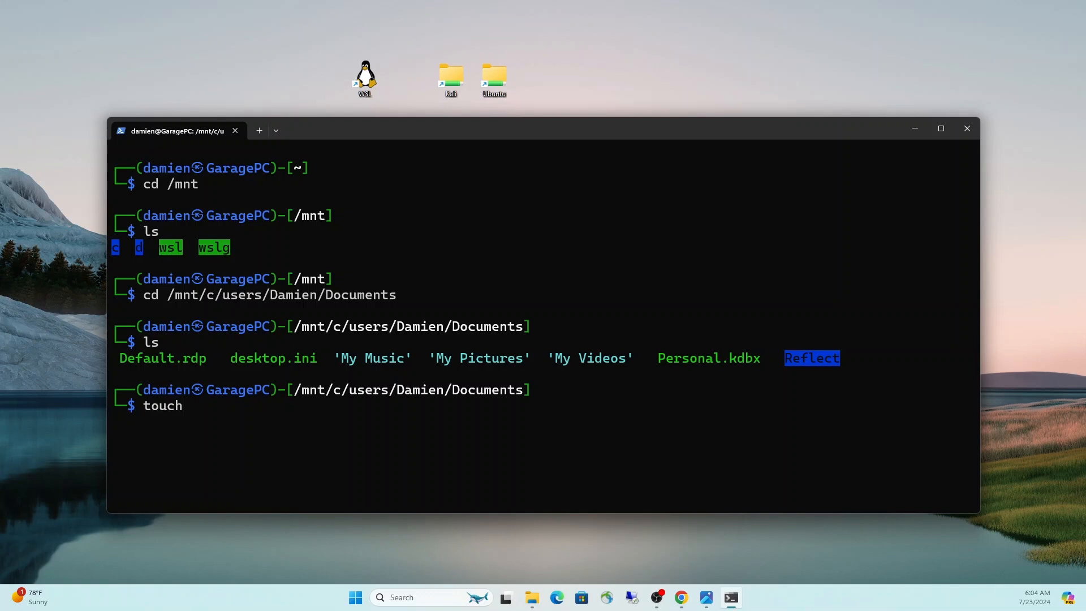
{"action": "type", "text": "test"}
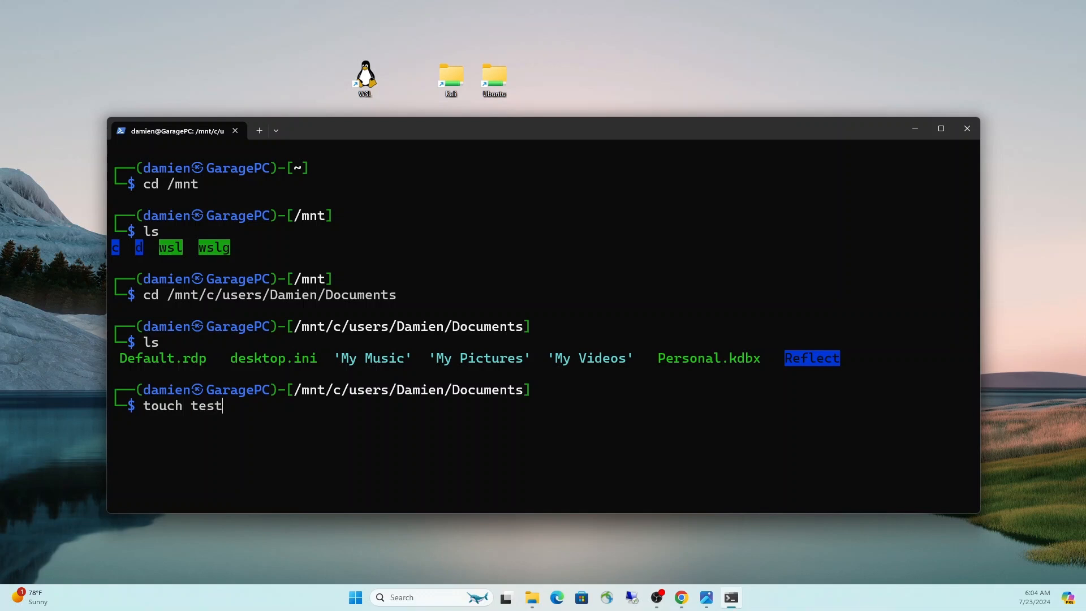
{"action": "type", "text": "fromlinux.txt"}
{"action": "type", "text": "ls"}
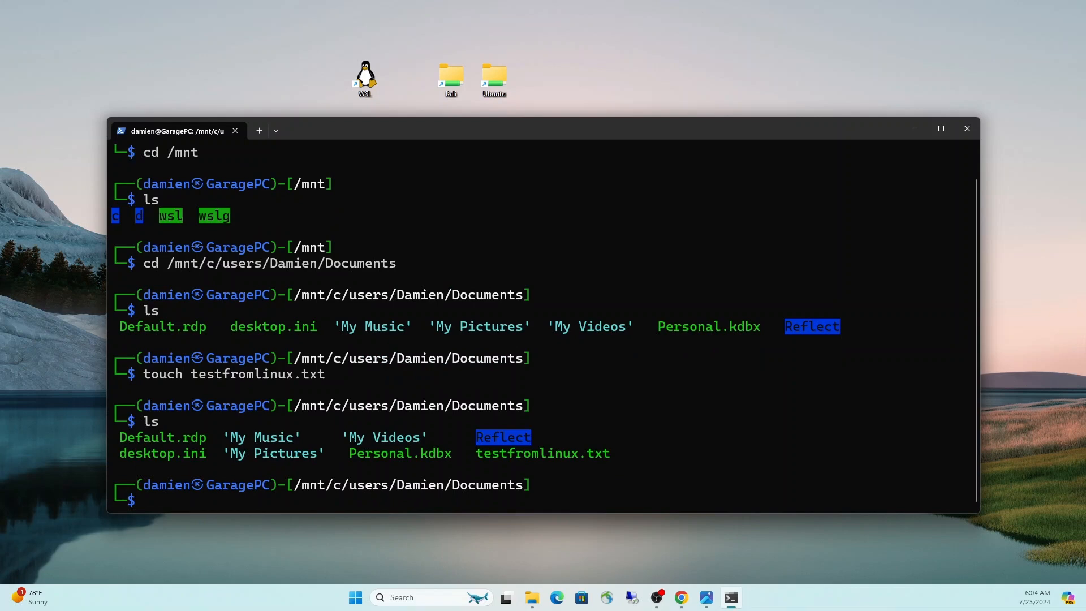
{"action": "type", "text": "nano"}
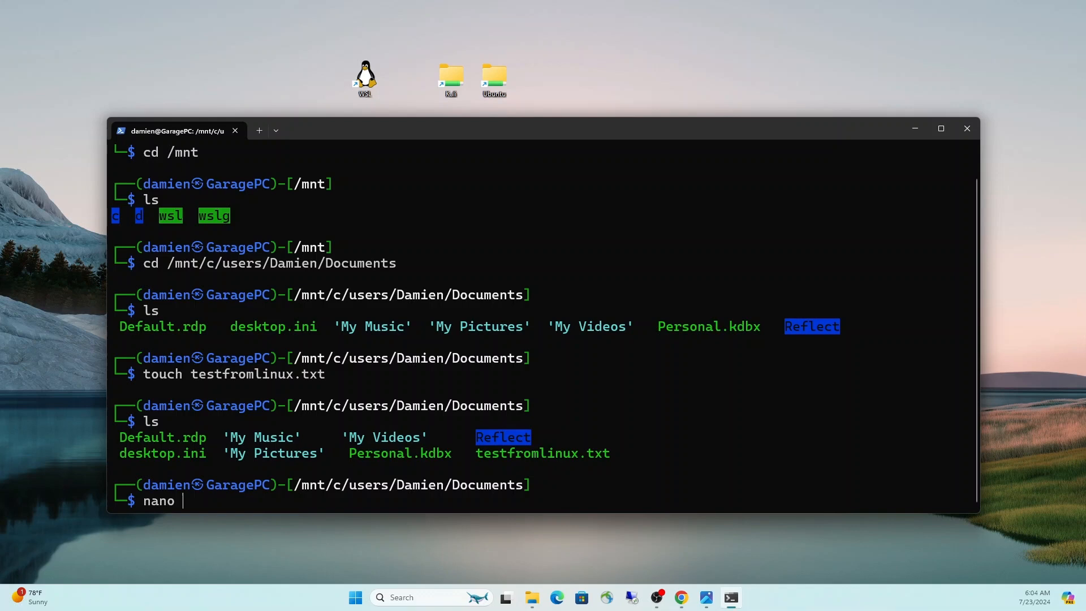
- In nano write 'I am modifying your windows file from linux.' signed 'Regards, Tux', save and exit
{"action": "type", "text": "te"}
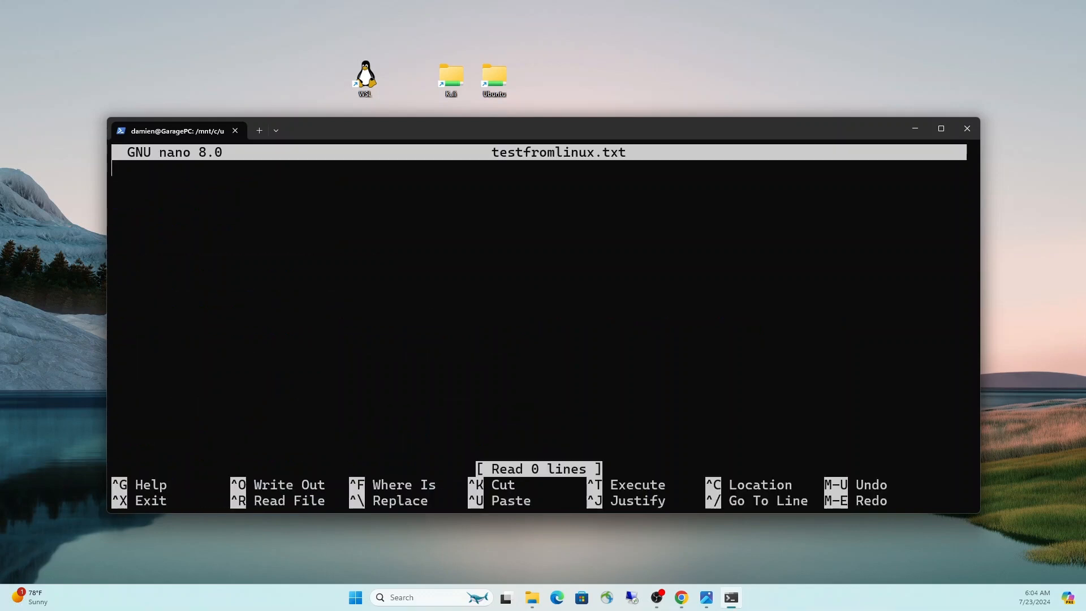
{"action": "type", "text": "I am m"}
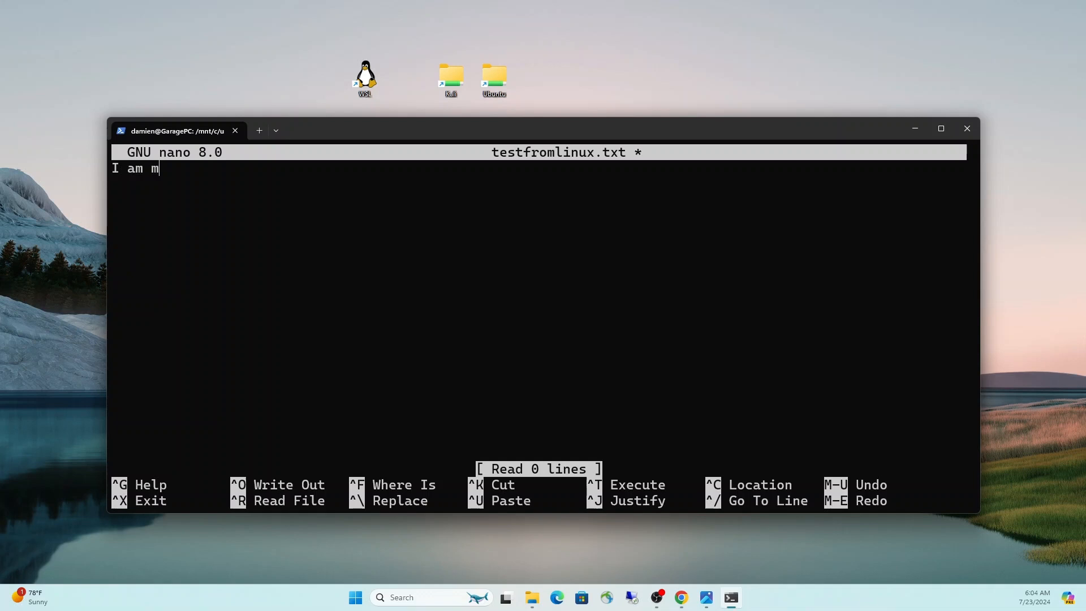
{"action": "type", "text": "odifying your"}
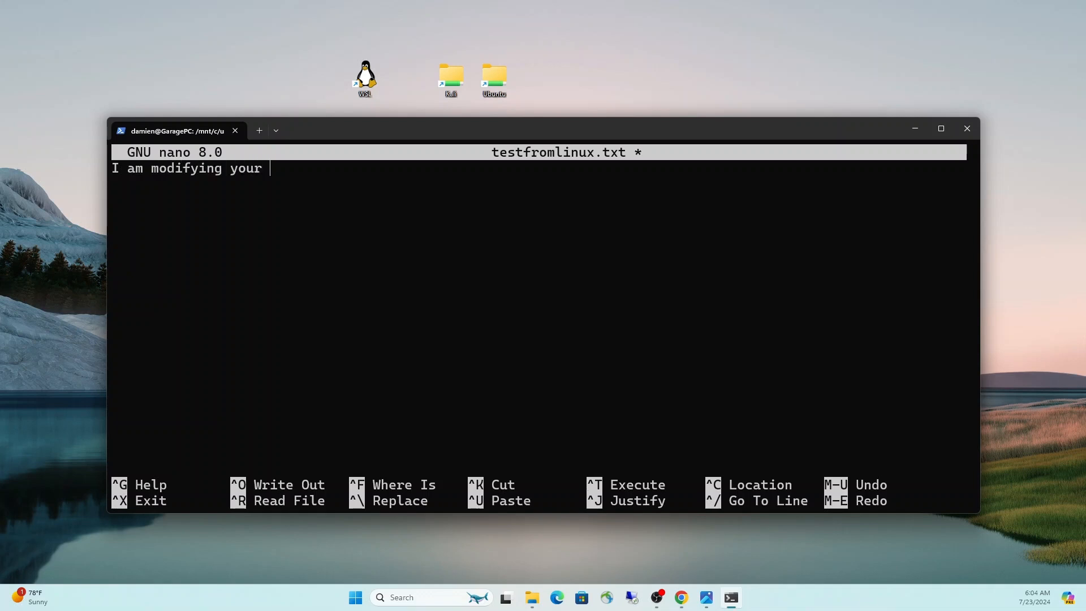
{"action": "type", "text": "windows file from linux."}
{"action": "type", "text": "Regards,"}
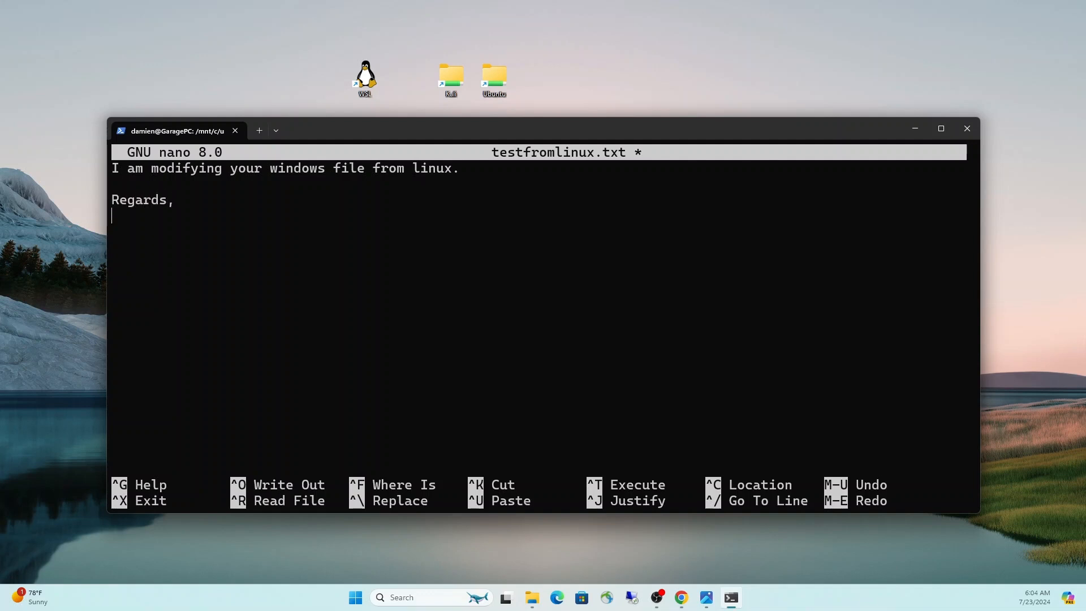
{"action": "type", "text": "Tux"}
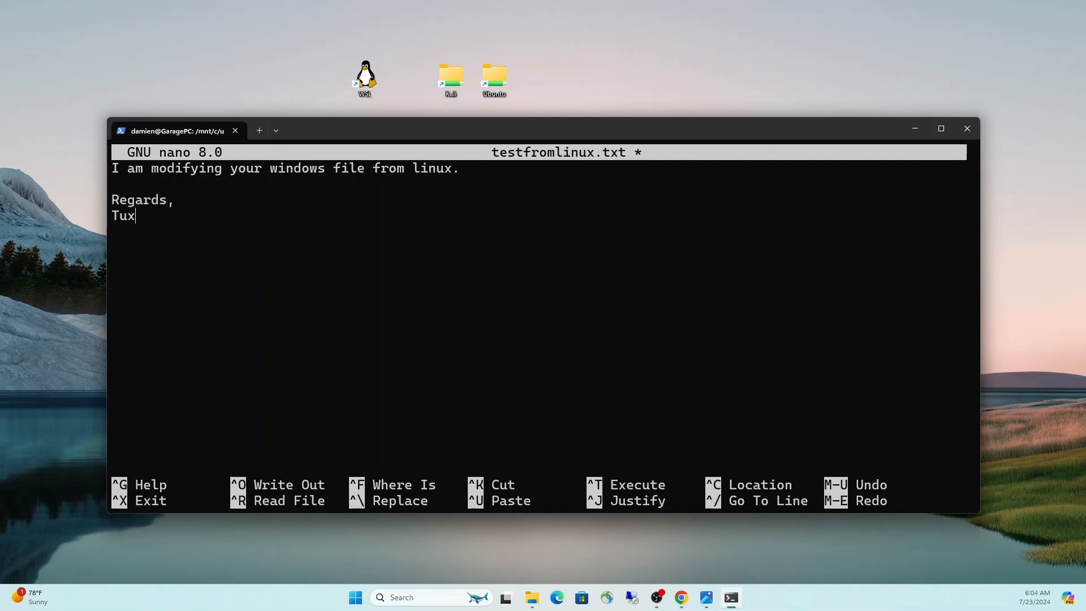
{"action": "key", "text": "ctrl+o"}
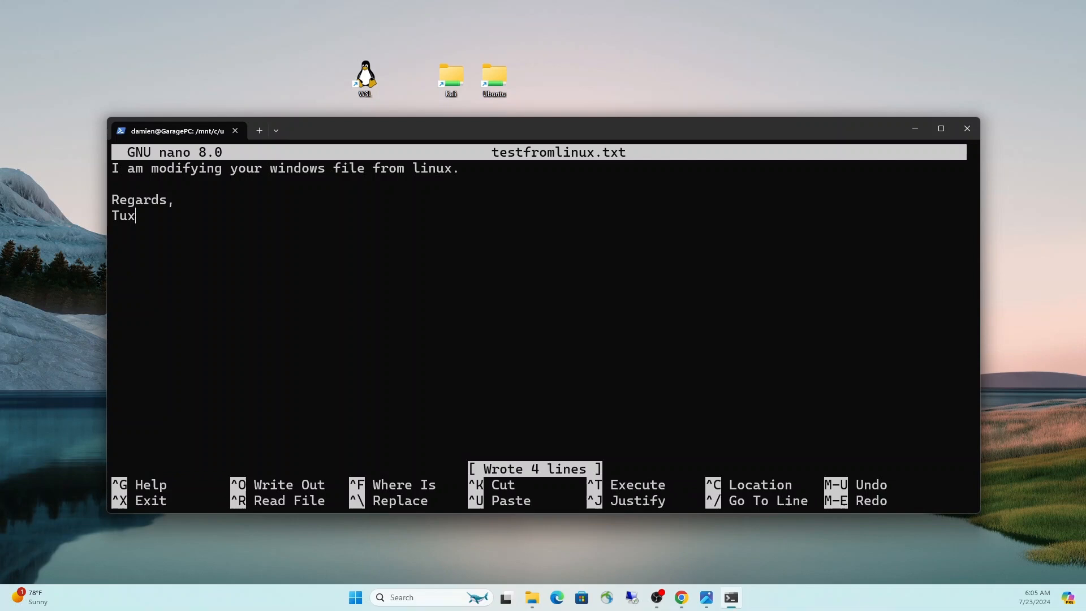
{"action": "key", "text": "ctrl+x"}
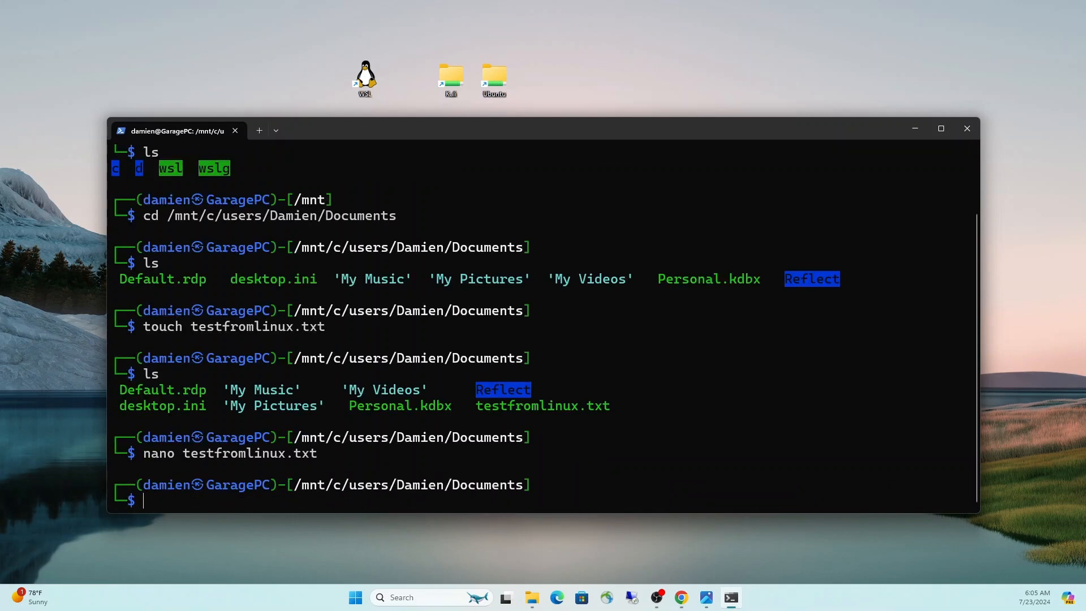
- Print testfromlinux.txt with cat to confirm the Tux message, then clear the screen
{"action": "type", "text": "cat"}
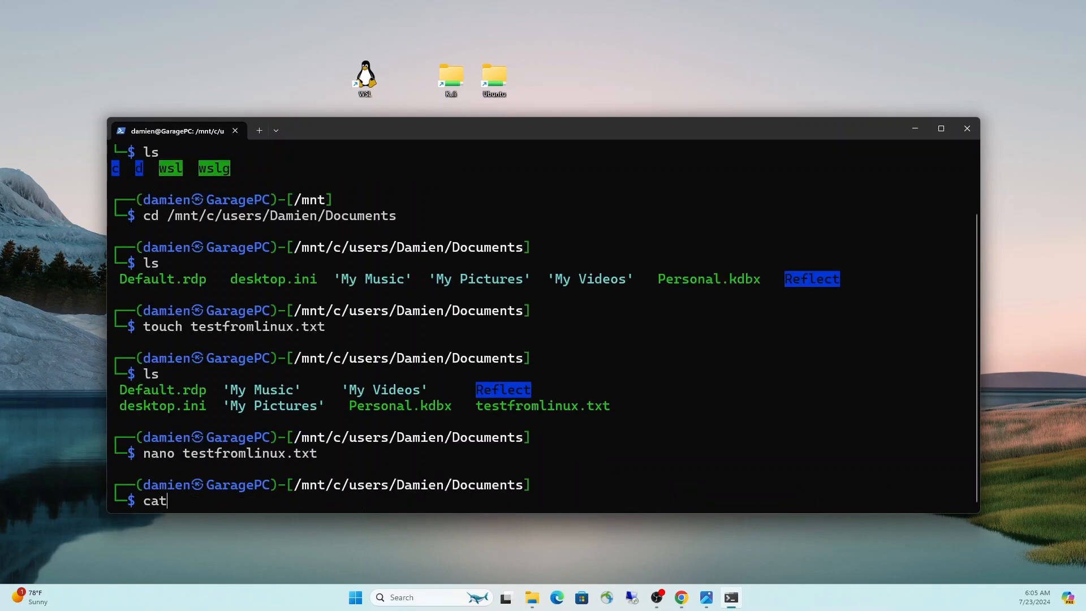
{"action": "type", "text": "testfromlinux.txt"}
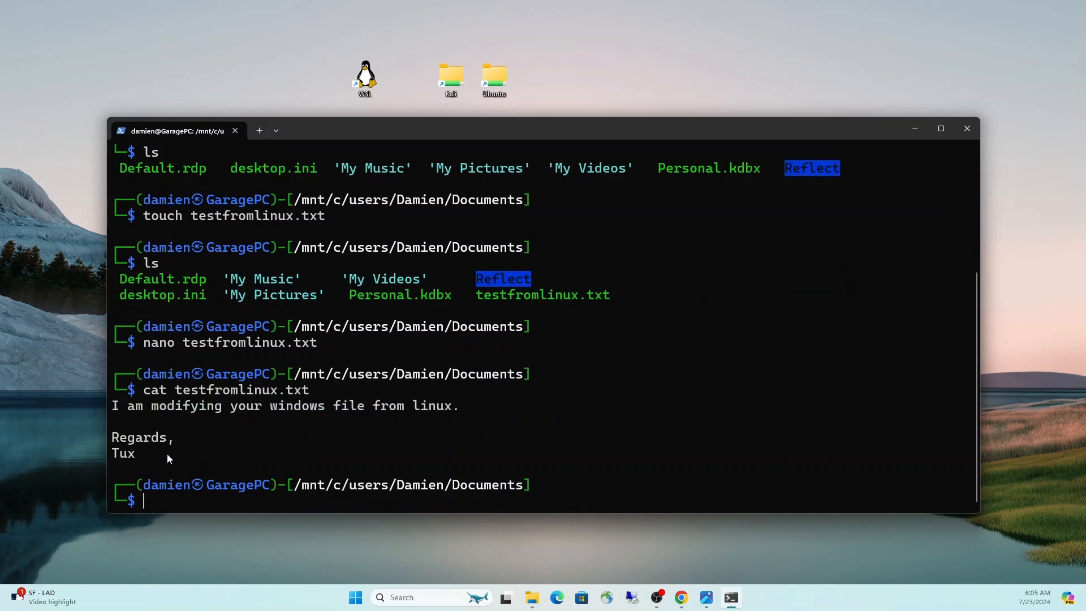
{"action": "type", "text": "c"}
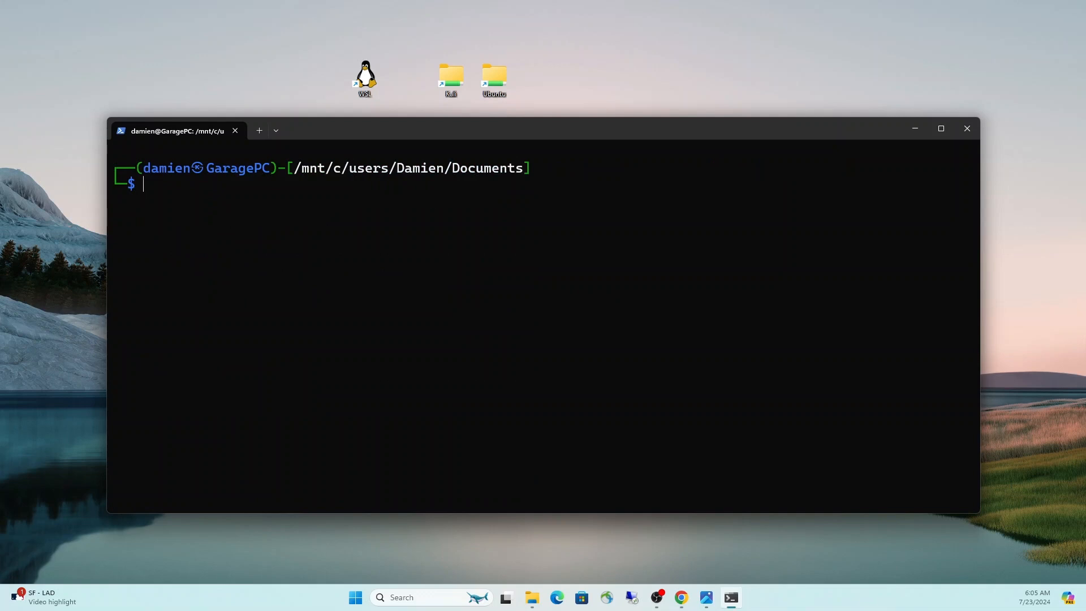
- Create a ~/windows-documents symlink pointing at /mnt/c/users/Damien/Documents with ln -s
{"action": "type", "text": "l"}
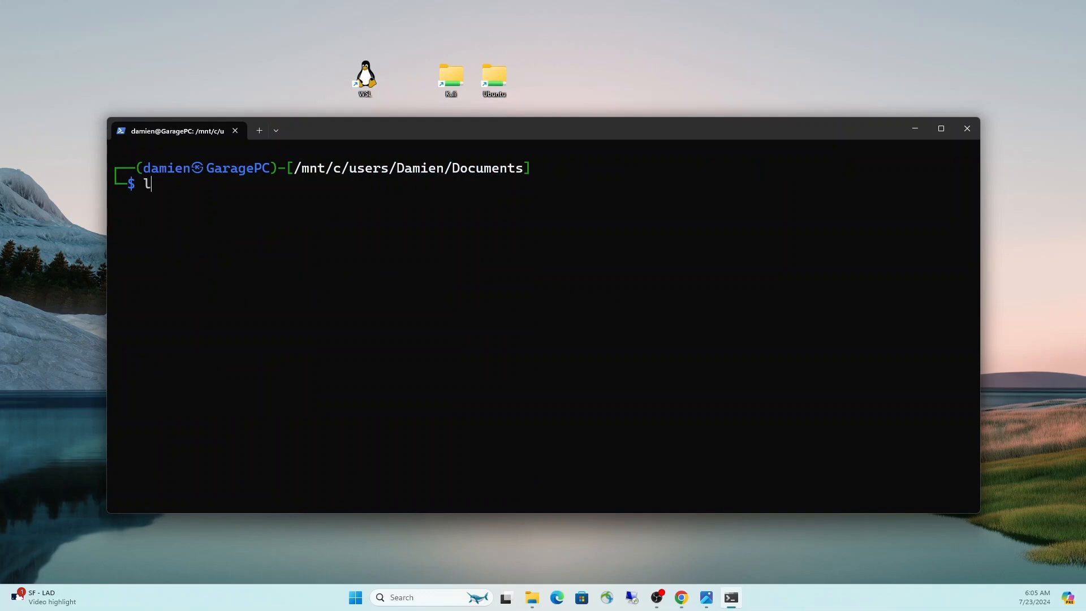
{"action": "type", "text": "n -s /m"}
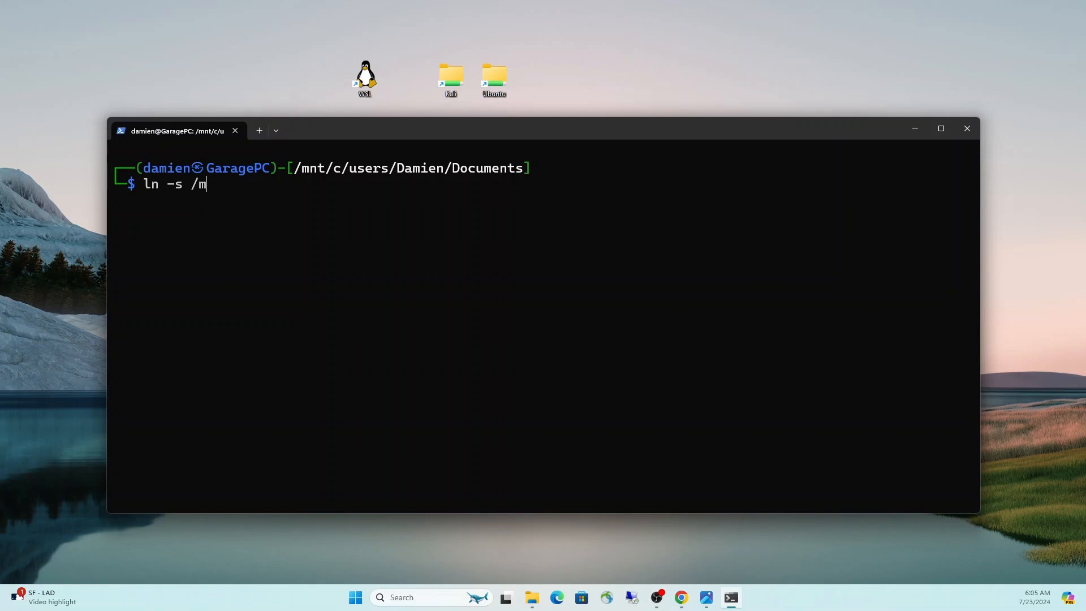
{"action": "type", "text": "nt/"}
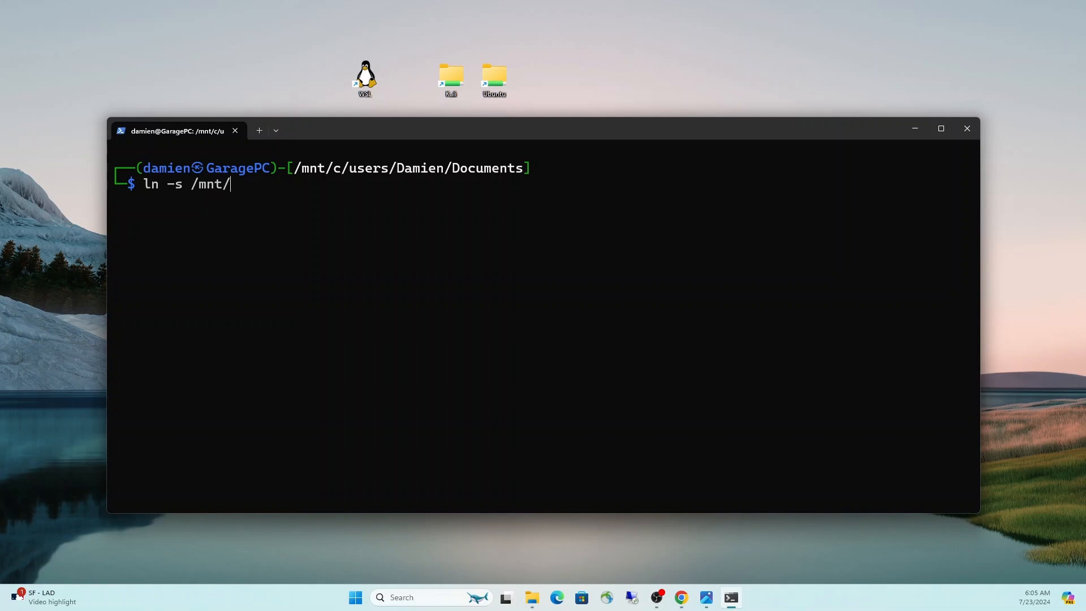
{"action": "type", "text": "c/users"}
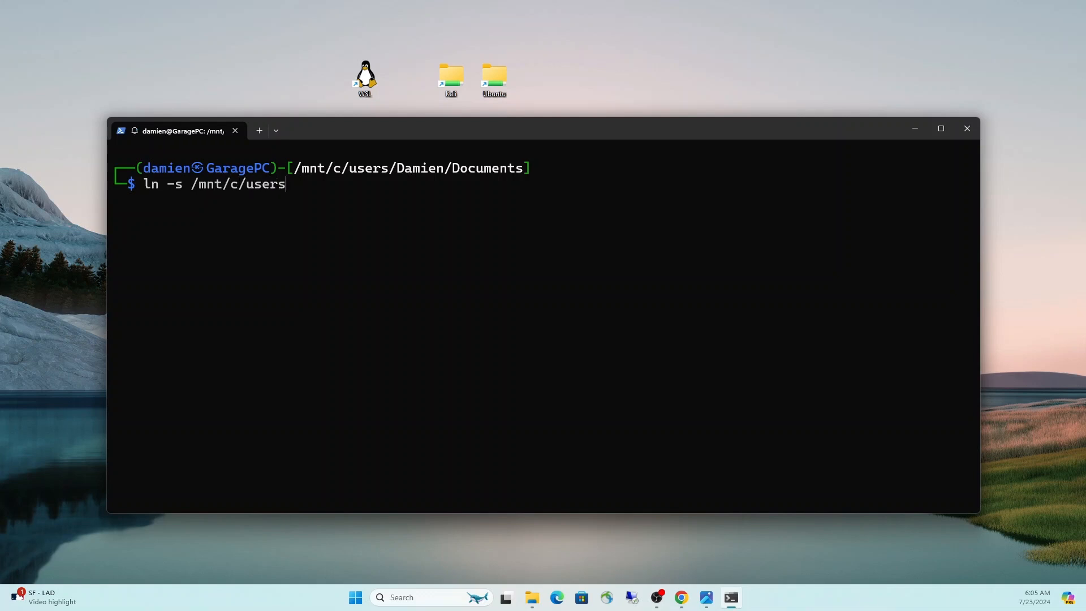
{"action": "type", "text": "/Damien/Doe"}
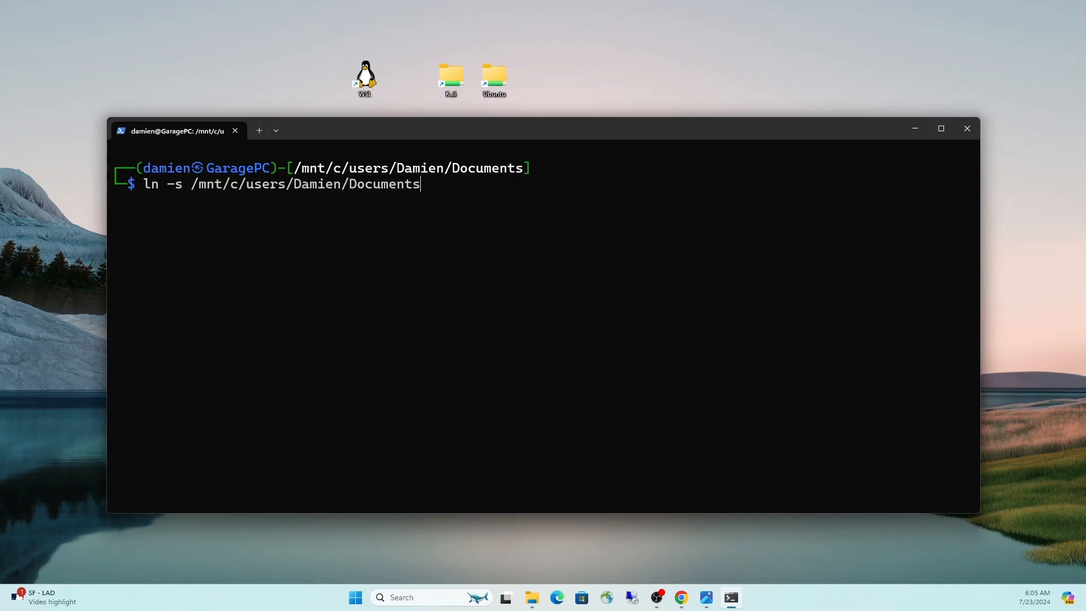
{"action": "type", "text": "~"}
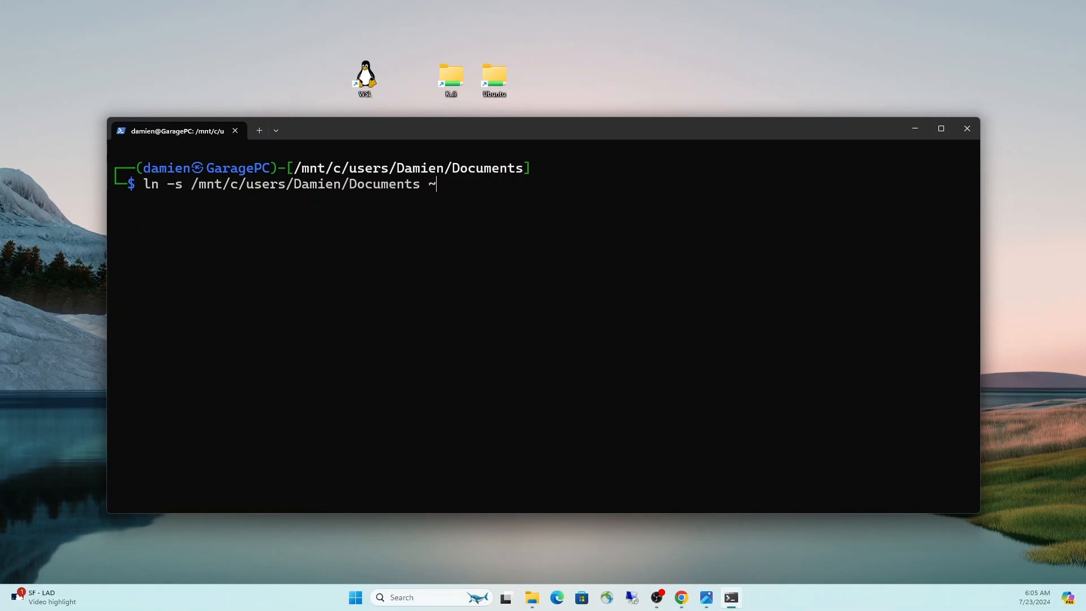
{"action": "type", "text": "/windows-co"}
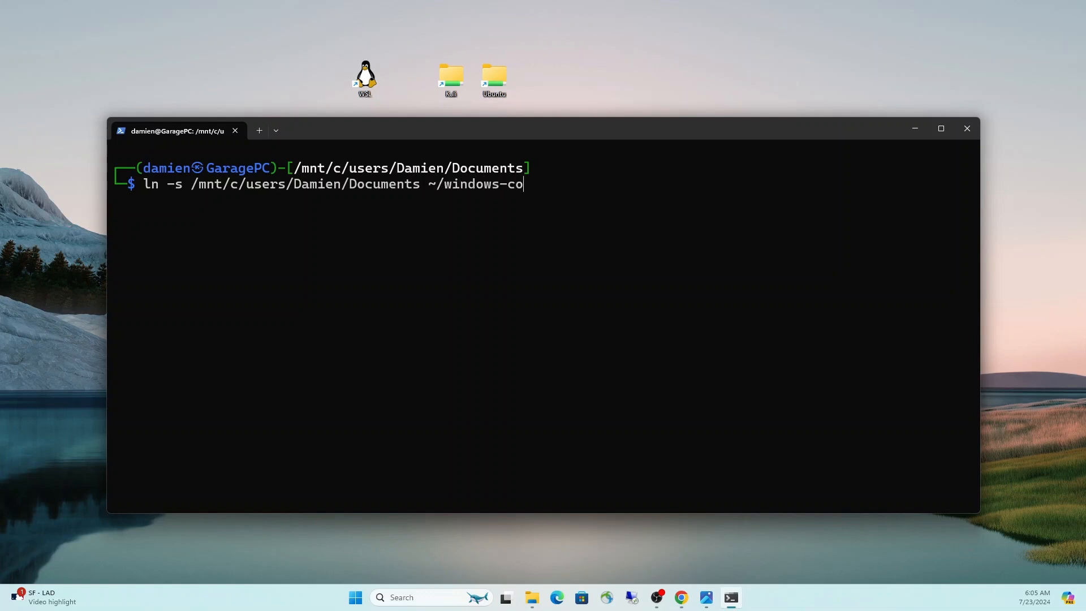
{"action": "type", "text": "cuments"}
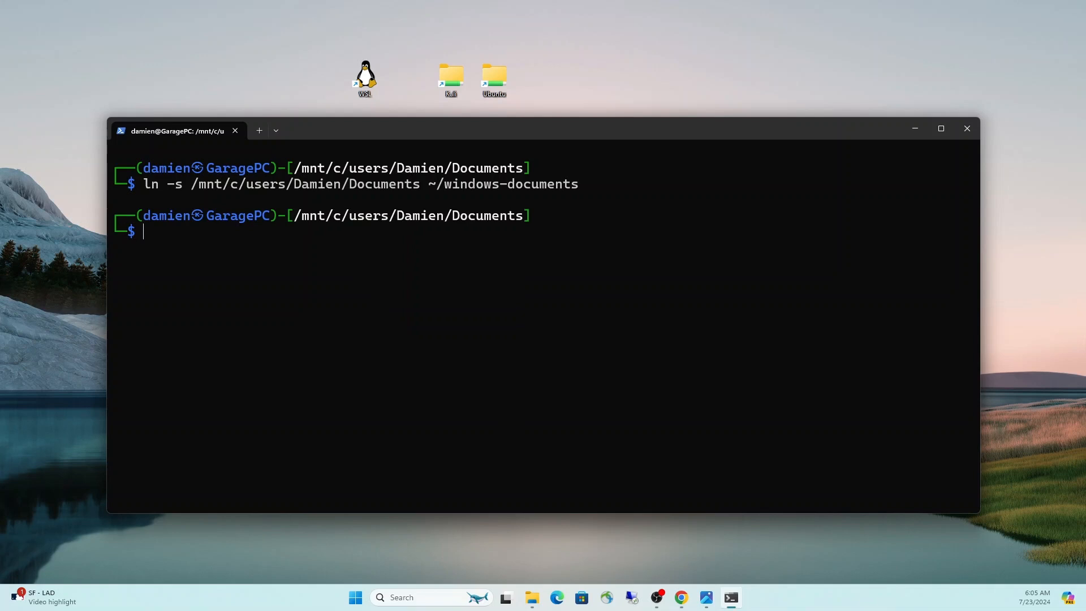
- Change into ~/windows-documents and list its files, including testfromlinux.txt
{"action": "type", "text": "cd /windows-documents"}
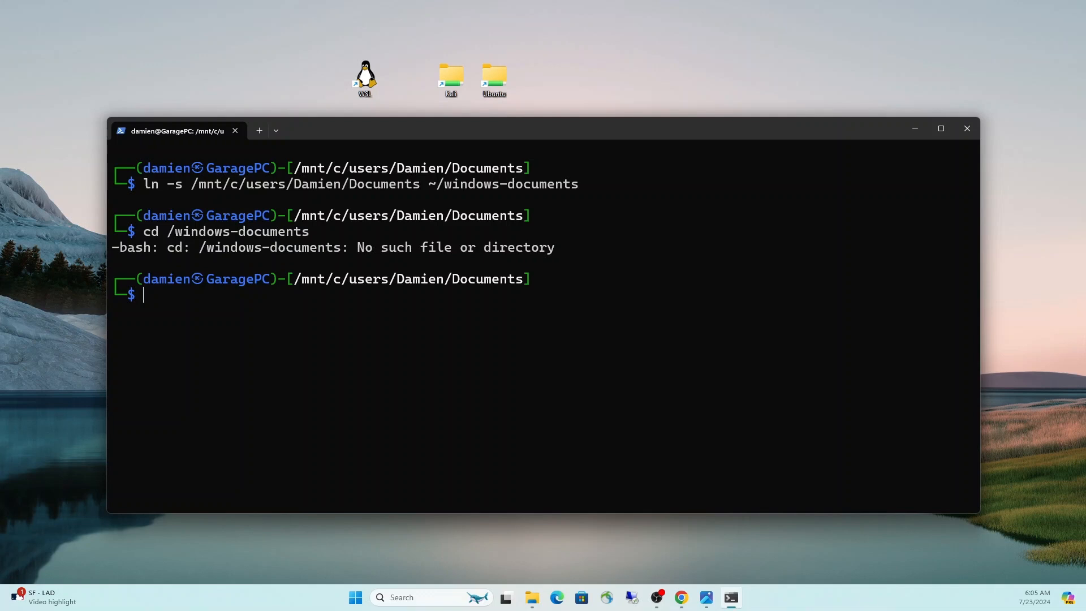
{"action": "type", "text": "cd"}
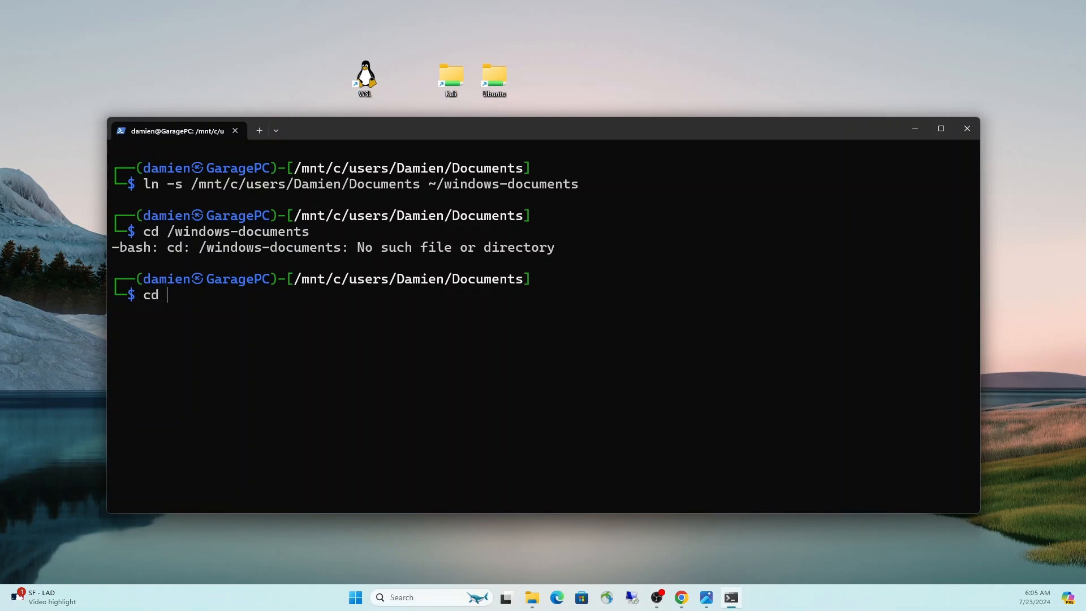
{"action": "type", "text": "~/c"}
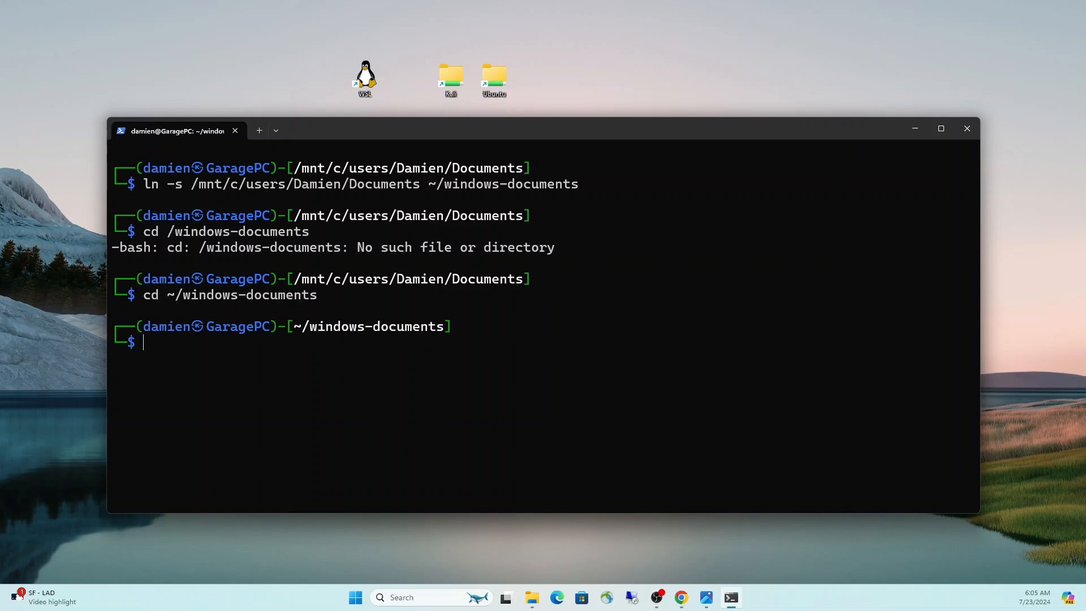
{"action": "type", "text": "ls"}
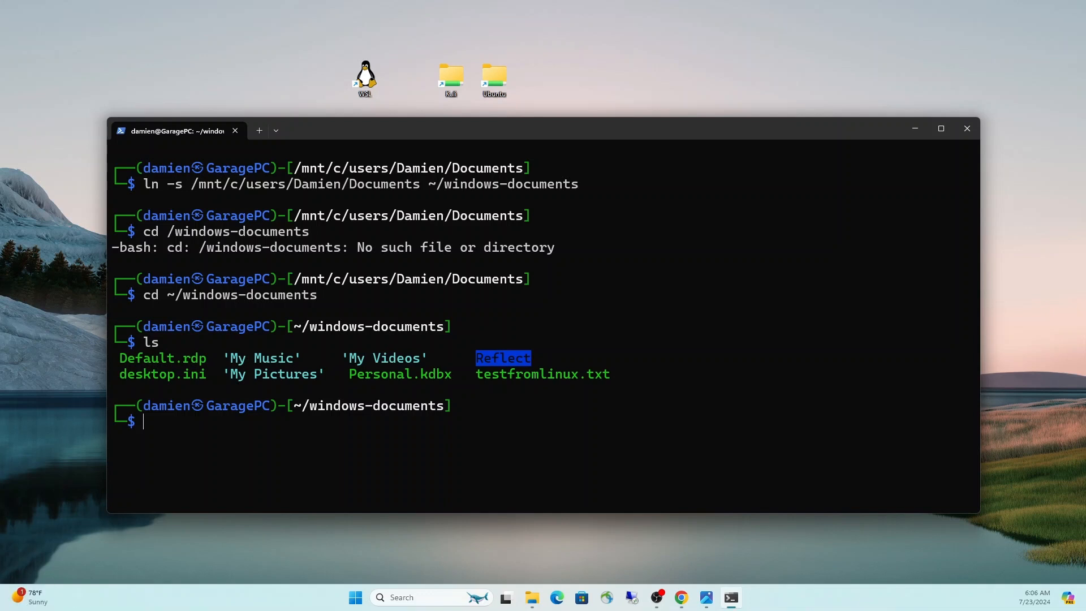
{"action": "mouse_move", "coordinate": [134, 4]}
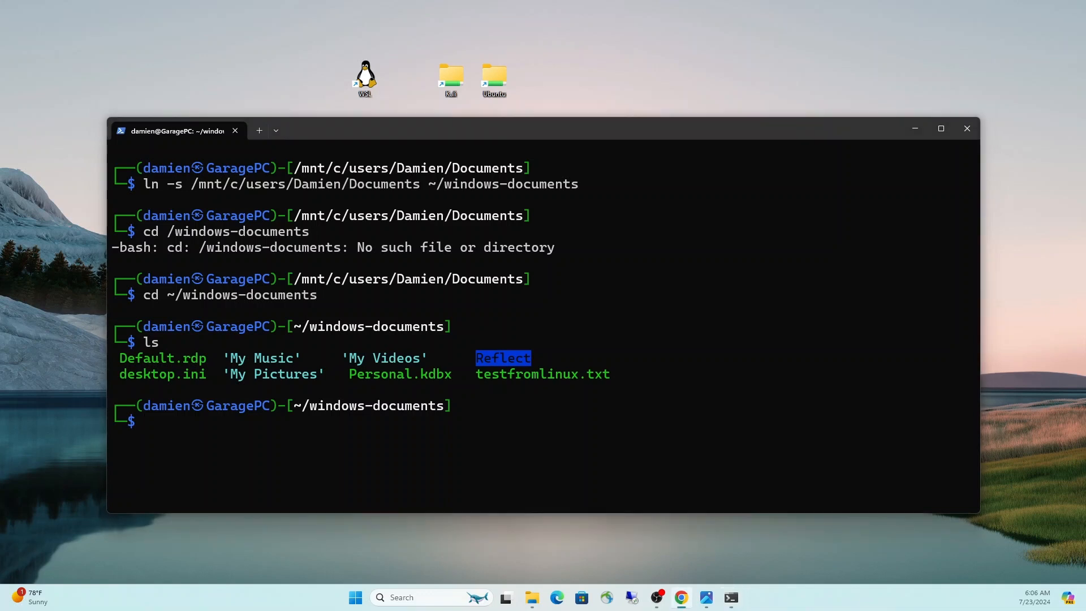
- Clear the screen and launch /mnt/c/windows/system32/notepad.exe from the Kali shell
{"action": "type", "text": "cler"}
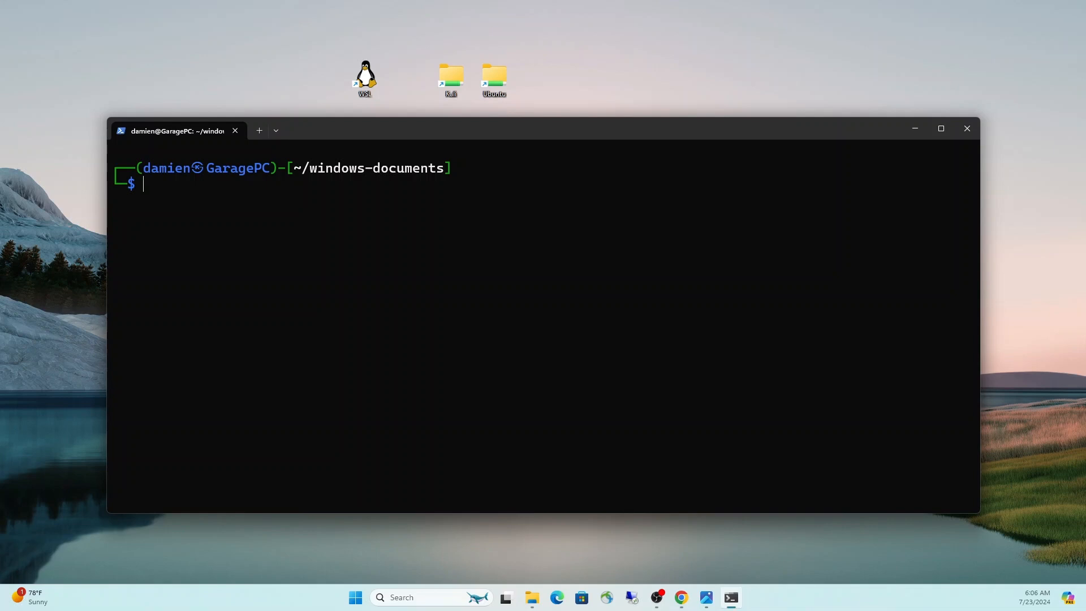
{"action": "type", "text": "/me"}
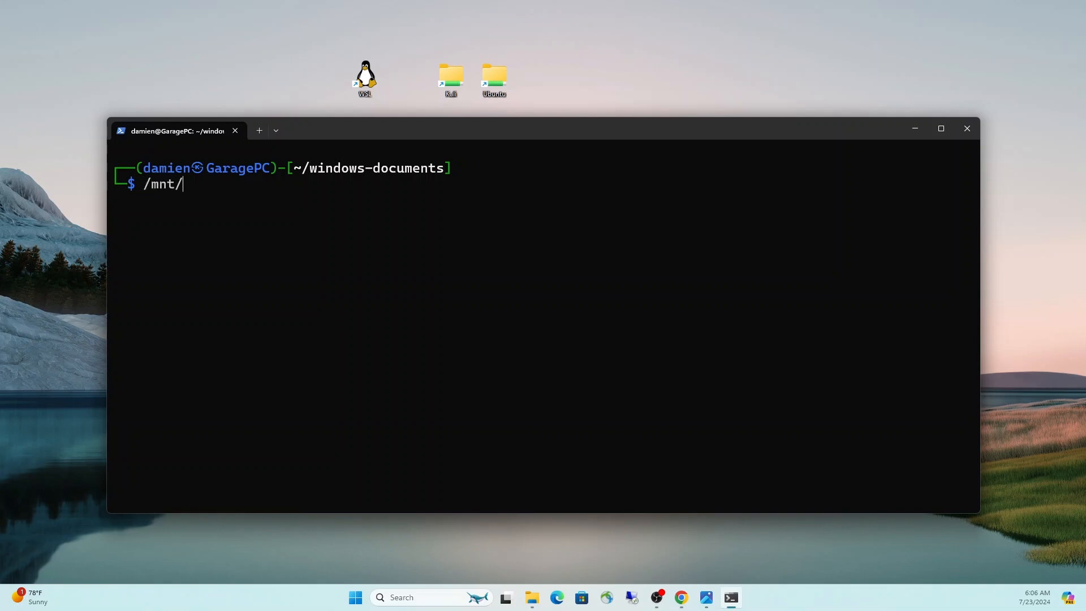
{"action": "type", "text": "c/w"}
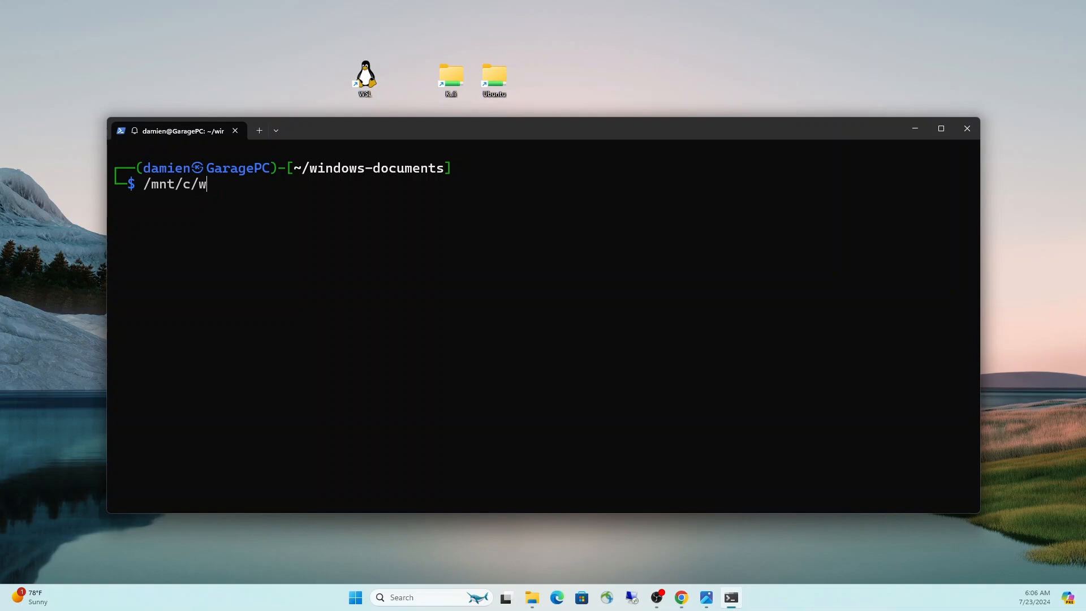
{"action": "type", "text": "indow"}
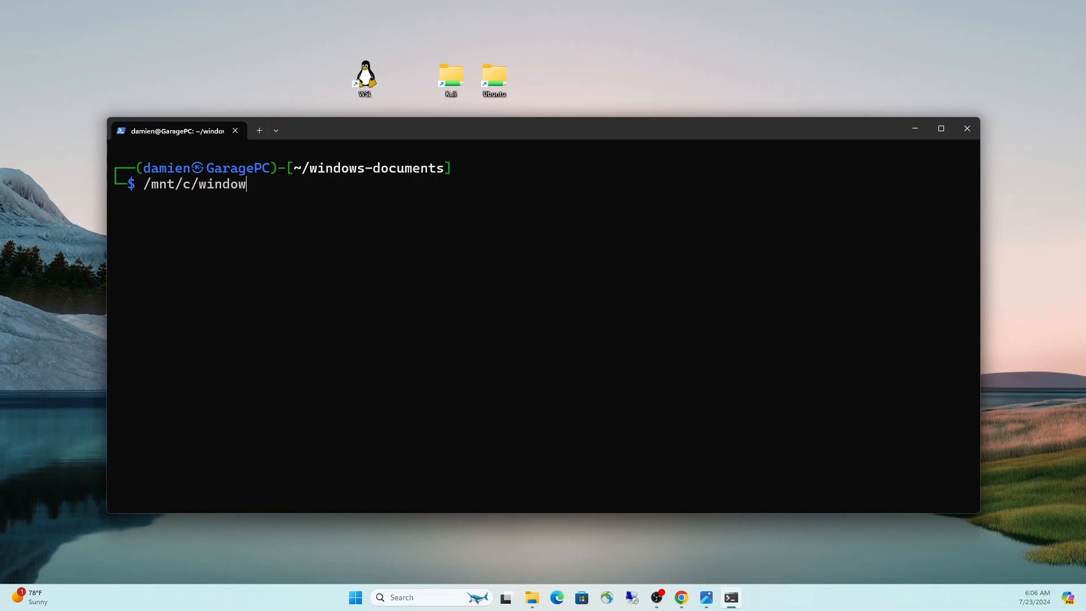
{"action": "type", "text": "s/system32"}
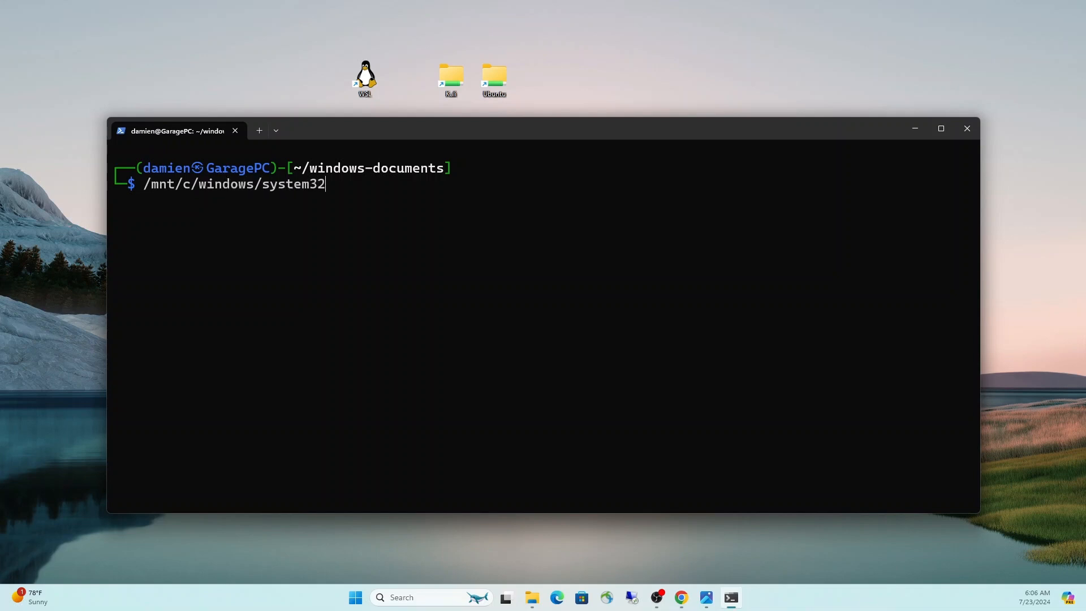
{"action": "type", "text": "/notepad."}
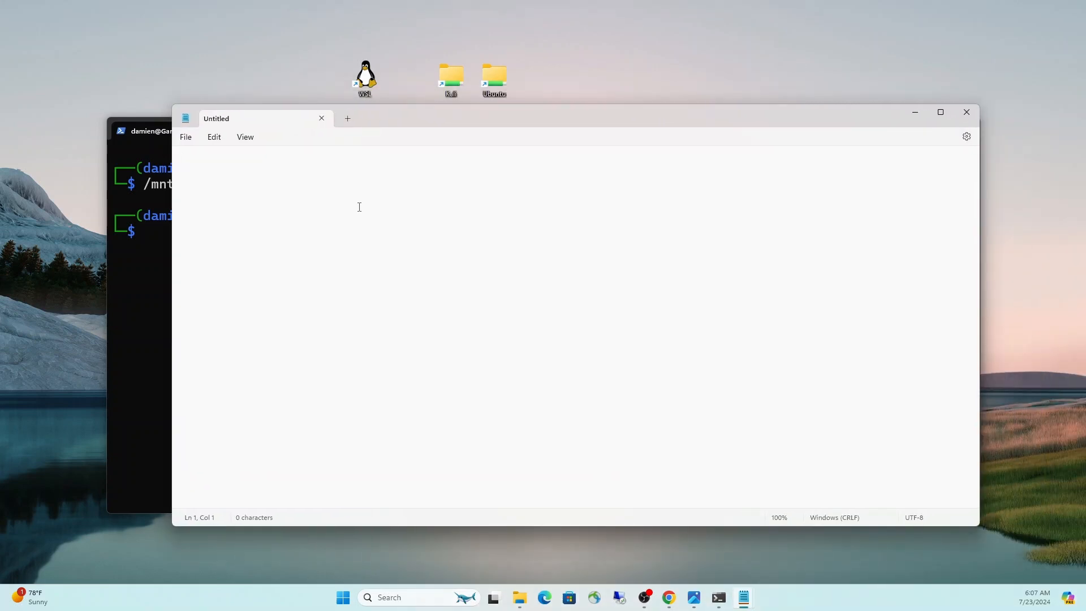
- Write the note about launching from Linux, modifying from Windows and saving into Linux, signed 'Regards, Billy Boy Gates.'
{"action": "type", "text": "I launched this from Linux, mod"}
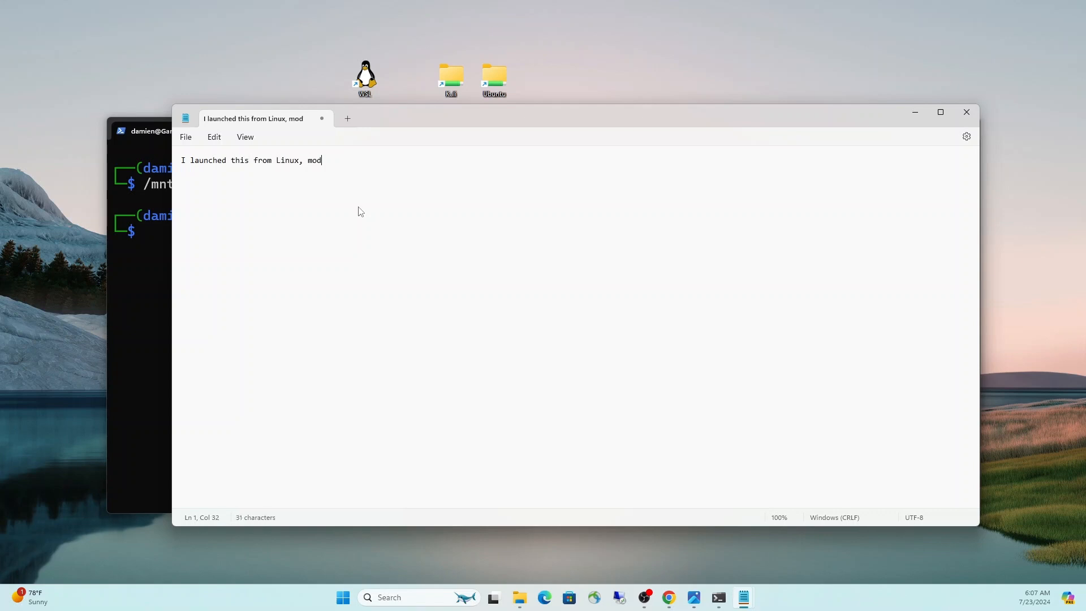
{"action": "type", "text": "ifying it from Window"}
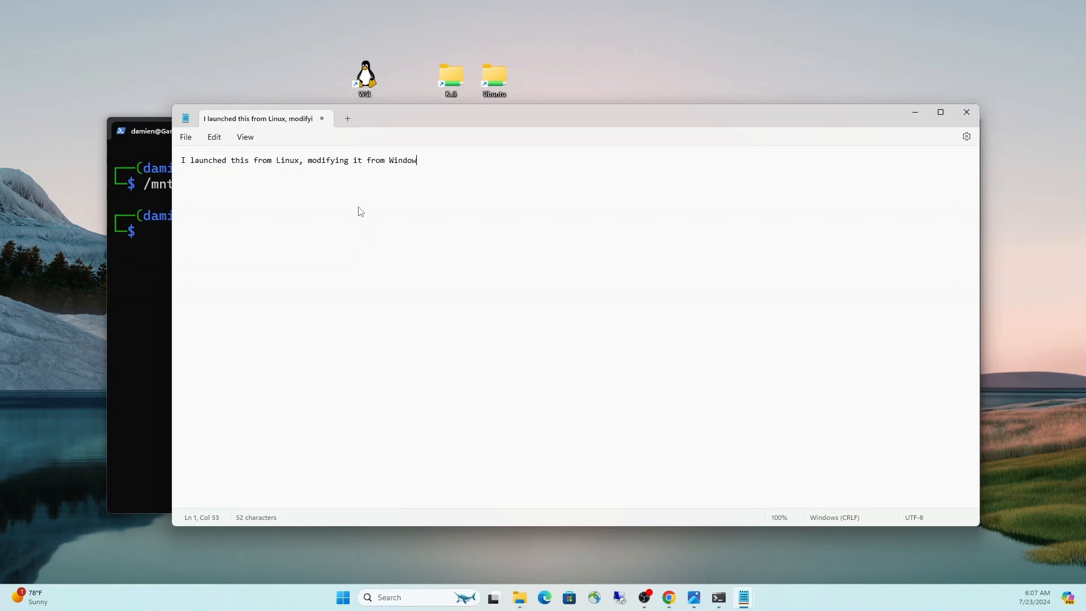
{"action": "type", "text": "s, and we will save it into"}
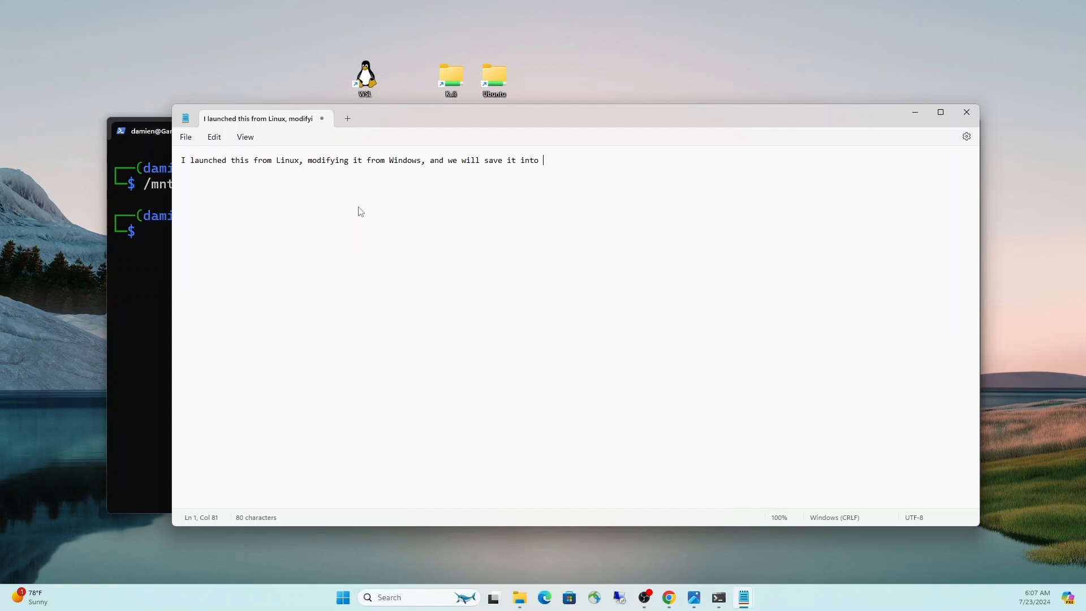
{"action": "type", "text": "Linux."}
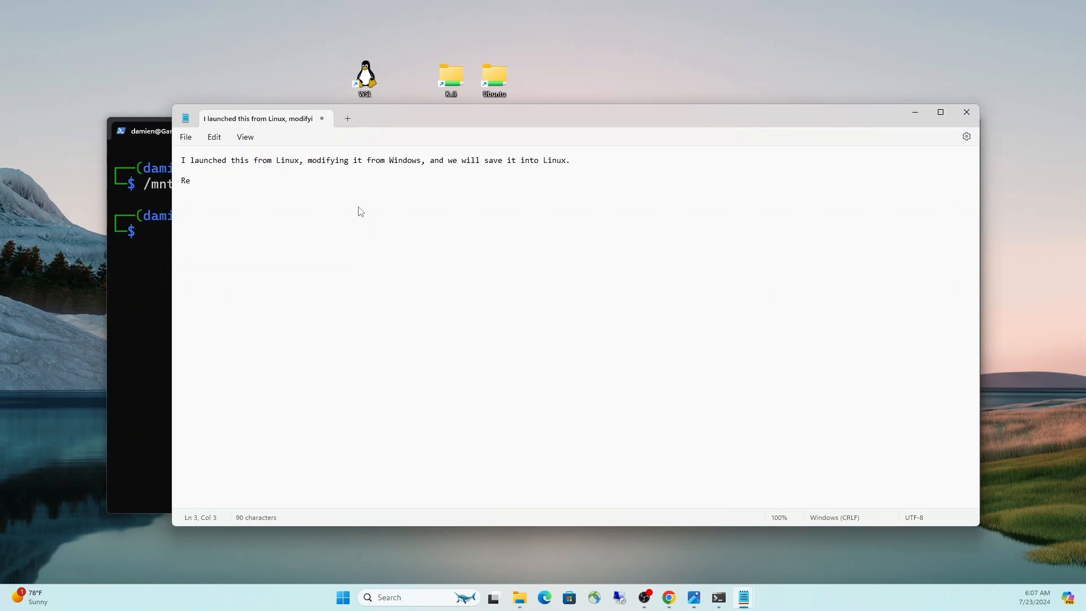
{"action": "type", "text": "gards,"}
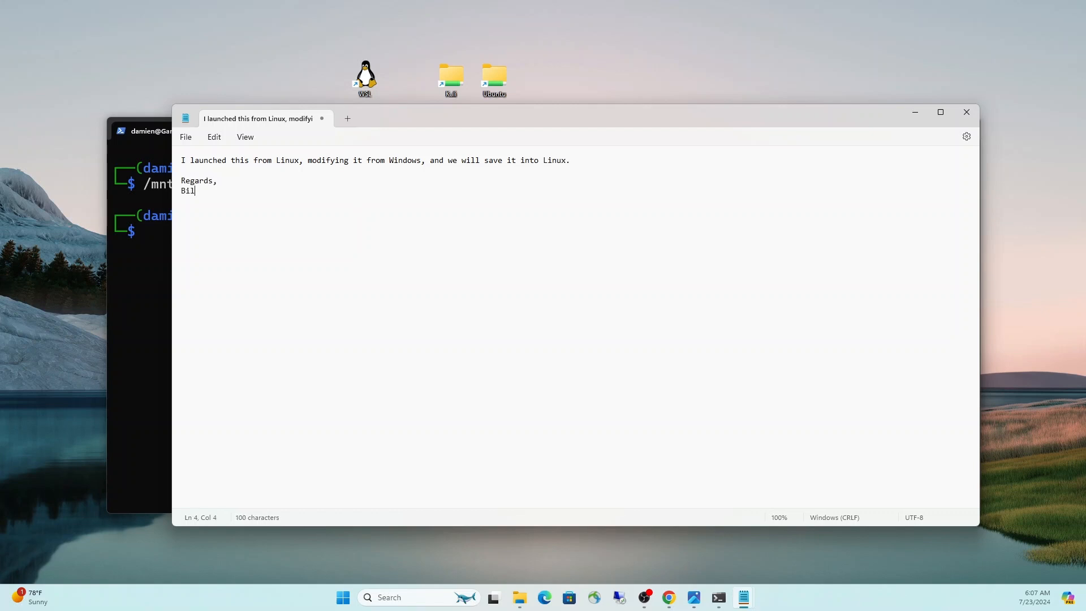
{"action": "type", "text": "ly Boy Gate"}
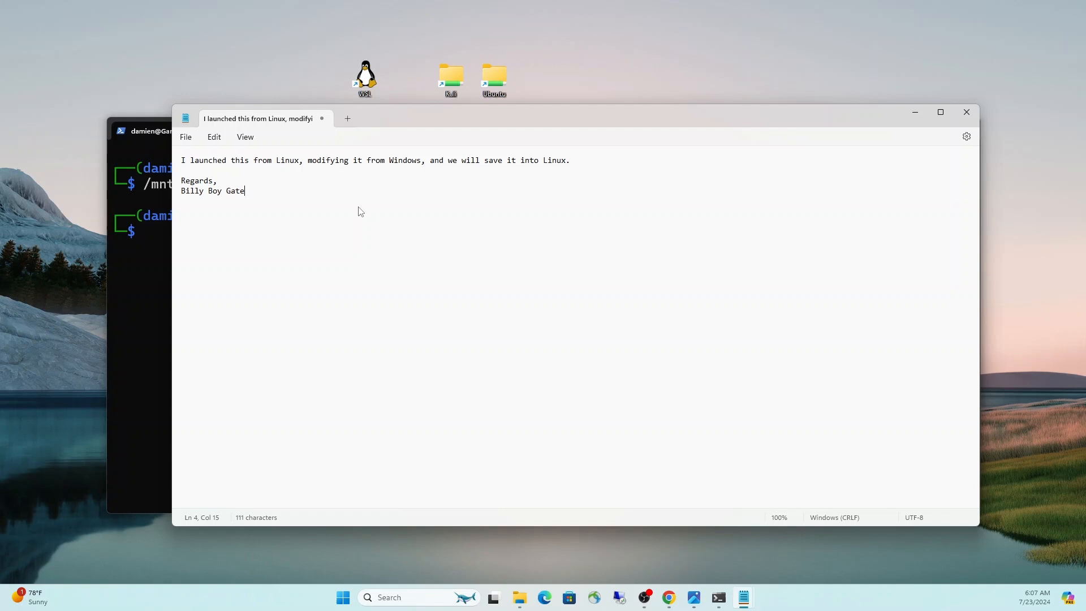
{"action": "type", "text": "s."}
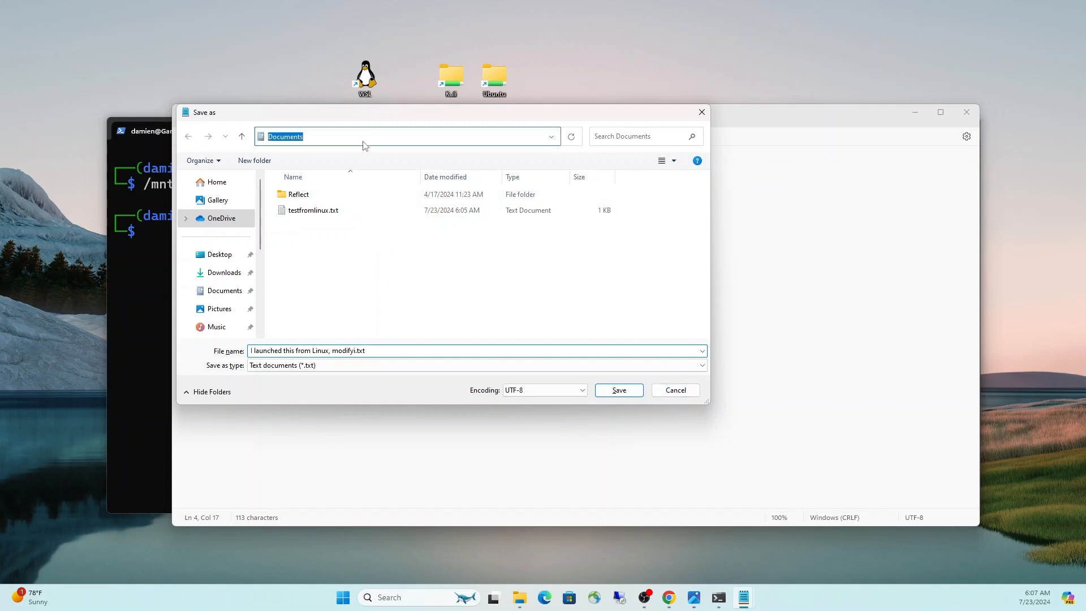
- Save the note as FromWindowsWithLovei.txt in \\wsl$\kali-linux home/damien
{"action": "type", "text": "\\\\"}
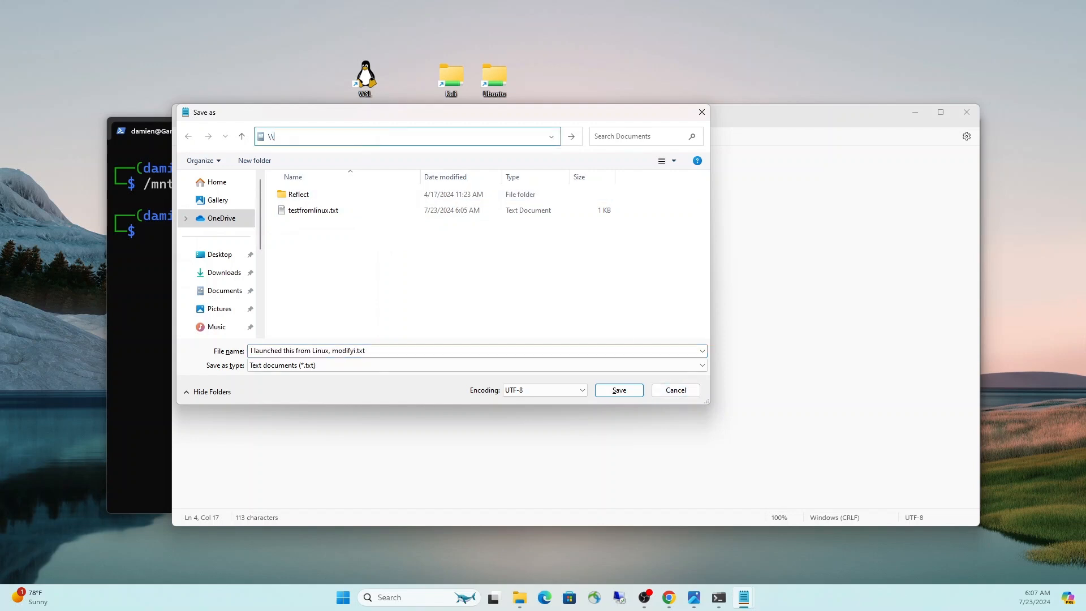
{"action": "type", "text": "wsl$\\kali-linux"}
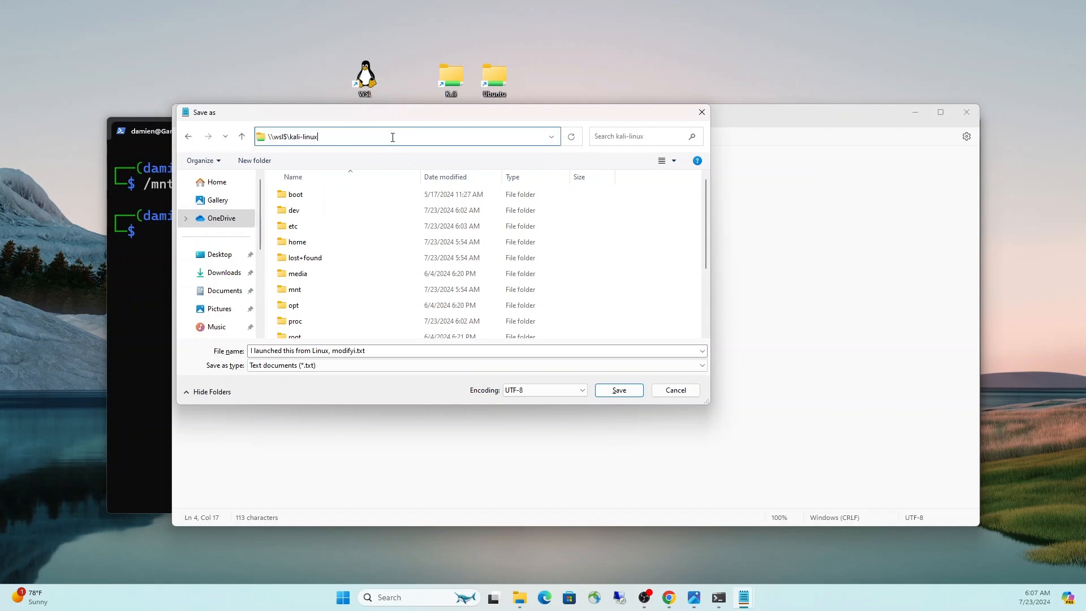
{"action": "double_click", "coordinate": [297, 240]}
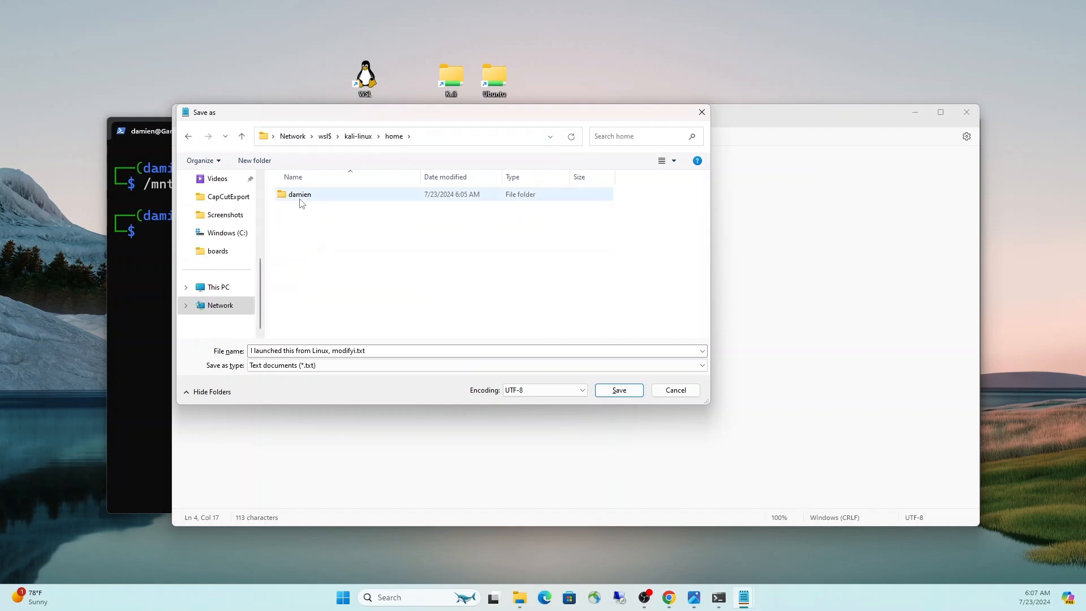
{"action": "double_click", "coordinate": [298, 193]}
{"action": "type", "text": "FromWindowsWithLove"}
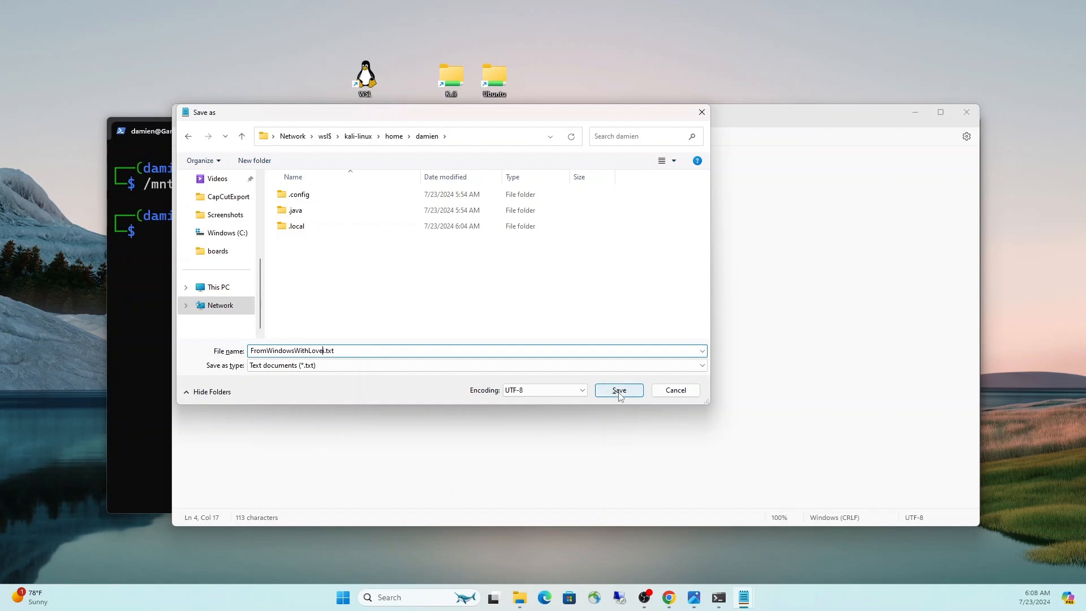
{"action": "left_click", "coordinate": [617, 390]}
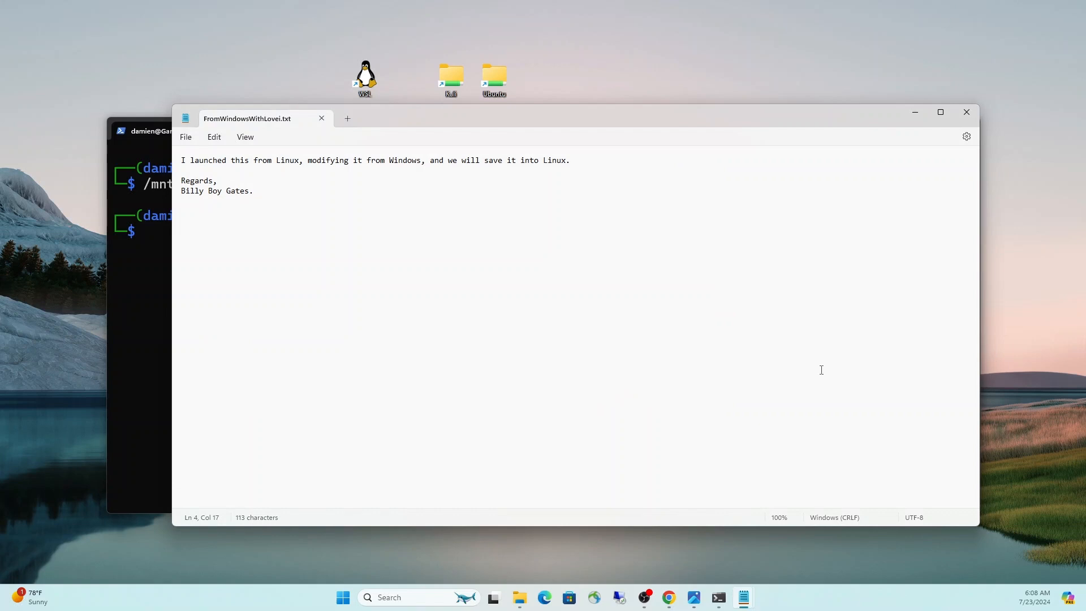
- Back in the Kali shell, list /home/damien, cat FromWindowsWithLovei.txt, then clear the screen
{"action": "left_click", "coordinate": [964, 112]}
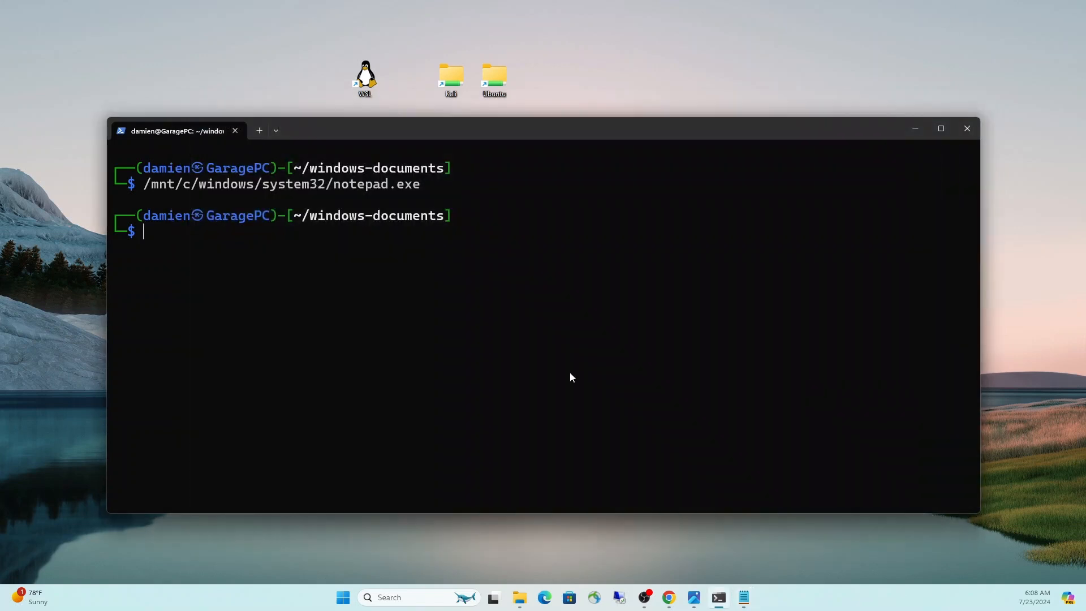
{"action": "type", "text": "pwd"}
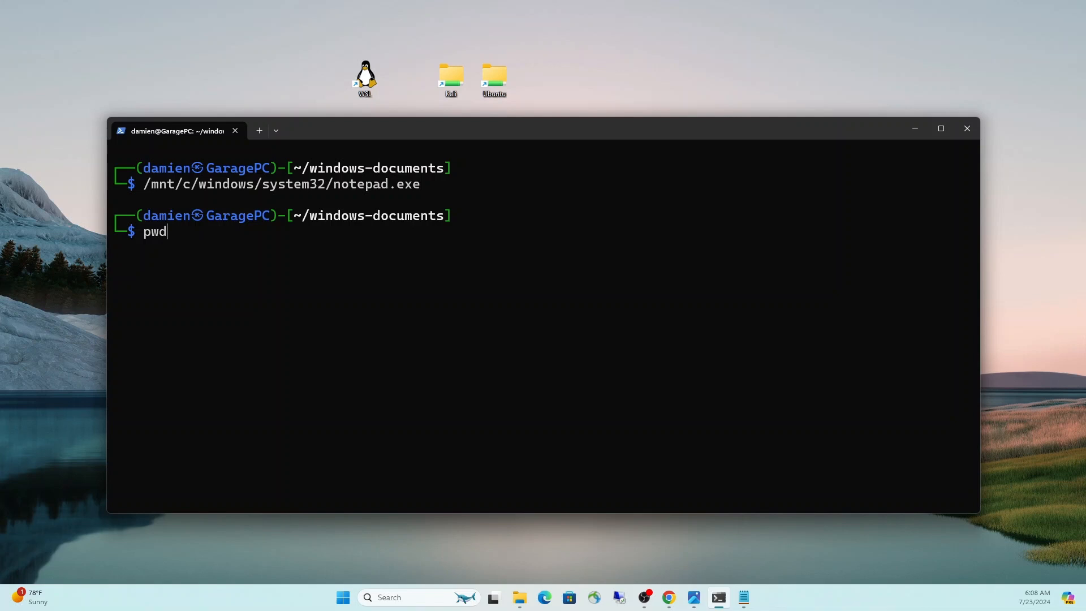
{"action": "type", "text": "cd /home/damien/"}
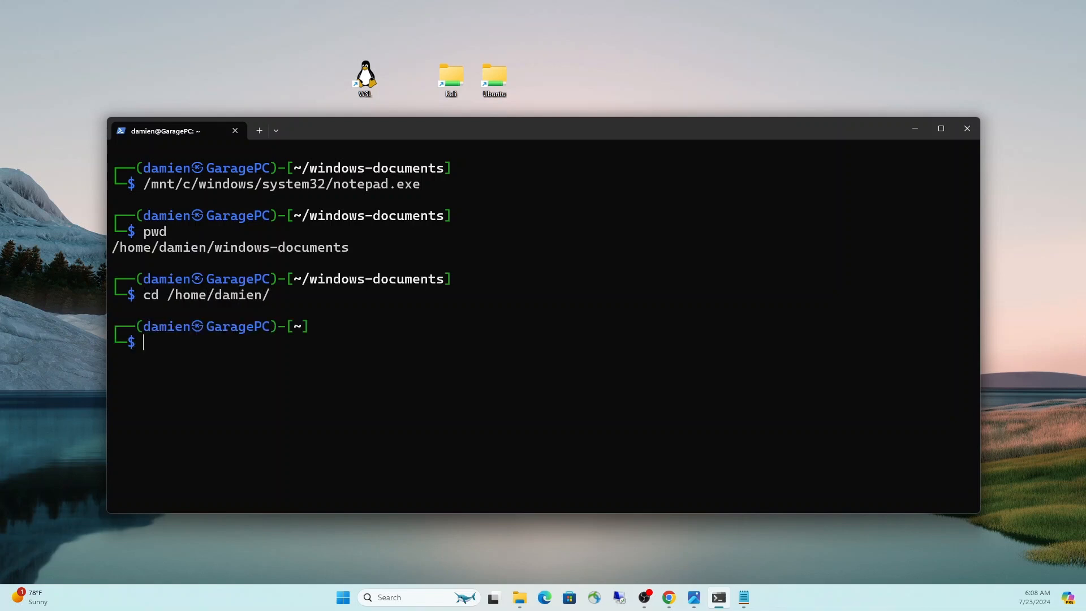
{"action": "type", "text": "ls"}
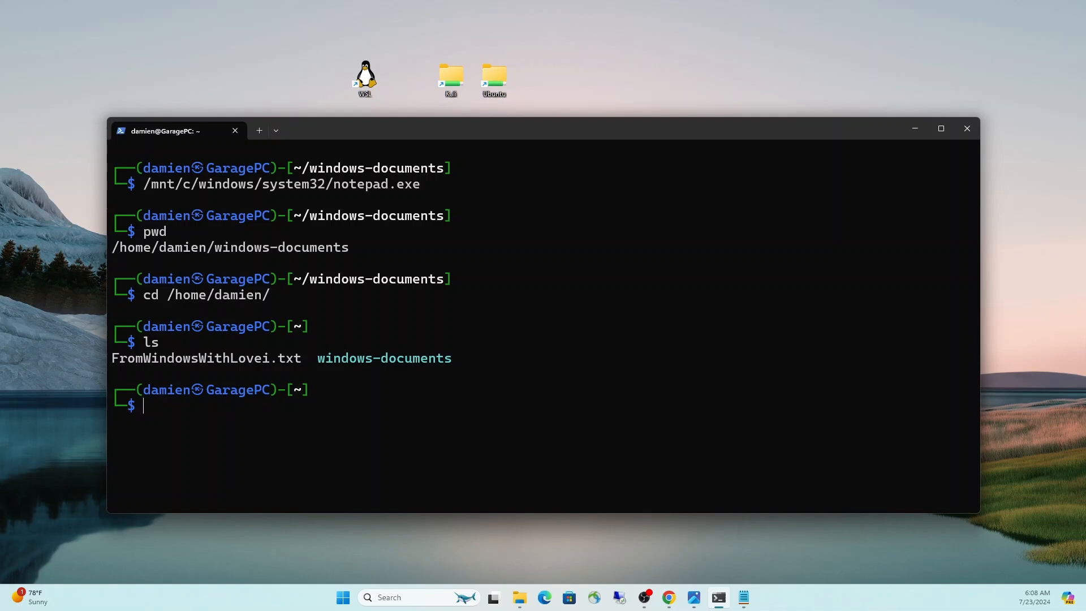
{"action": "type", "text": "cat Frt"}
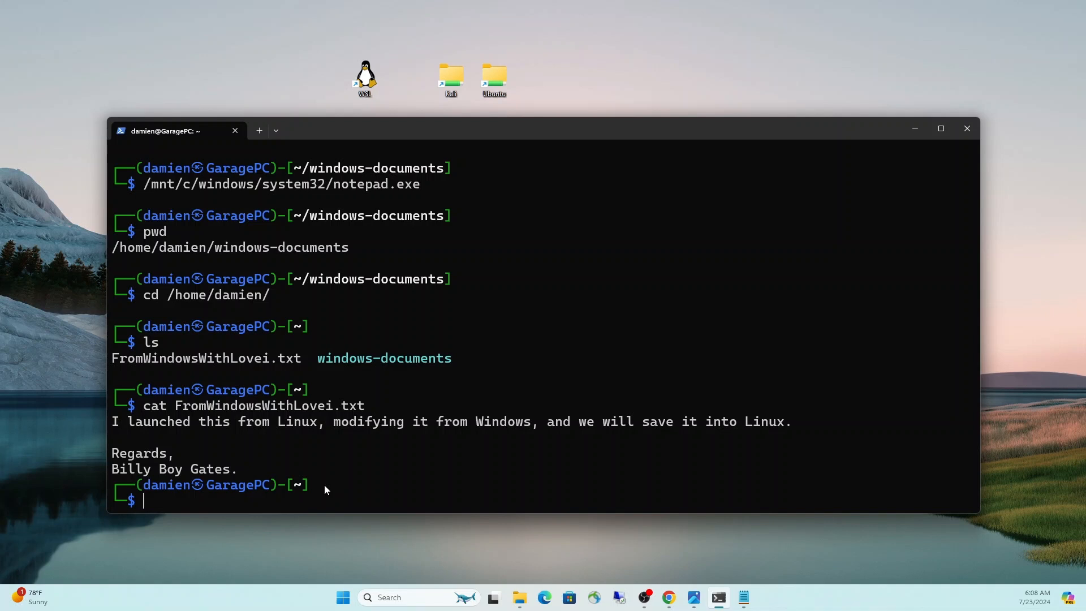
{"action": "type", "text": "cle"}
{"action": "type", "text": "ls"}
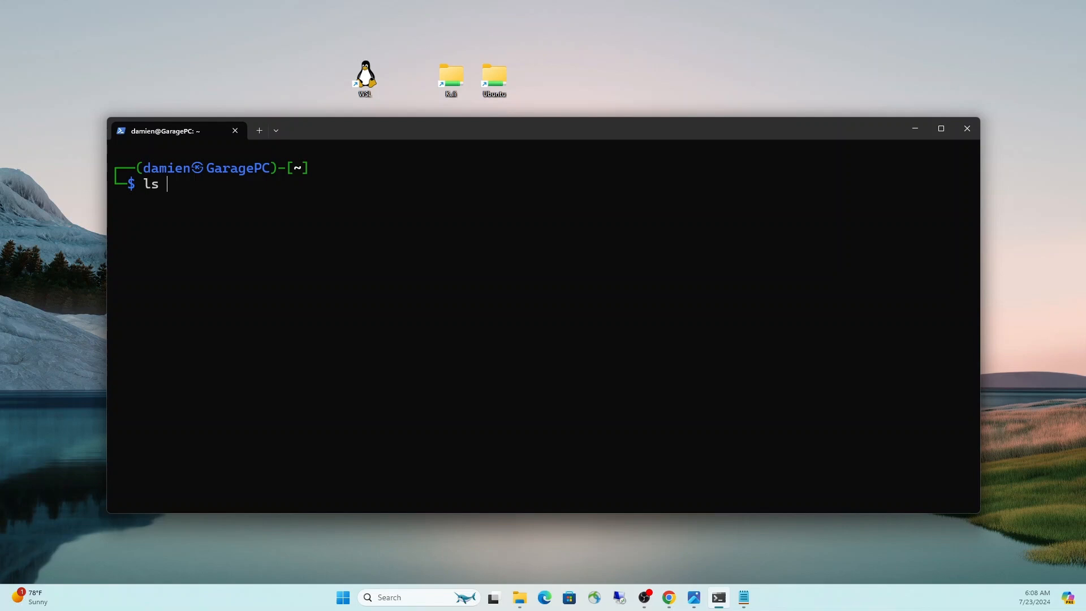
- Attempt to reach /mnt/c/users/Damien/Downloads, mistyping the path and listing it instead
{"action": "type", "text": "/mnt/"}
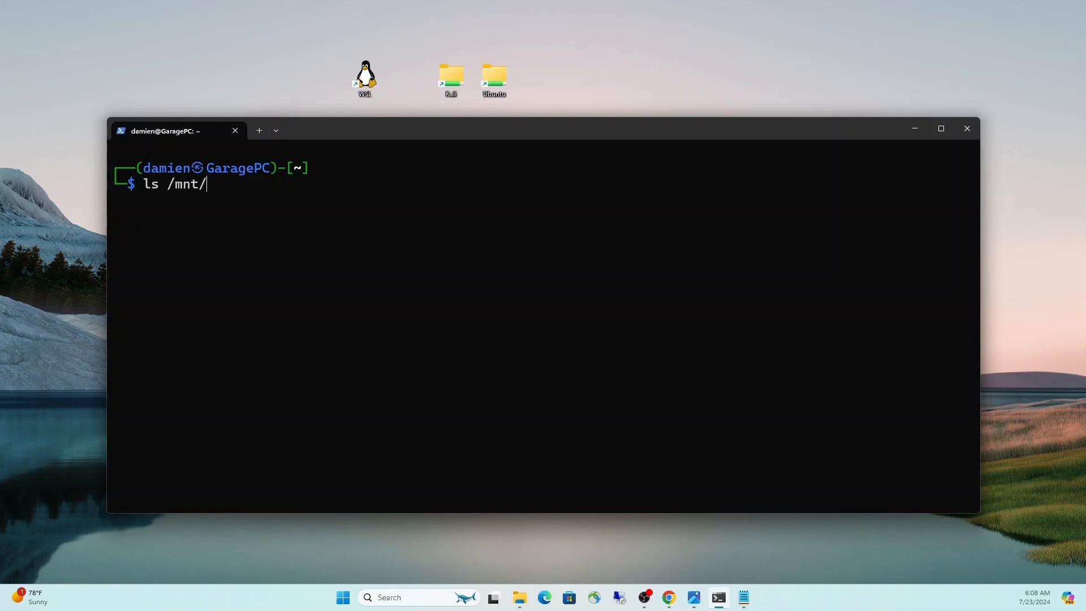
{"action": "type", "text": "c/"}
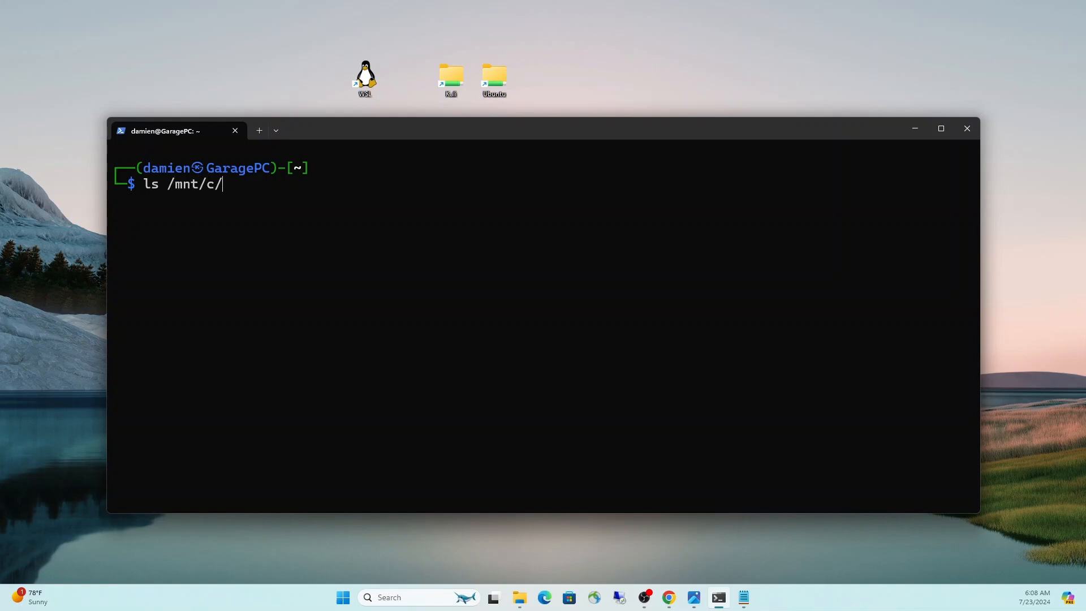
{"action": "type", "text": "users/Damie"}
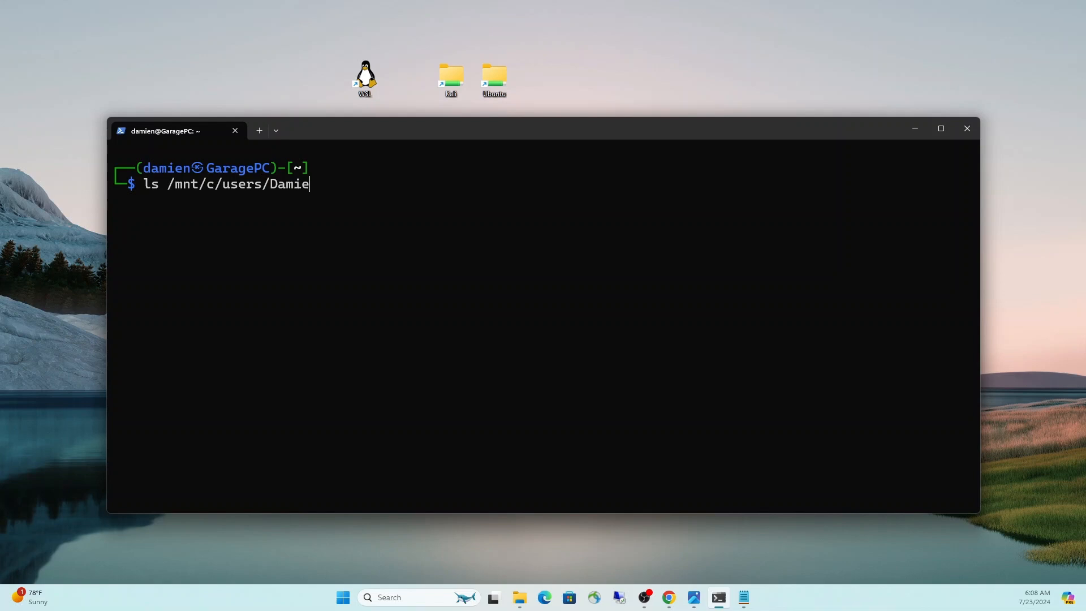
{"action": "type", "text": "n/Downalod"}
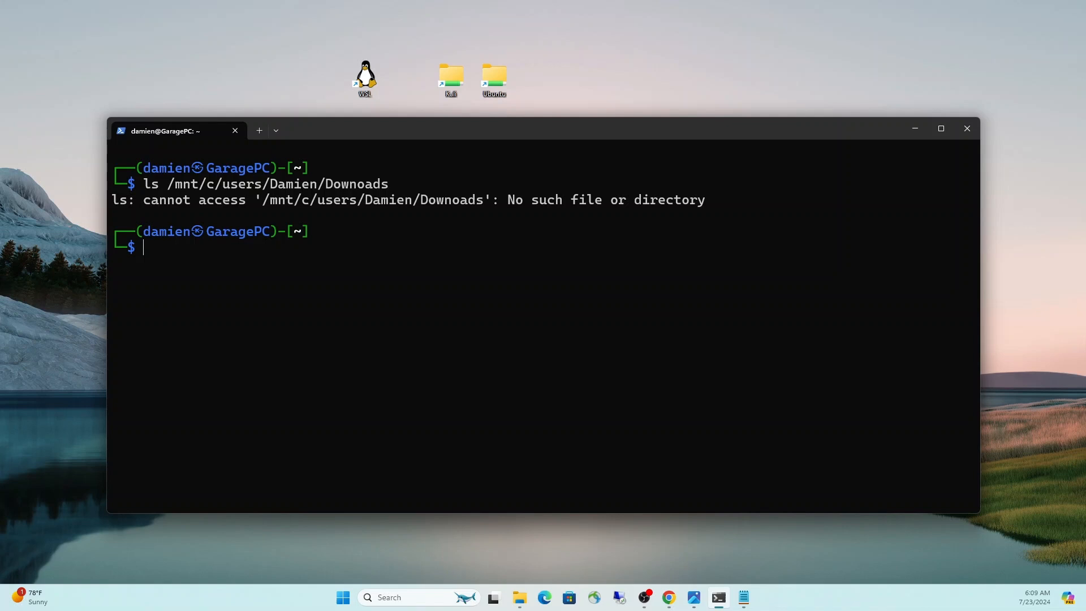
{"action": "type", "text": "ls /mnt/c/users/Damien/Do"}
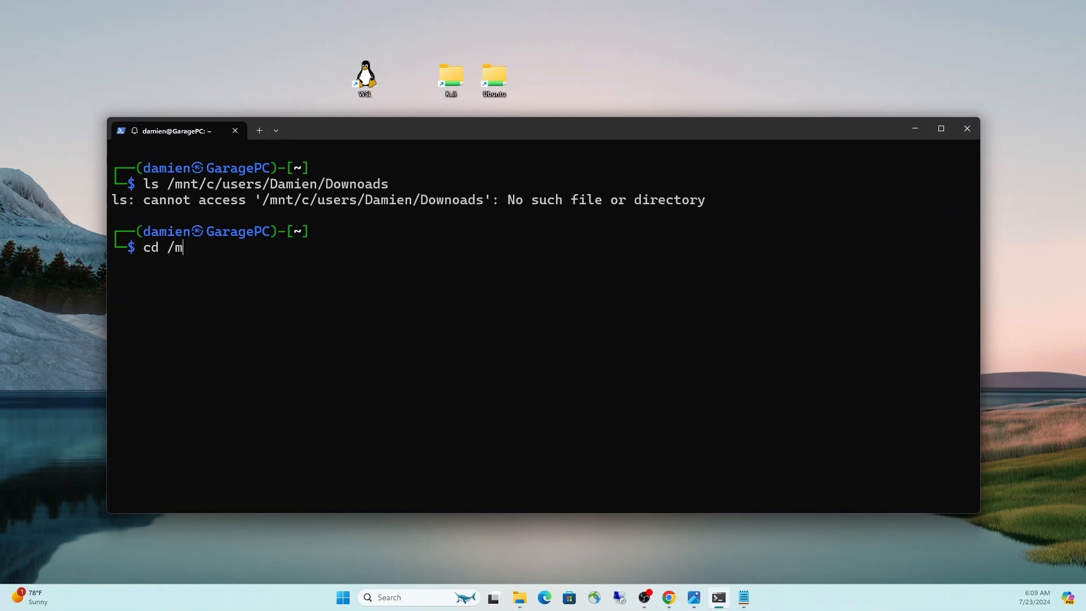
- Change into /mnt/c/users/Damien, then Downloads/, and list the Windows Downloads files
{"action": "type", "text": "nt/c"}
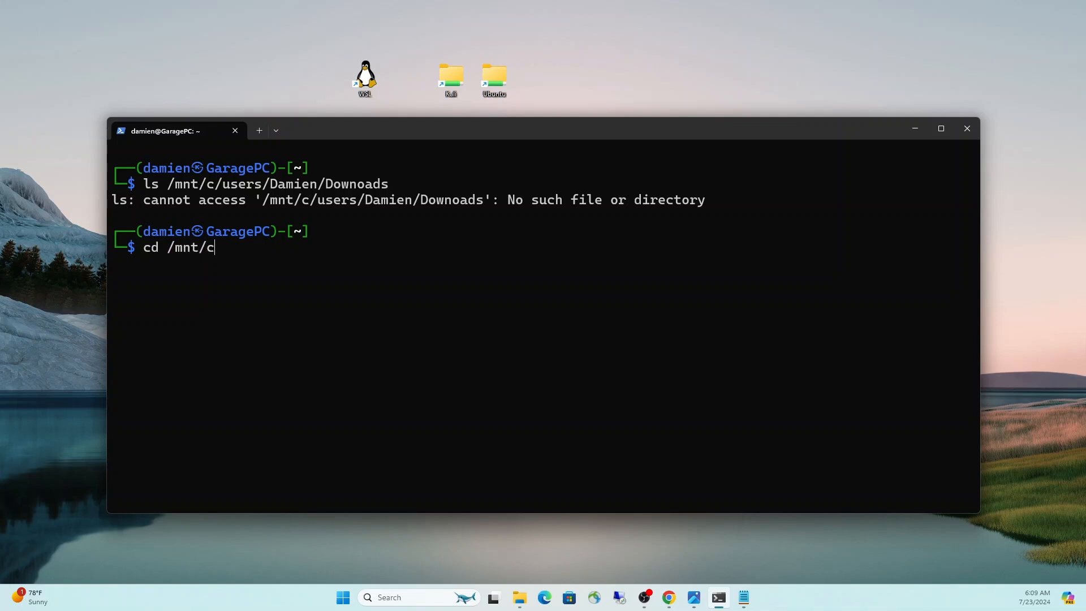
{"action": "type", "text": "users/Damien"}
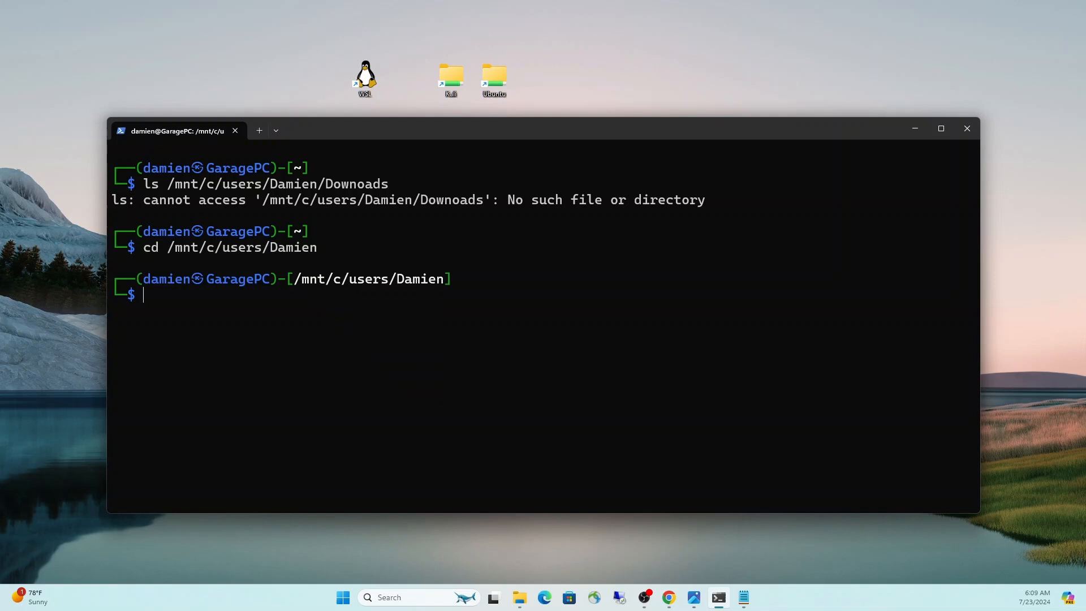
{"action": "type", "text": "cd Downloads/"}
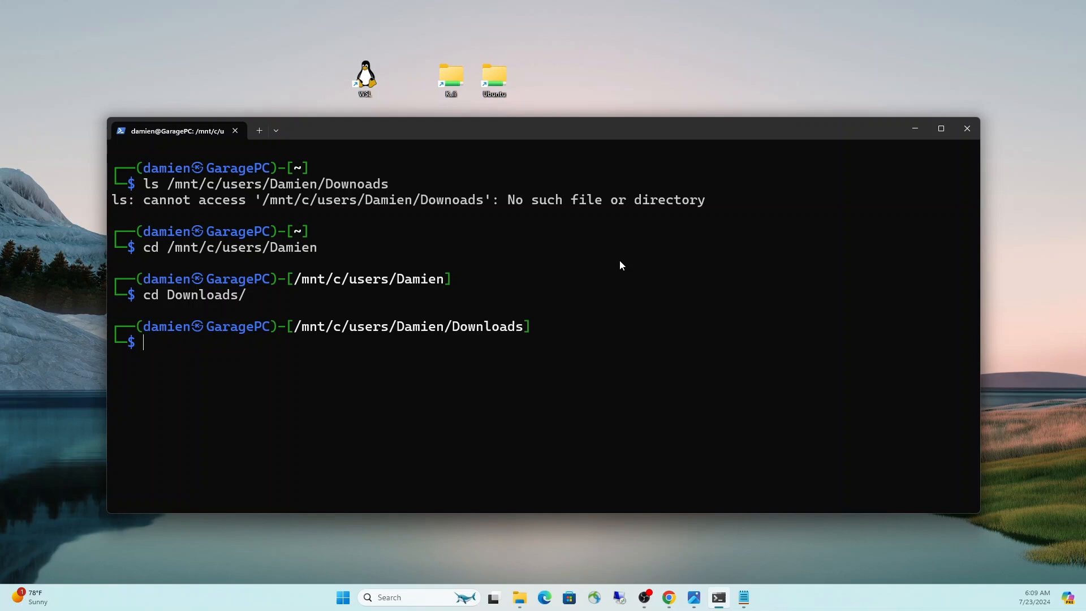
{"action": "type", "text": "ls"}
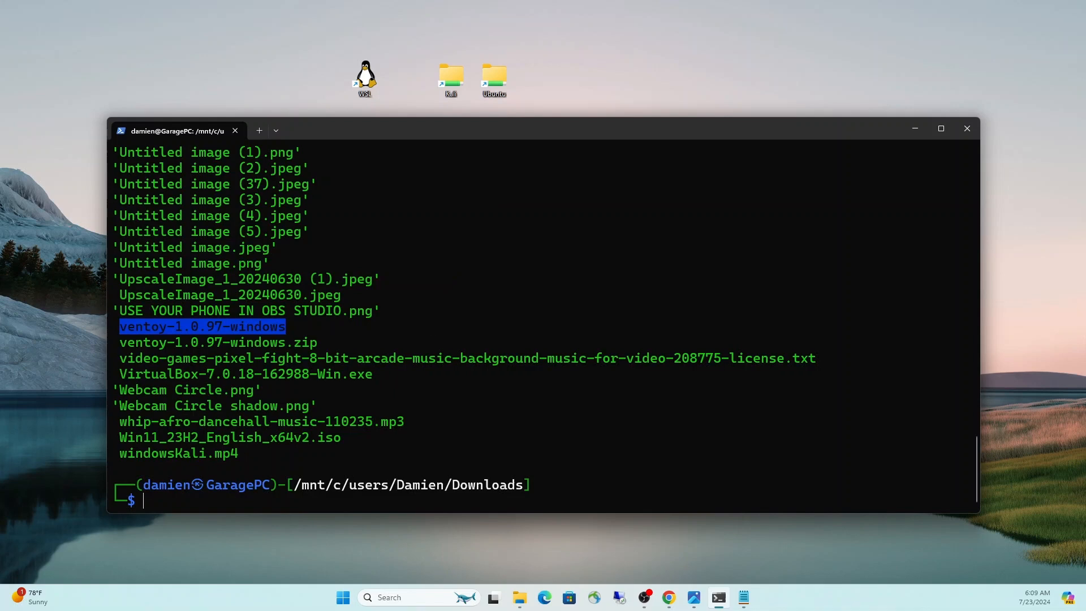
{"action": "mouse_move", "coordinate": [596, 257]}
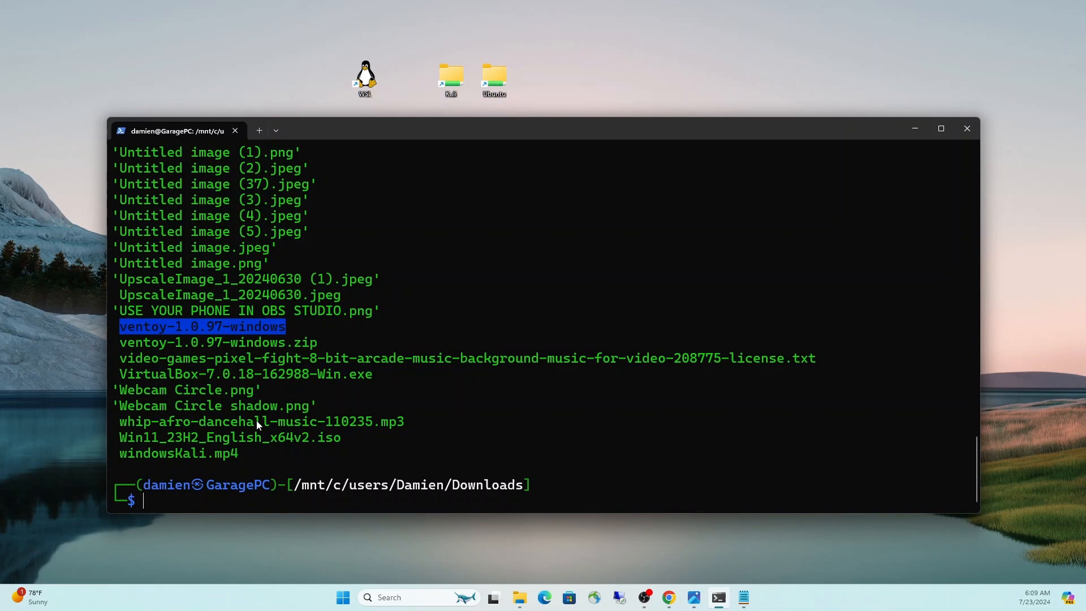
{"action": "mouse_move", "coordinate": [255, 396]}
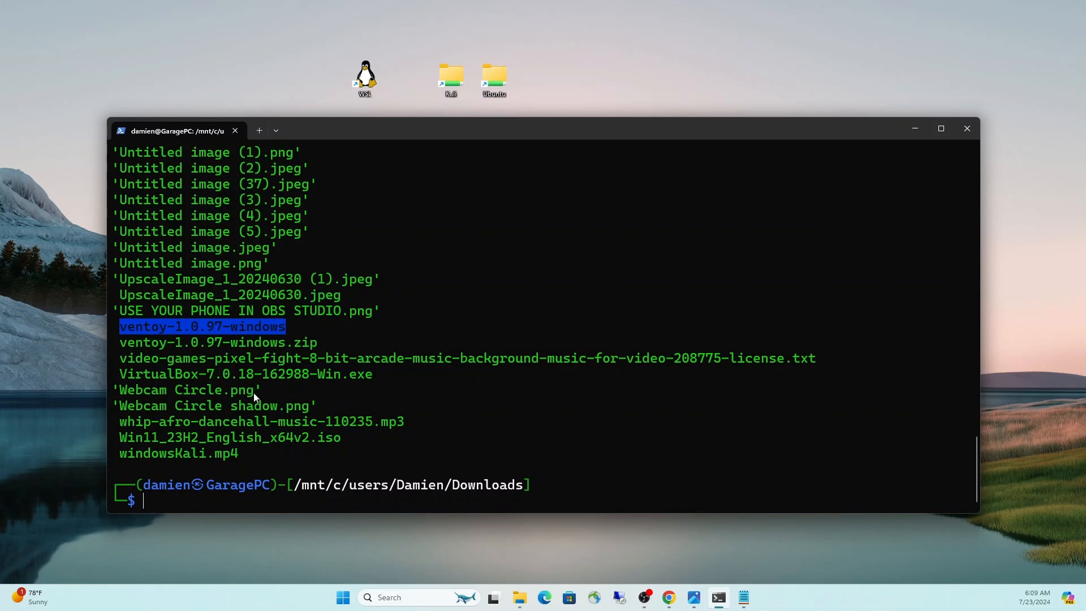
- Copy 'Webcam Circle.png' into /home/damien, then return home and list it beside the other files
{"action": "double_click", "coordinate": [215, 389]}
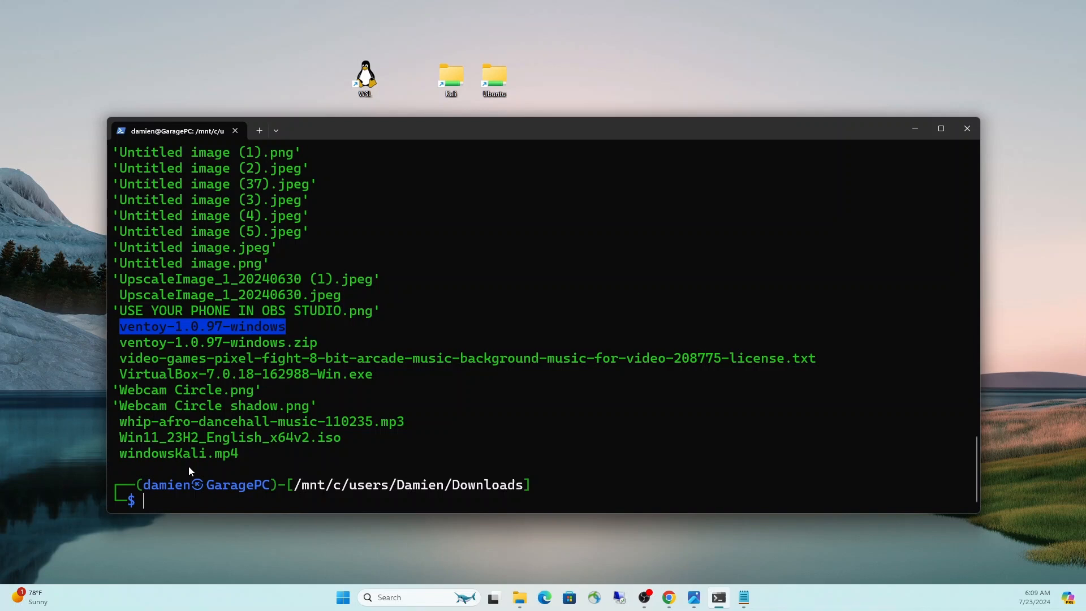
{"action": "type", "text": "cp"}
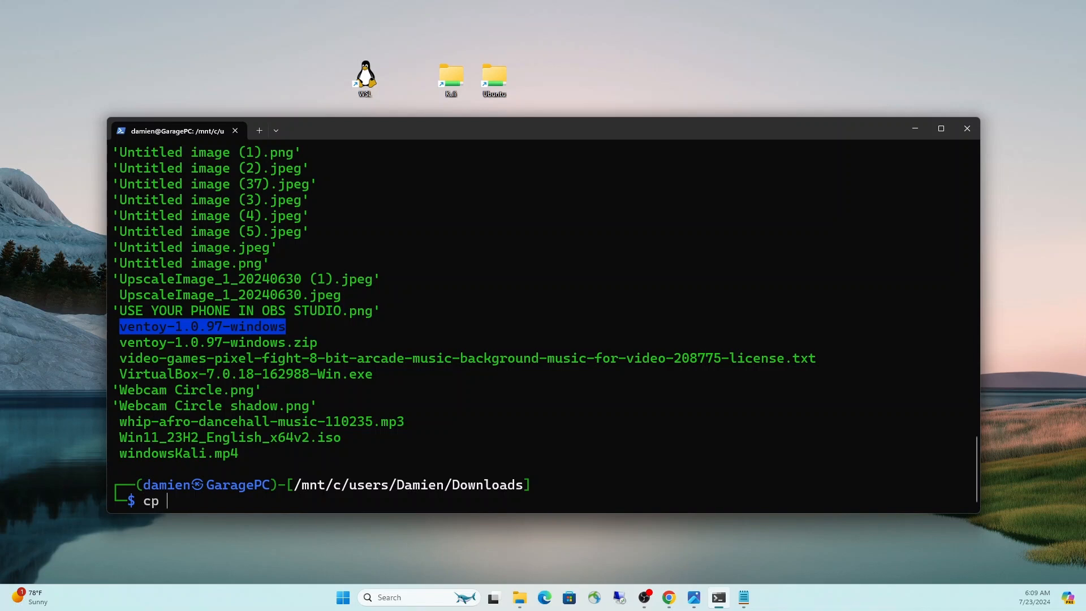
{"action": "mouse_move", "coordinate": [198, 563]}
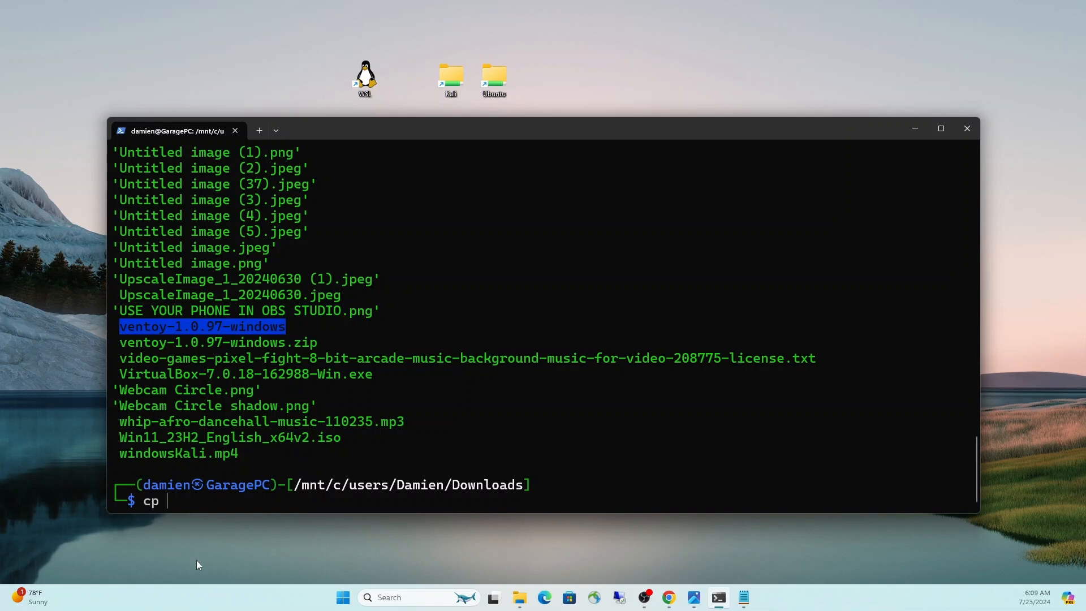
{"action": "type", "text": "'Webcam Circle.png'"}
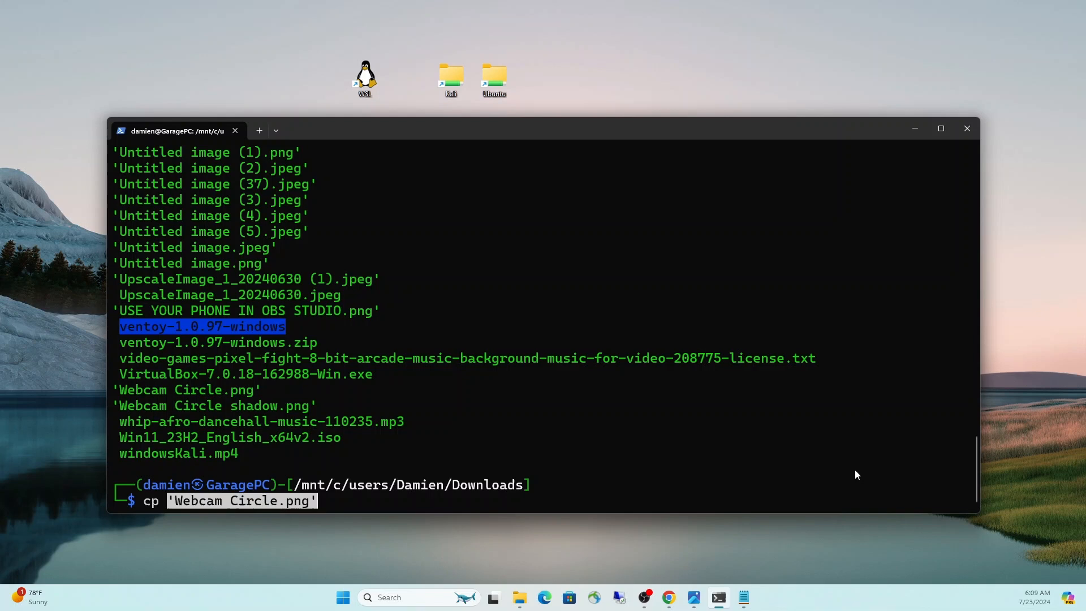
{"action": "type", "text": "/home/"}
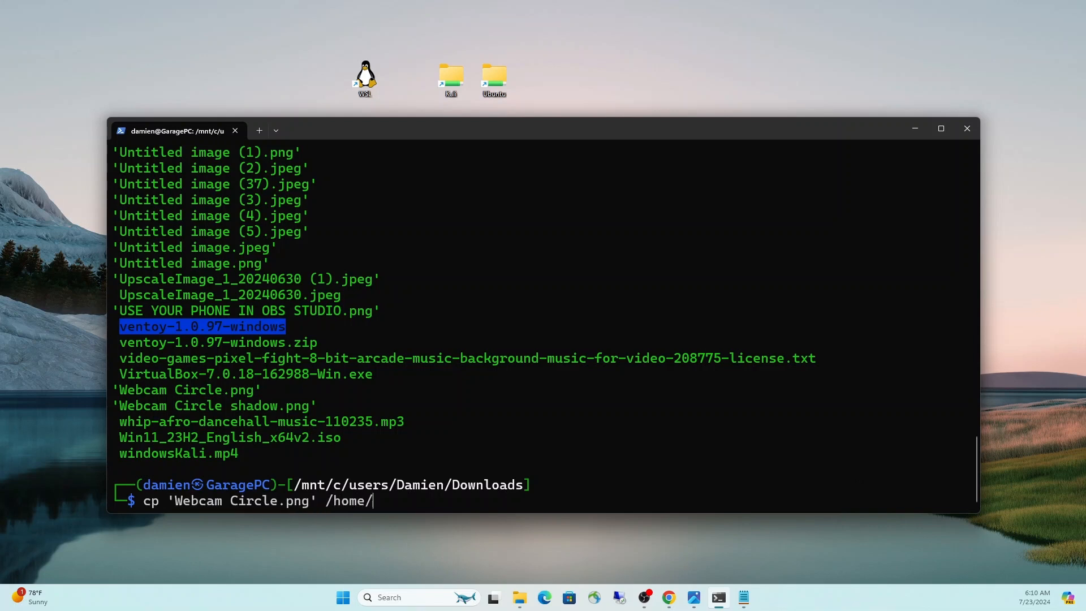
{"action": "type", "text": "damien"}
{"action": "type", "text": "cd"}
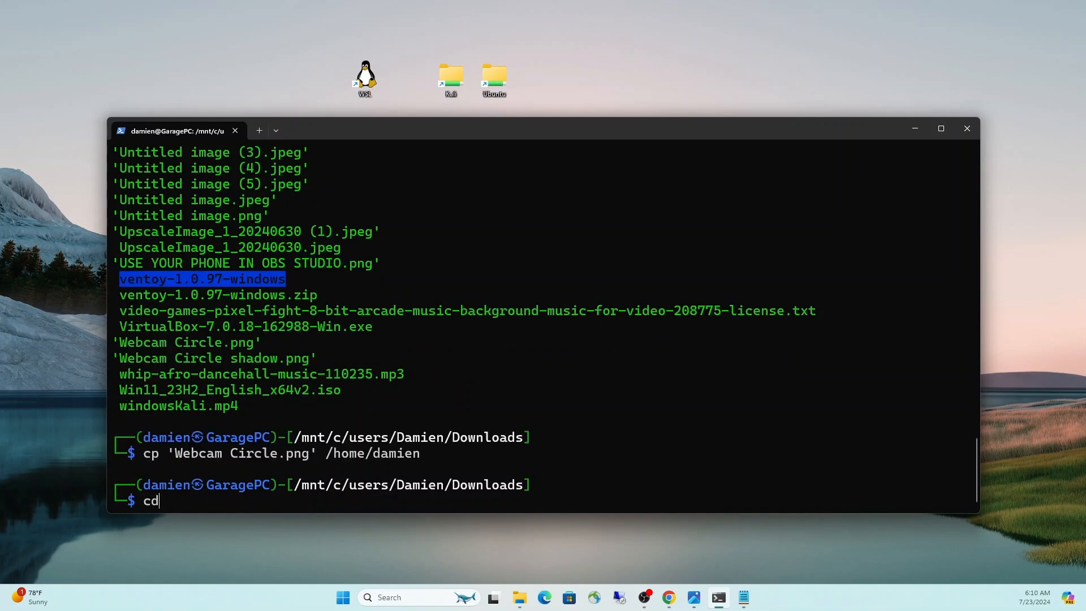
{"action": "type", "text": "/home/damien/"}
{"action": "type", "text": "ls"}
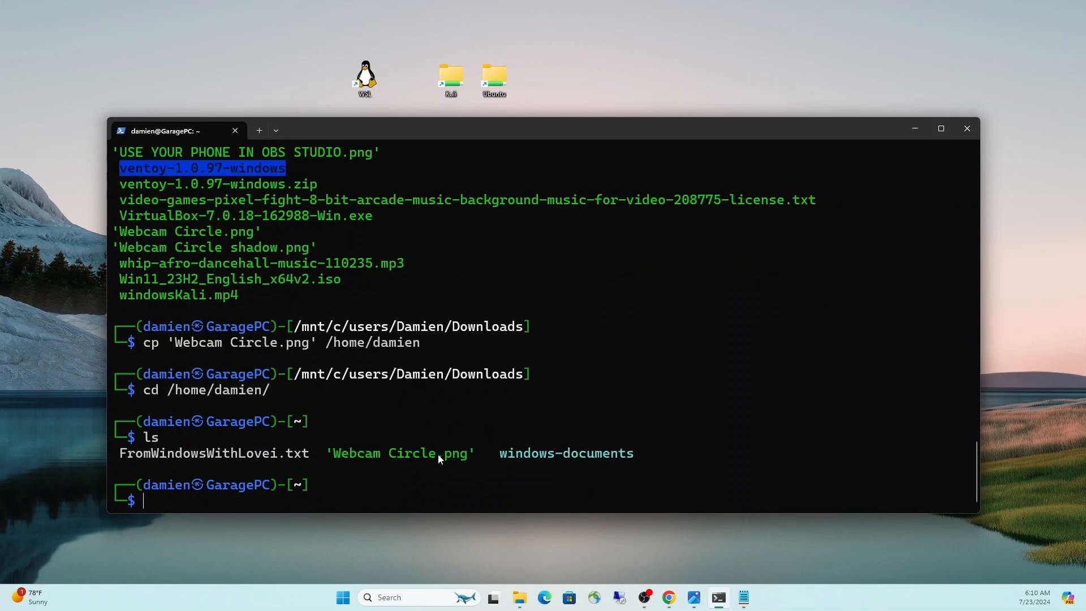
{"action": "mouse_move", "coordinate": [398, 344]}
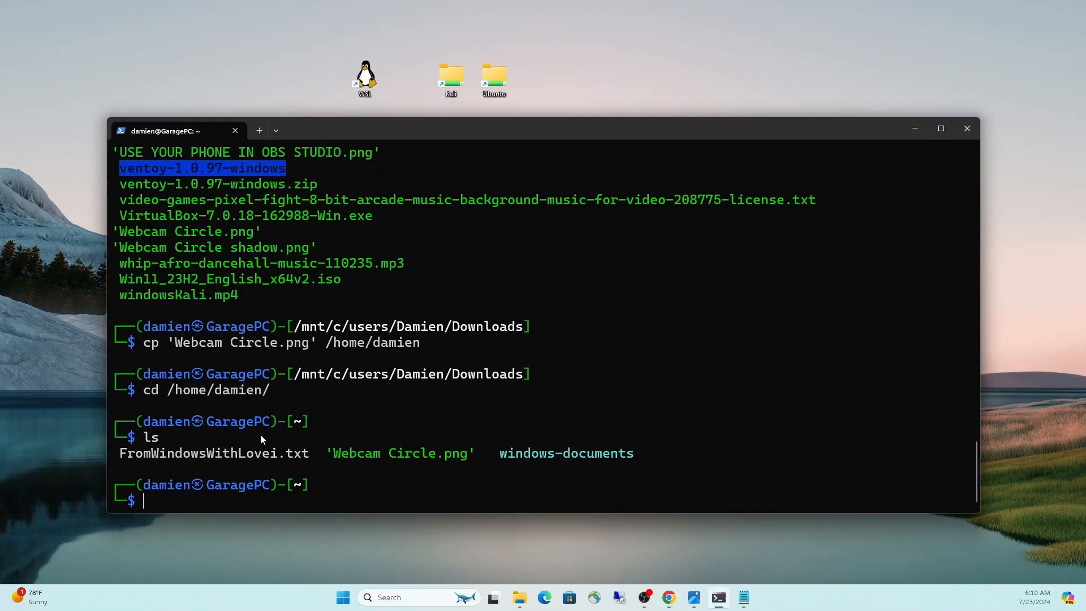
{"action": "mouse_move", "coordinate": [509, 449]}
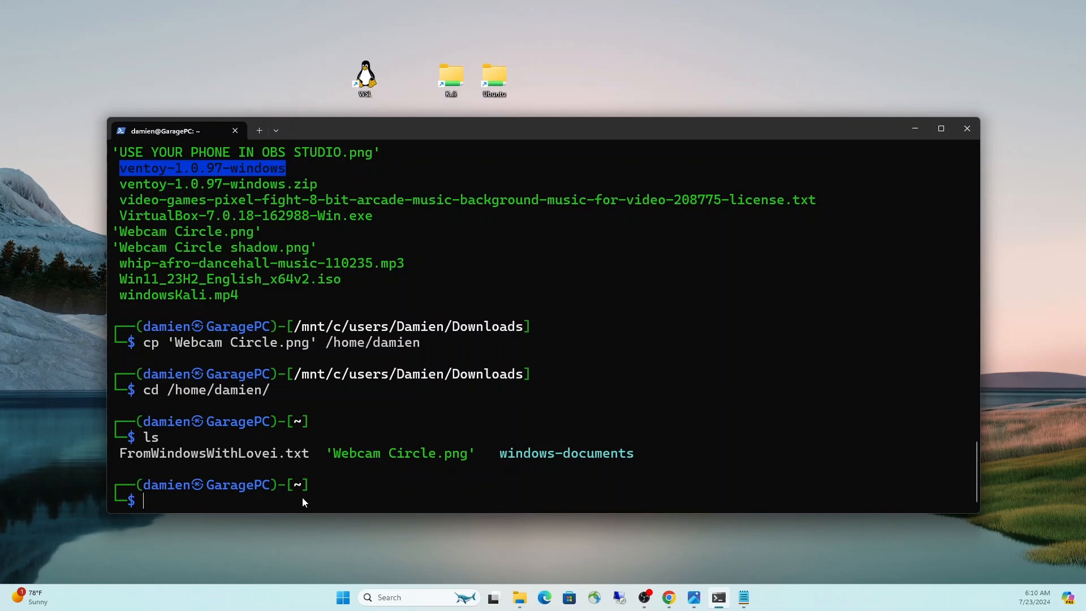
- Focus the terminal window and bring up the Windows Start menu
{"action": "left_click", "coordinate": [341, 597]}
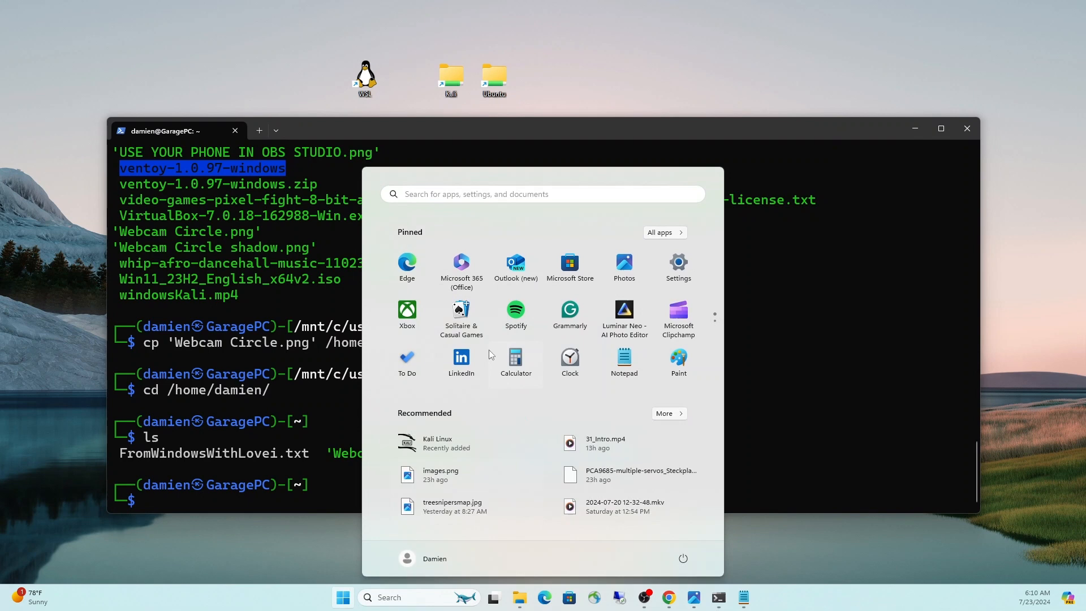
- Search for gimp in the Start menu, then dismiss it without launching anything
{"action": "type", "text": "gimp"}
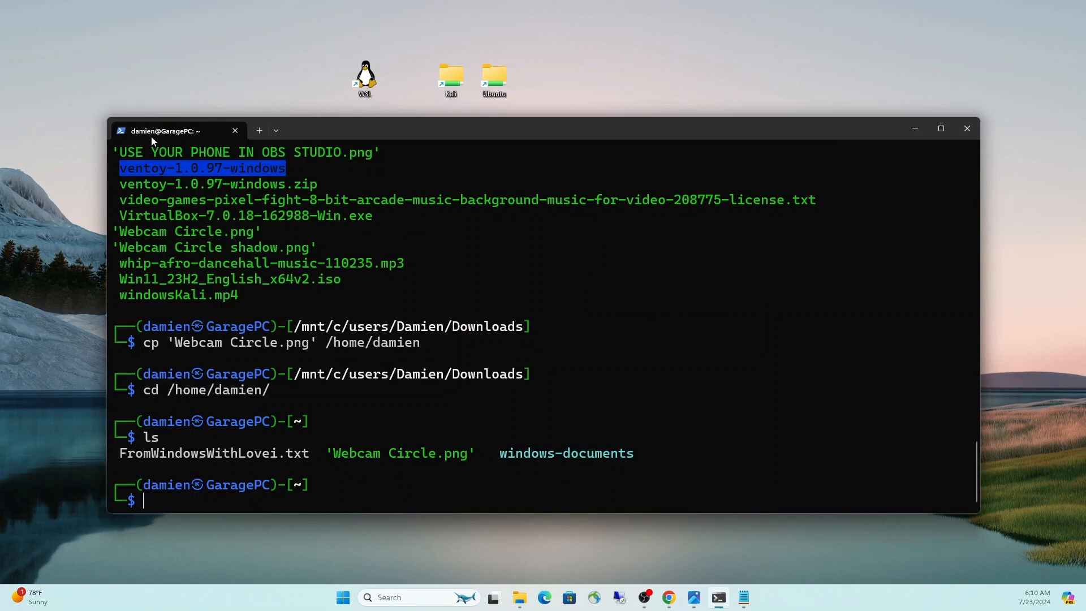
{"action": "mouse_move", "coordinate": [99, 32]}
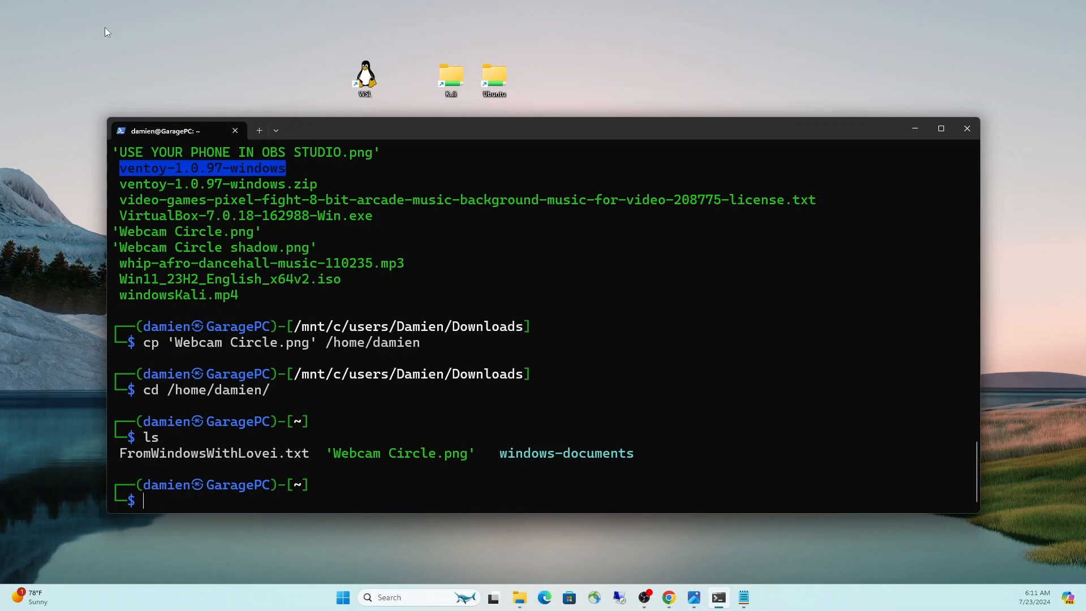
{"action": "mouse_move", "coordinate": [72, 378]}
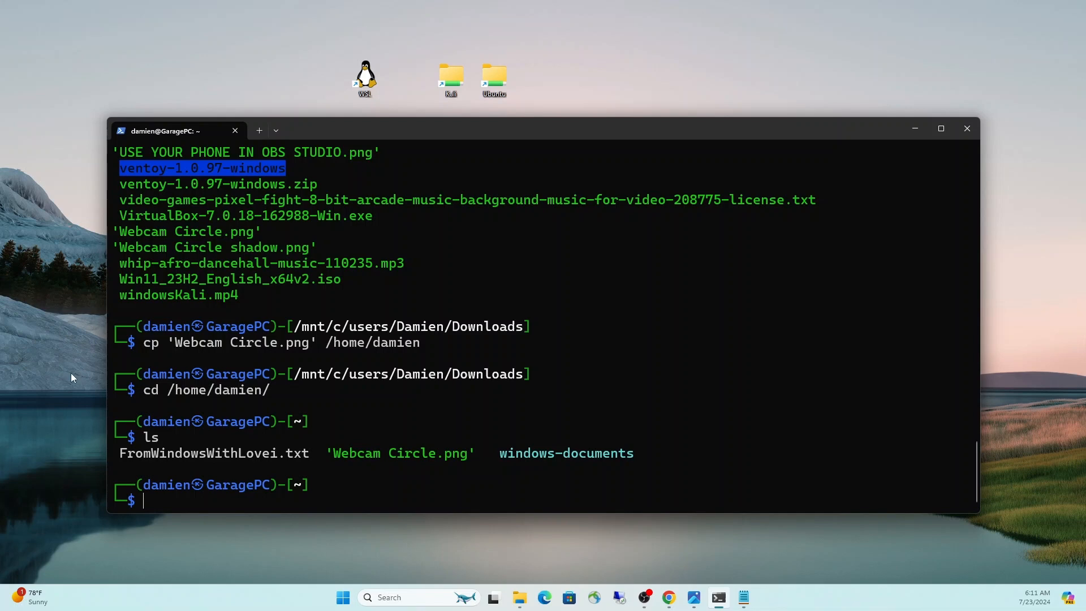
{"action": "mouse_move", "coordinate": [45, 448]}
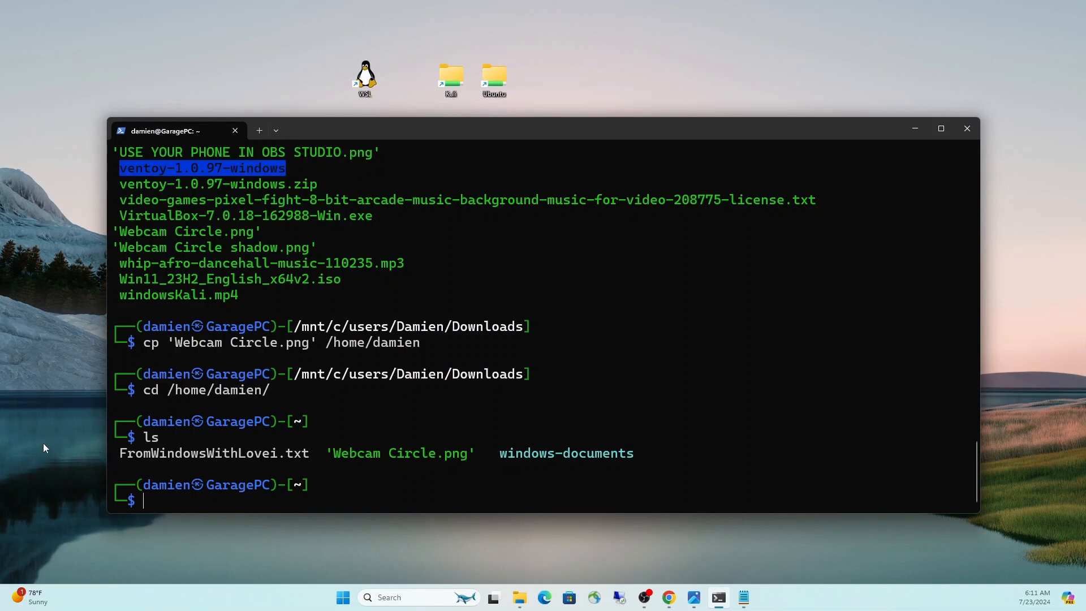
{"action": "mouse_move", "coordinate": [103, 332]}
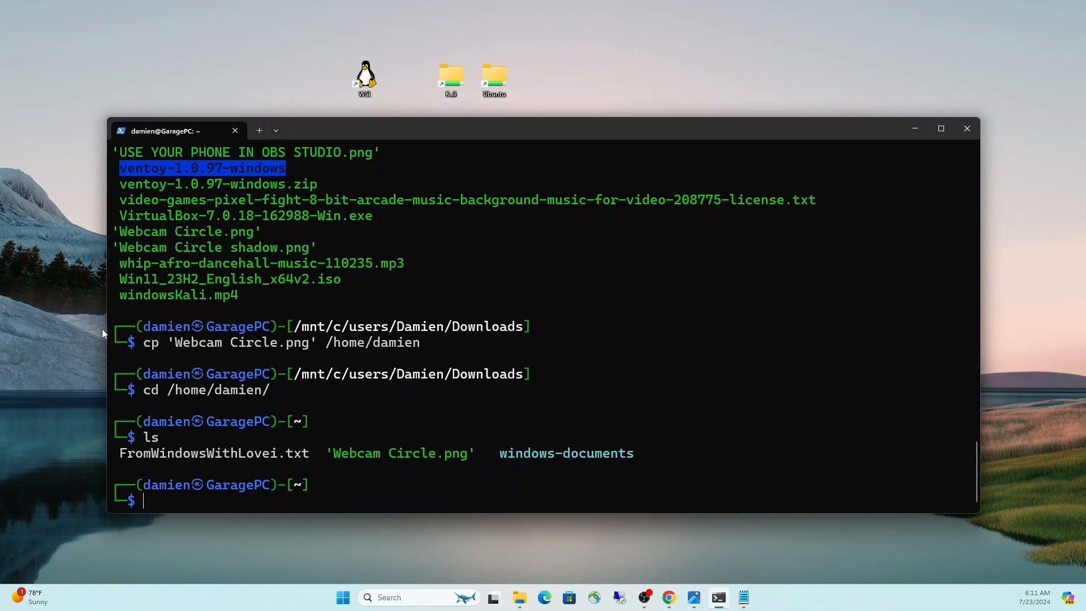